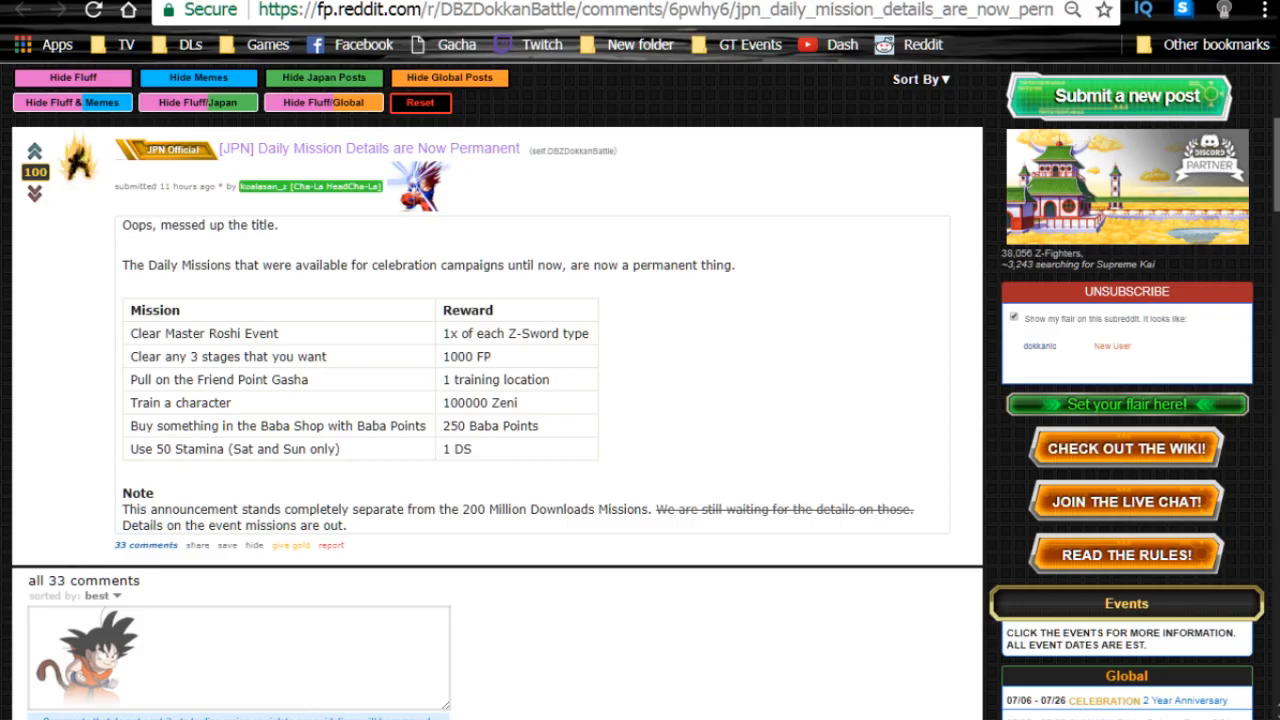
pyautogui.moveTo(658, 298)
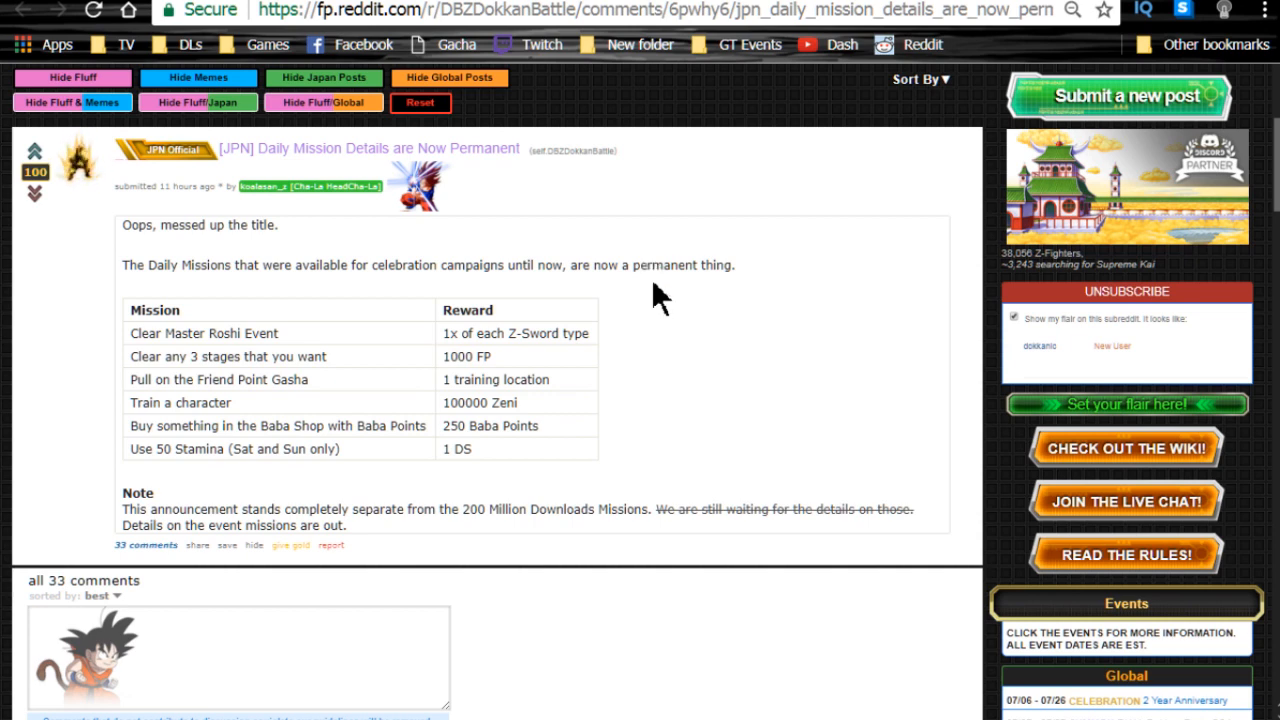
pyautogui.moveTo(428, 410)
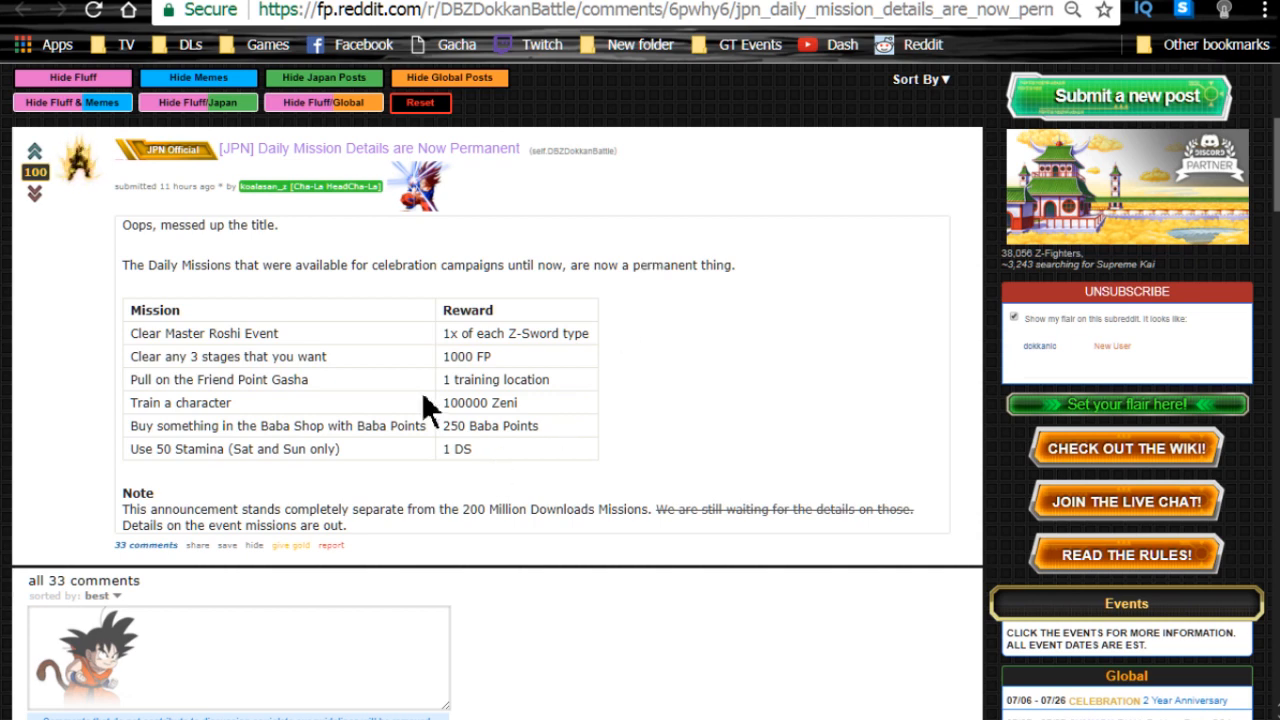
# Highlight text on the login bonus article, including the Train a character mission
pyautogui.doubleClick(204, 333)
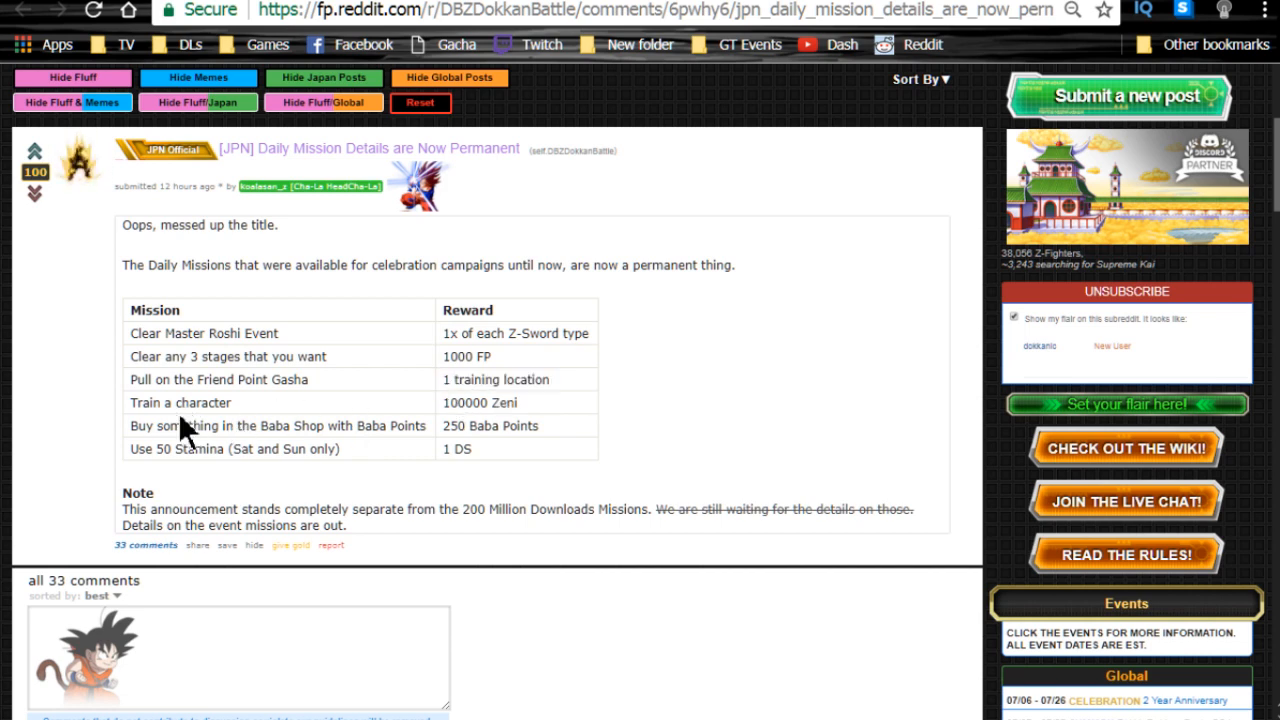
pyautogui.doubleClick(180, 402)
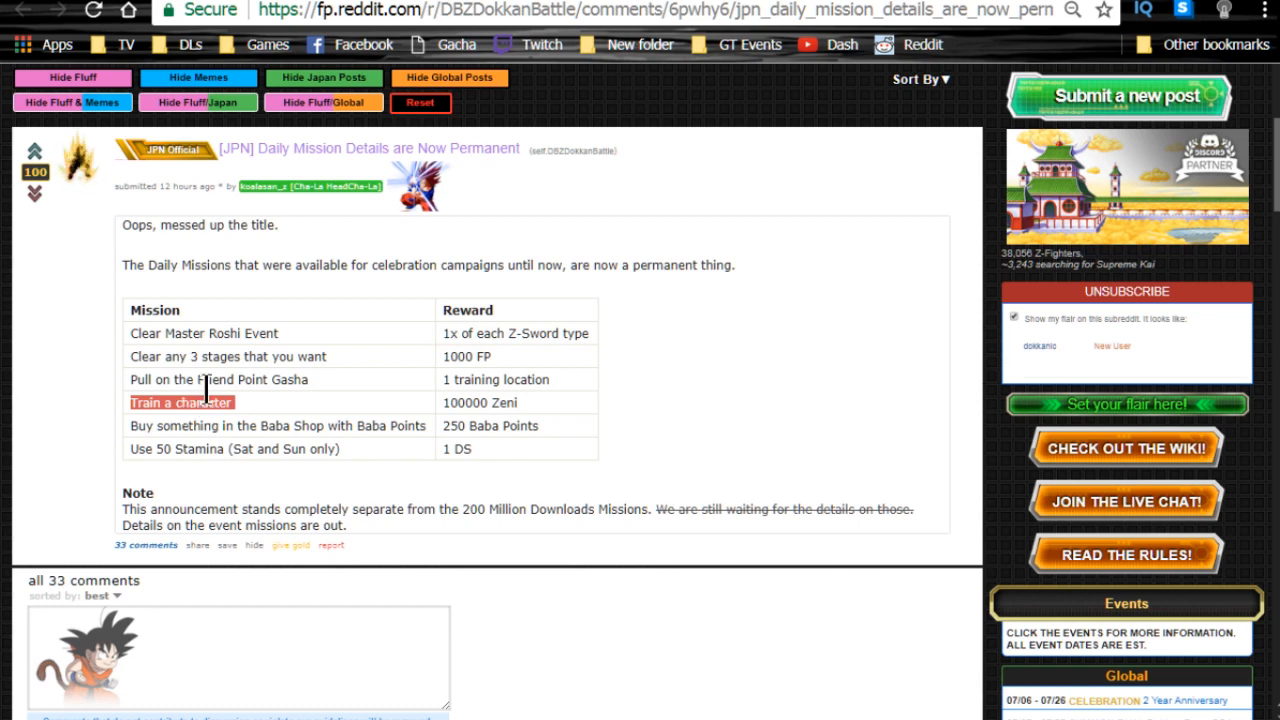
pyautogui.moveTo(487, 402)
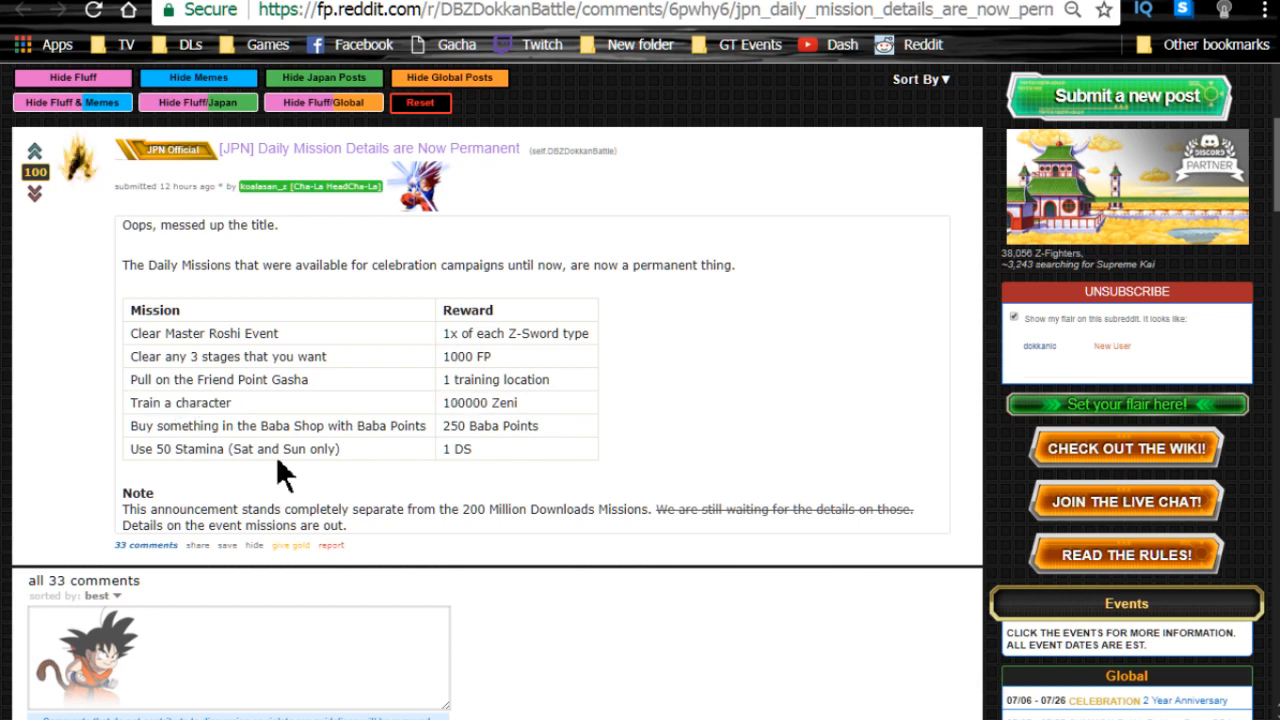
pyautogui.moveTo(205, 495)
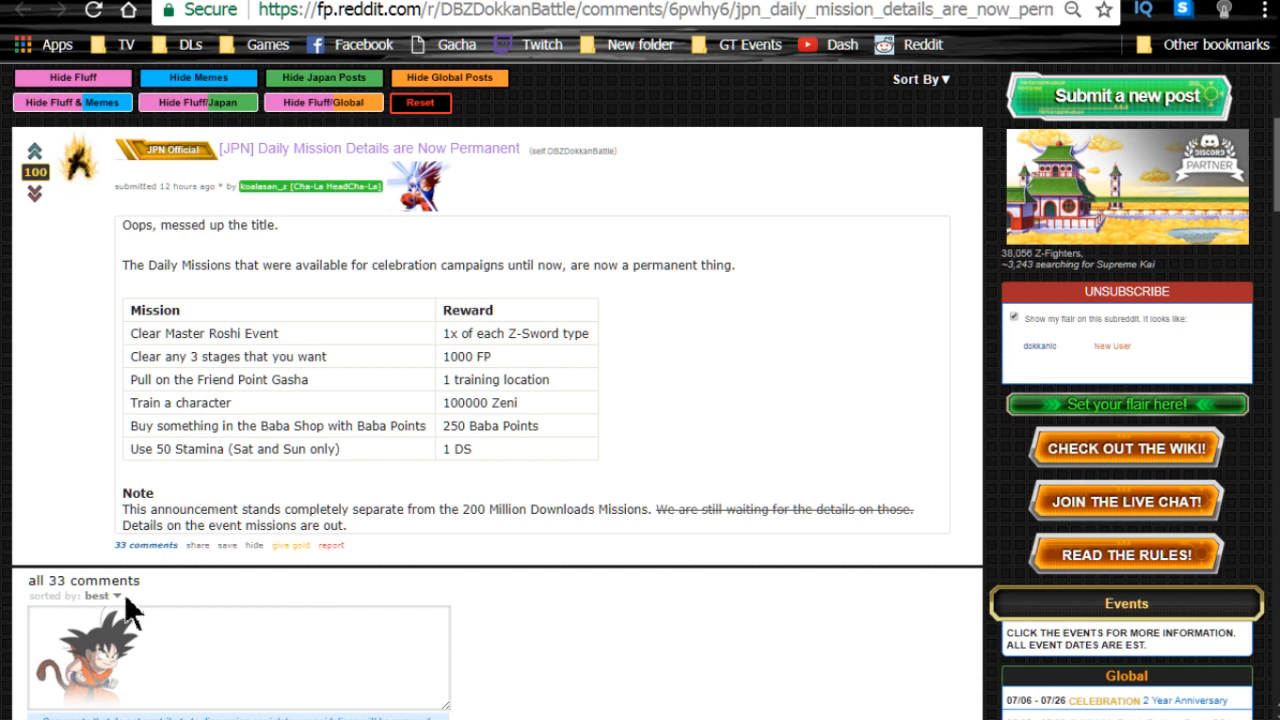
pyautogui.moveTo(275, 275)
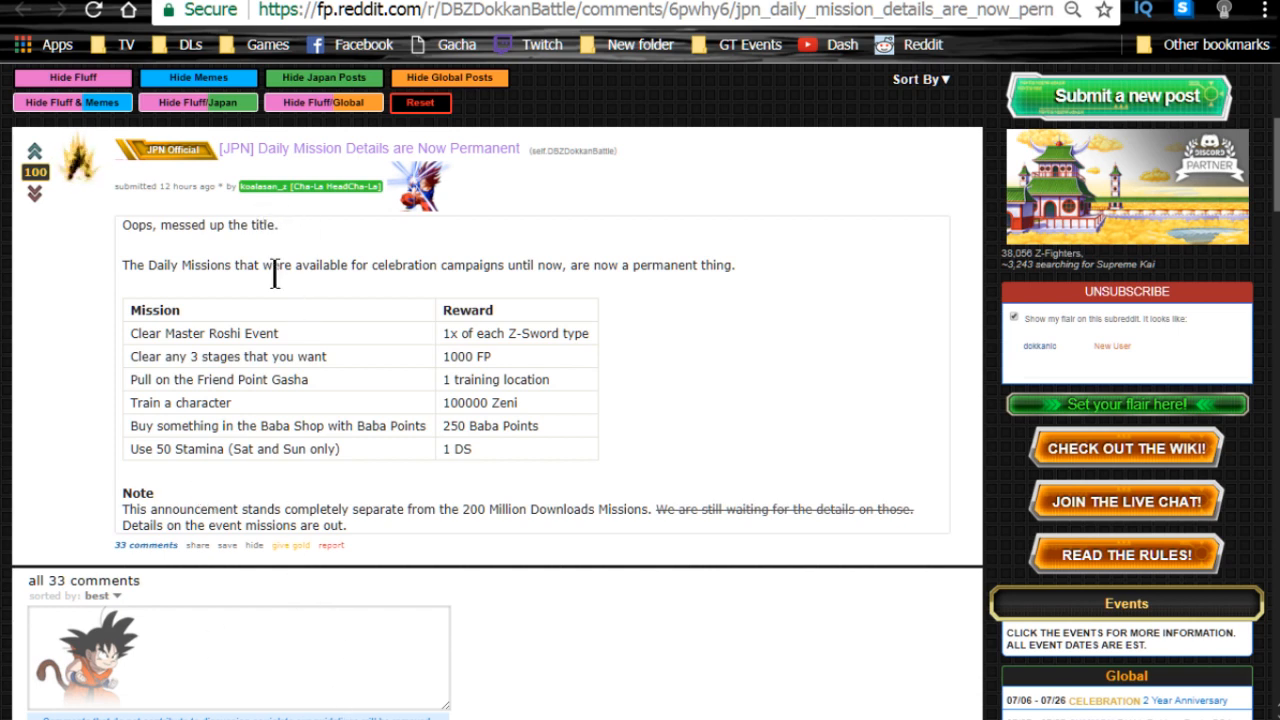
pyautogui.moveTo(230, 280)
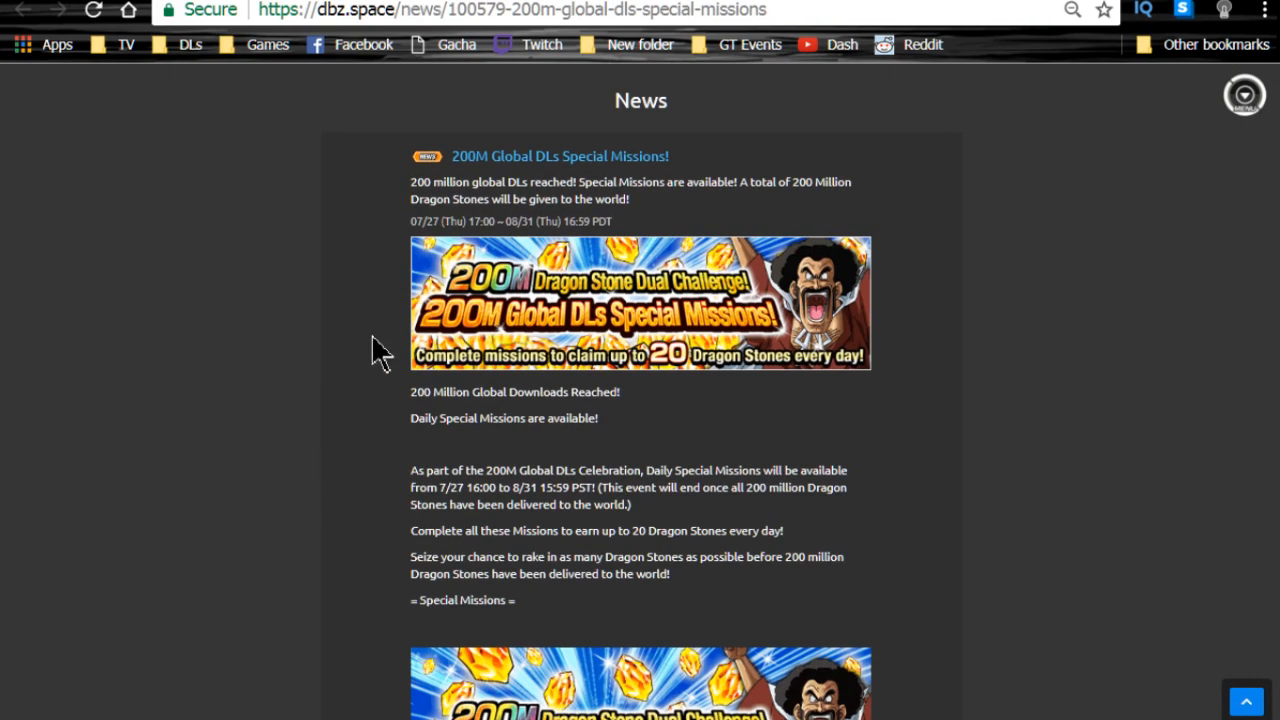
pyautogui.scroll(-3)
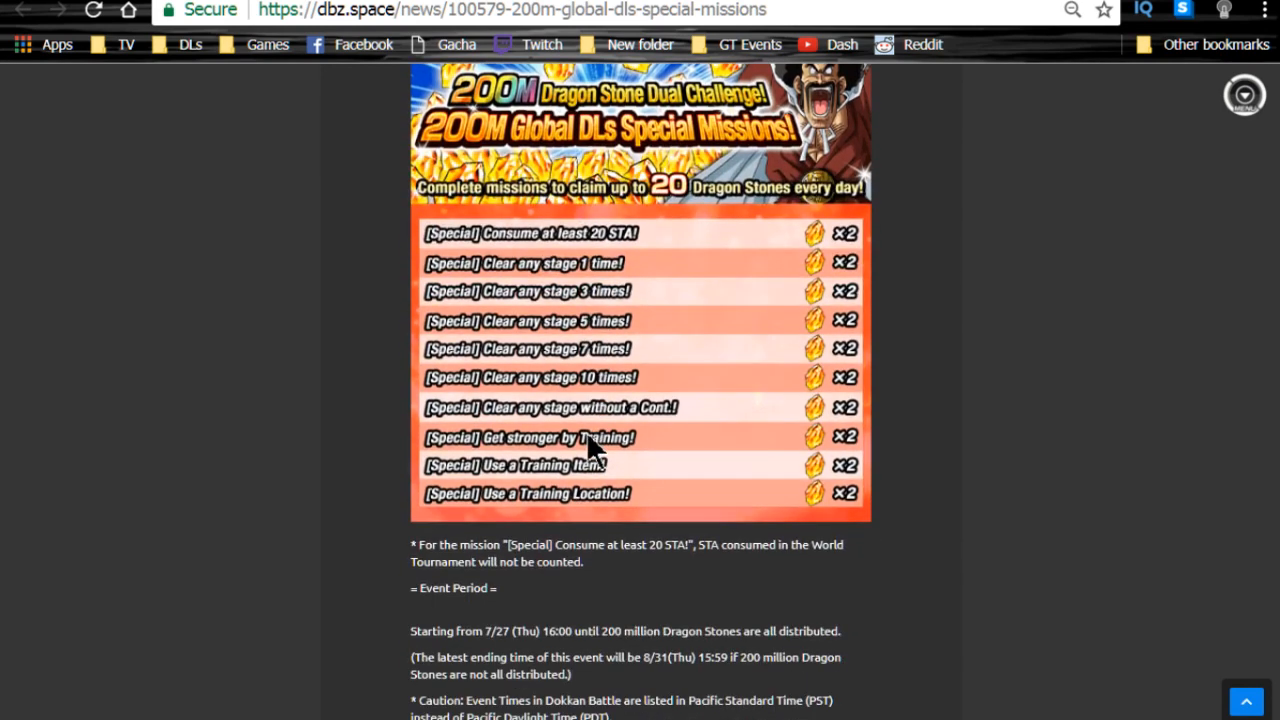
pyautogui.moveTo(308, 265)
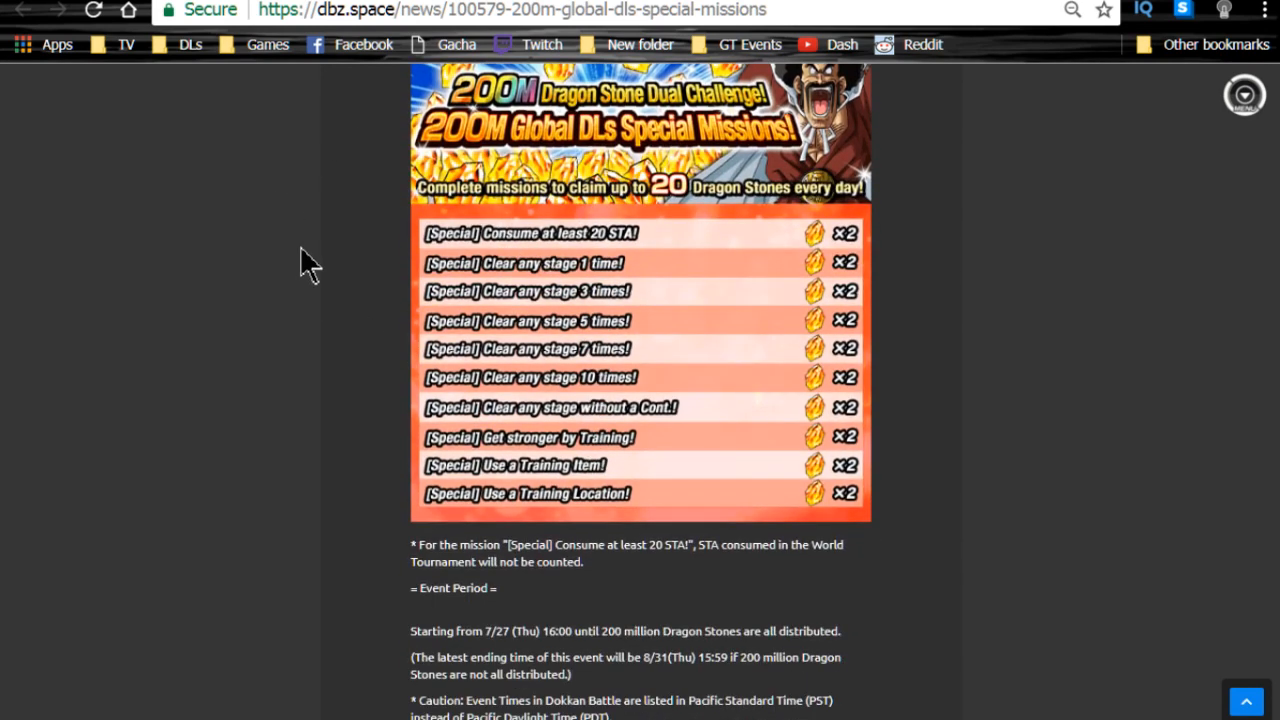
pyautogui.moveTo(658, 320)
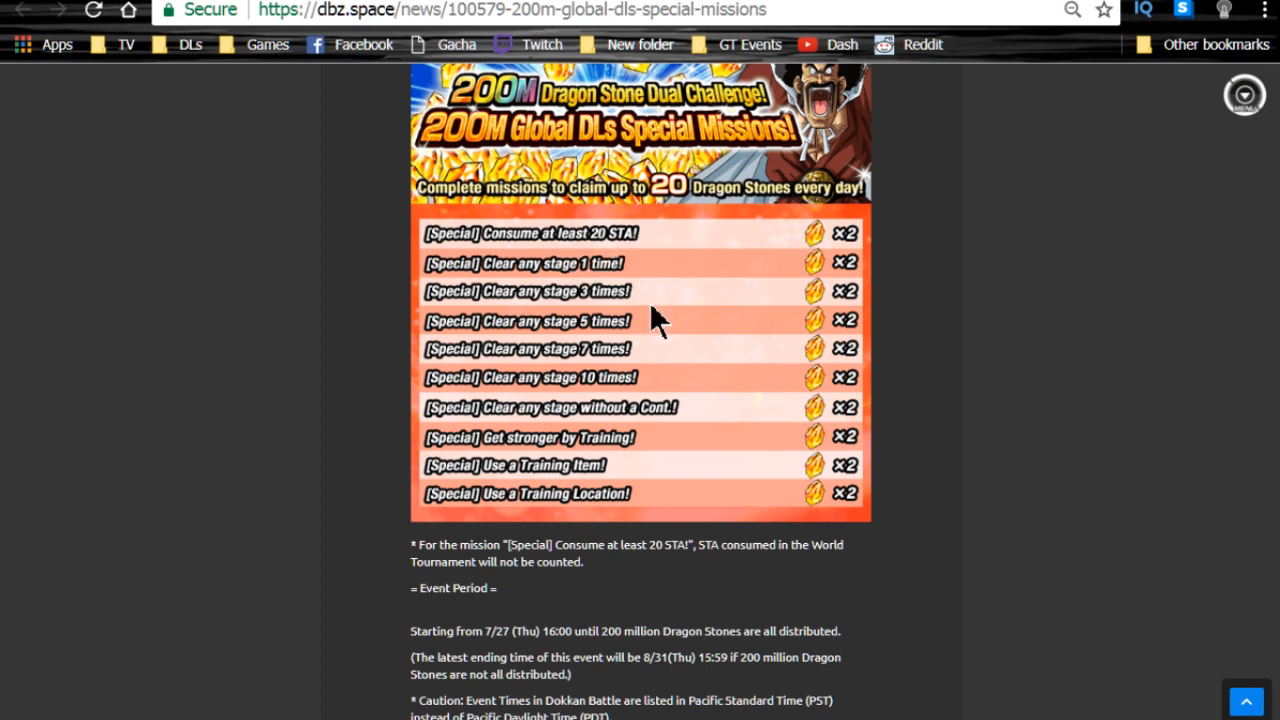
pyautogui.moveTo(560, 287)
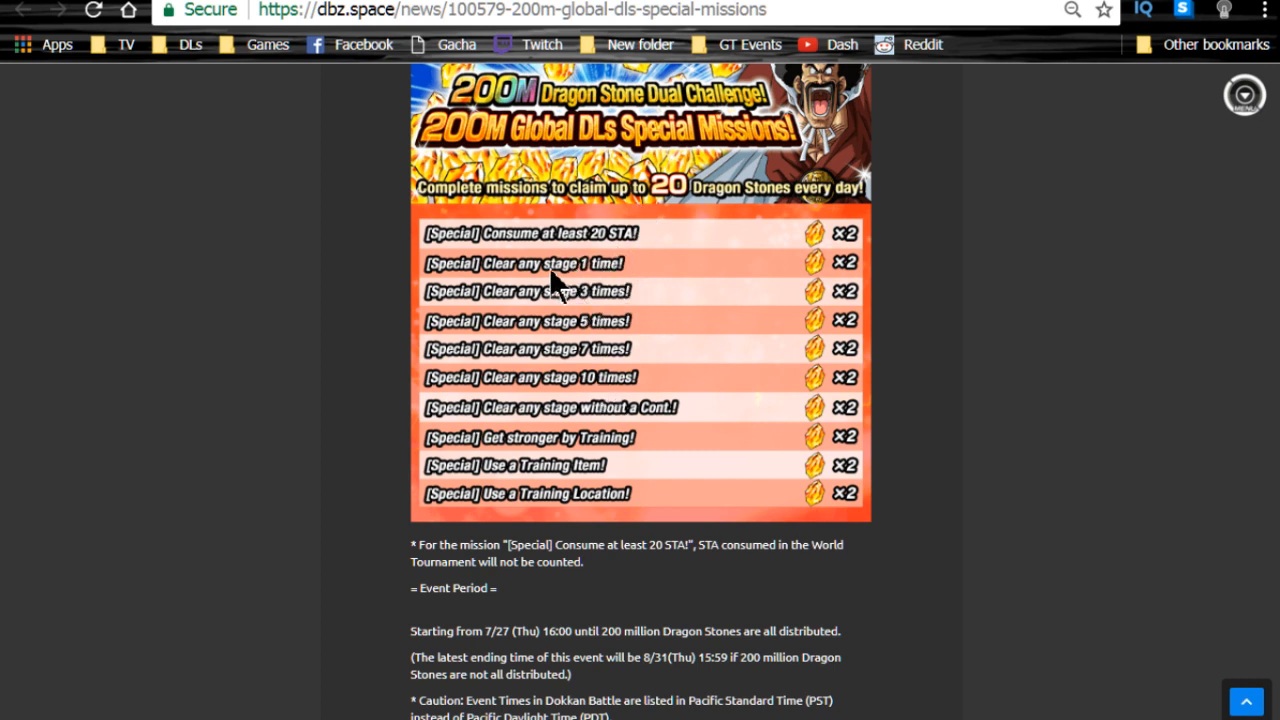
pyautogui.moveTo(600, 370)
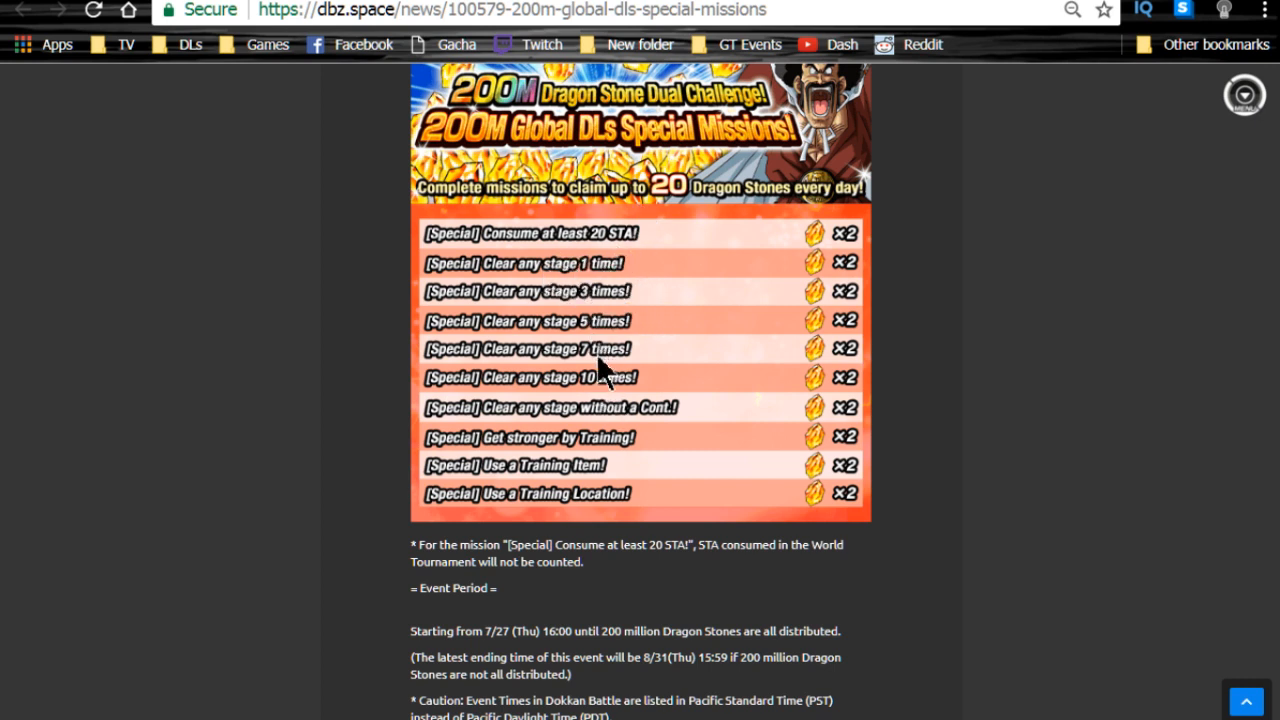
pyautogui.moveTo(548, 440)
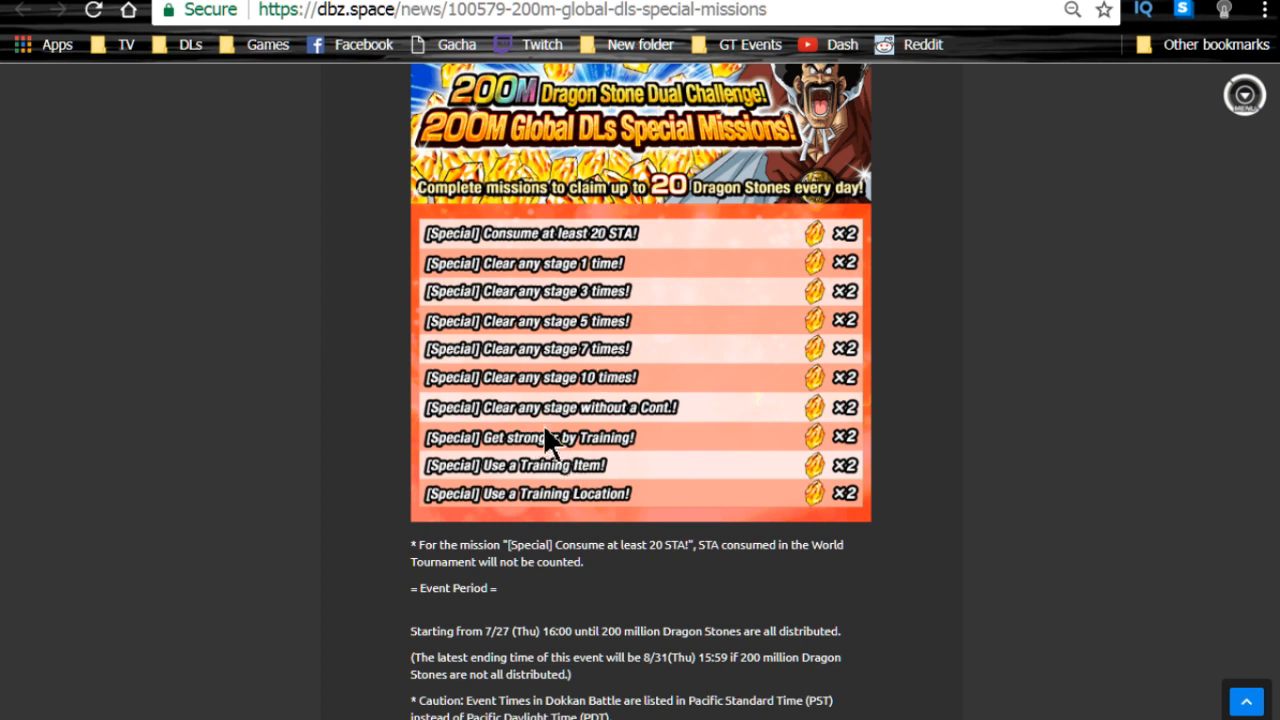
pyautogui.moveTo(650, 435)
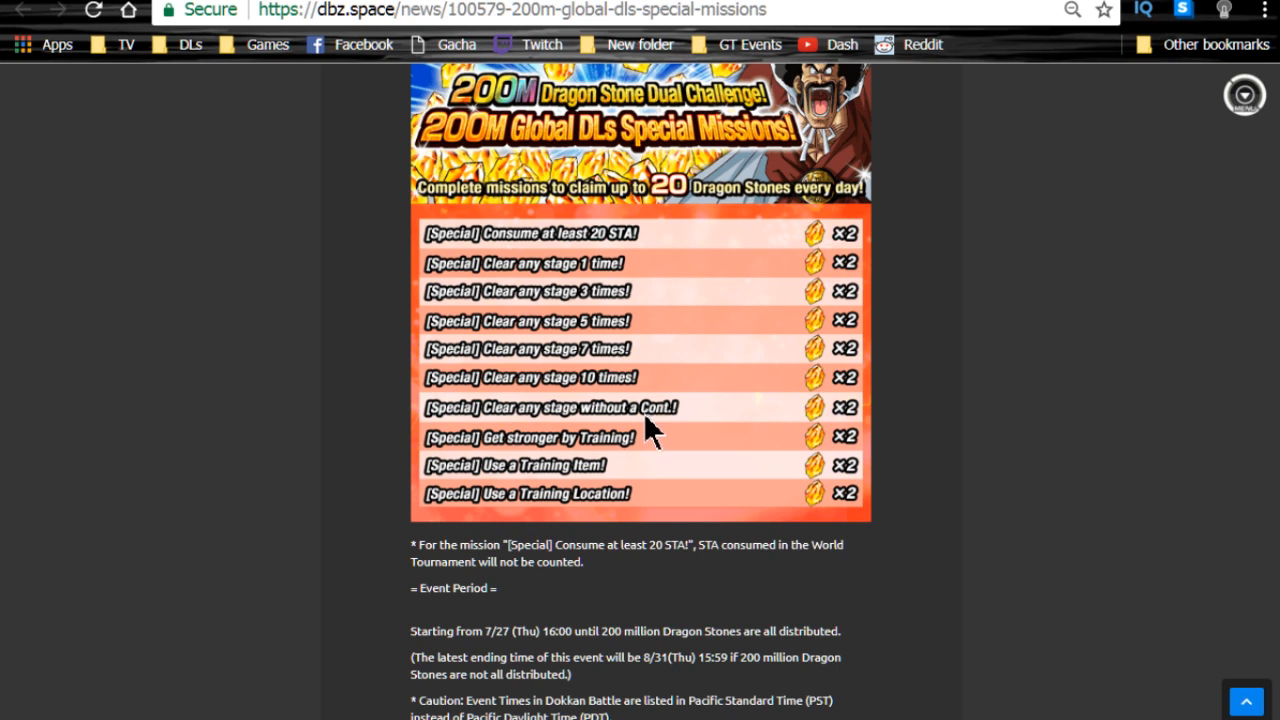
pyautogui.moveTo(605, 465)
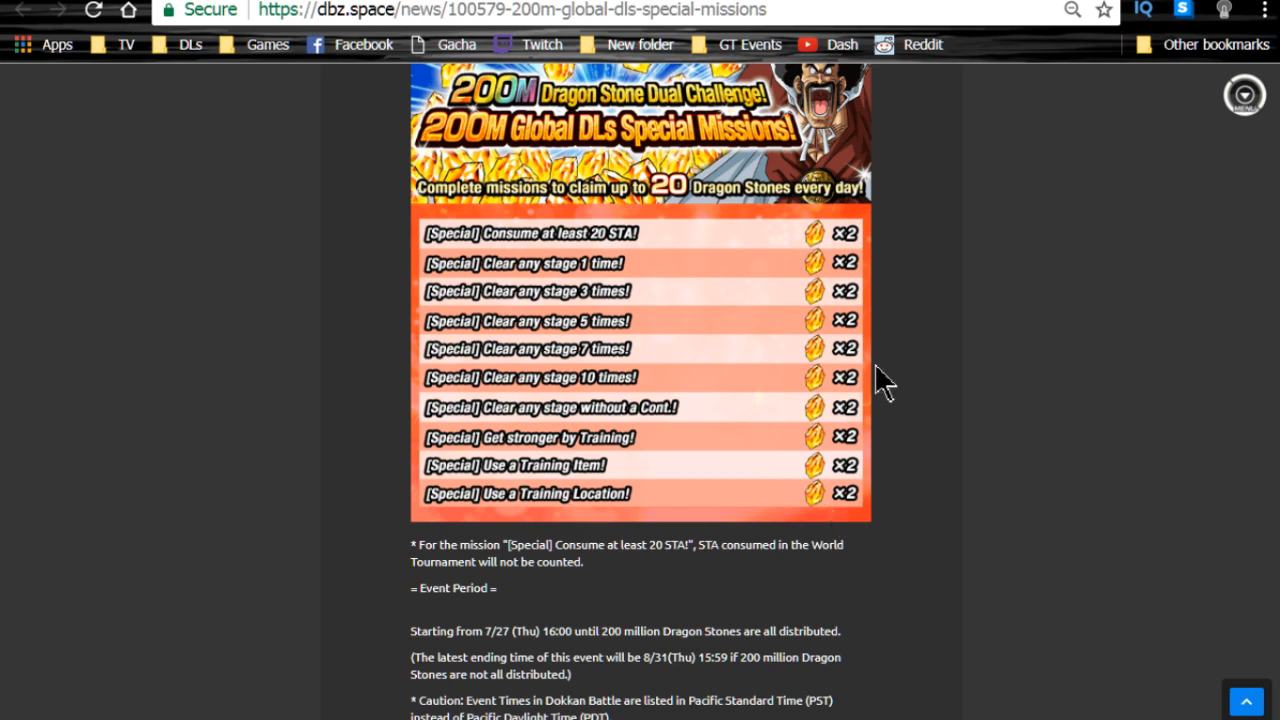
pyautogui.moveTo(828, 510)
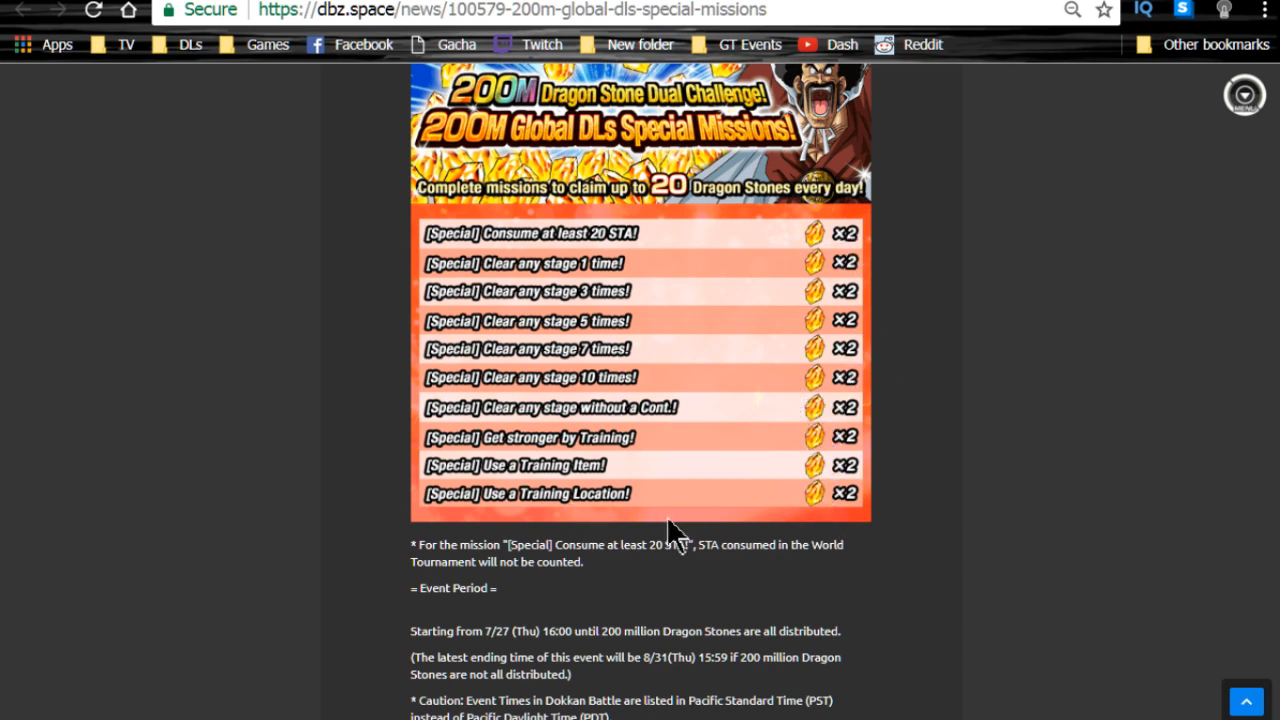
pyautogui.scroll(3)
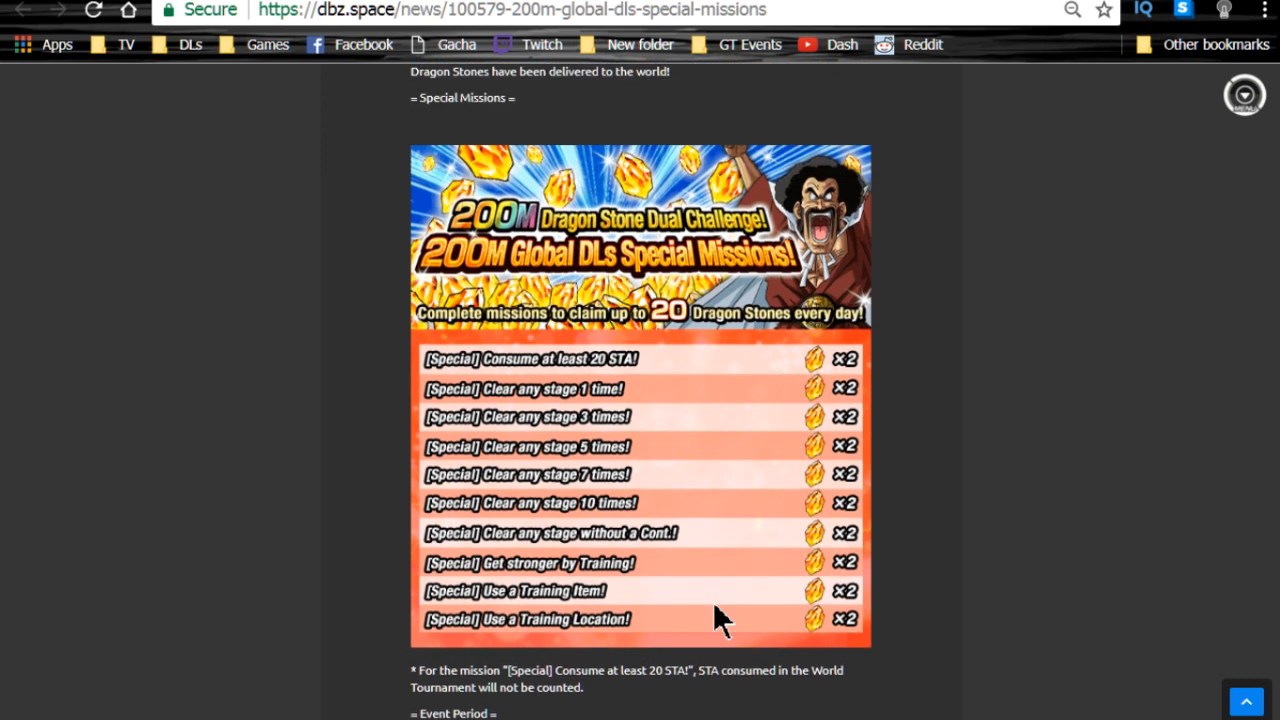
pyautogui.moveTo(565, 270)
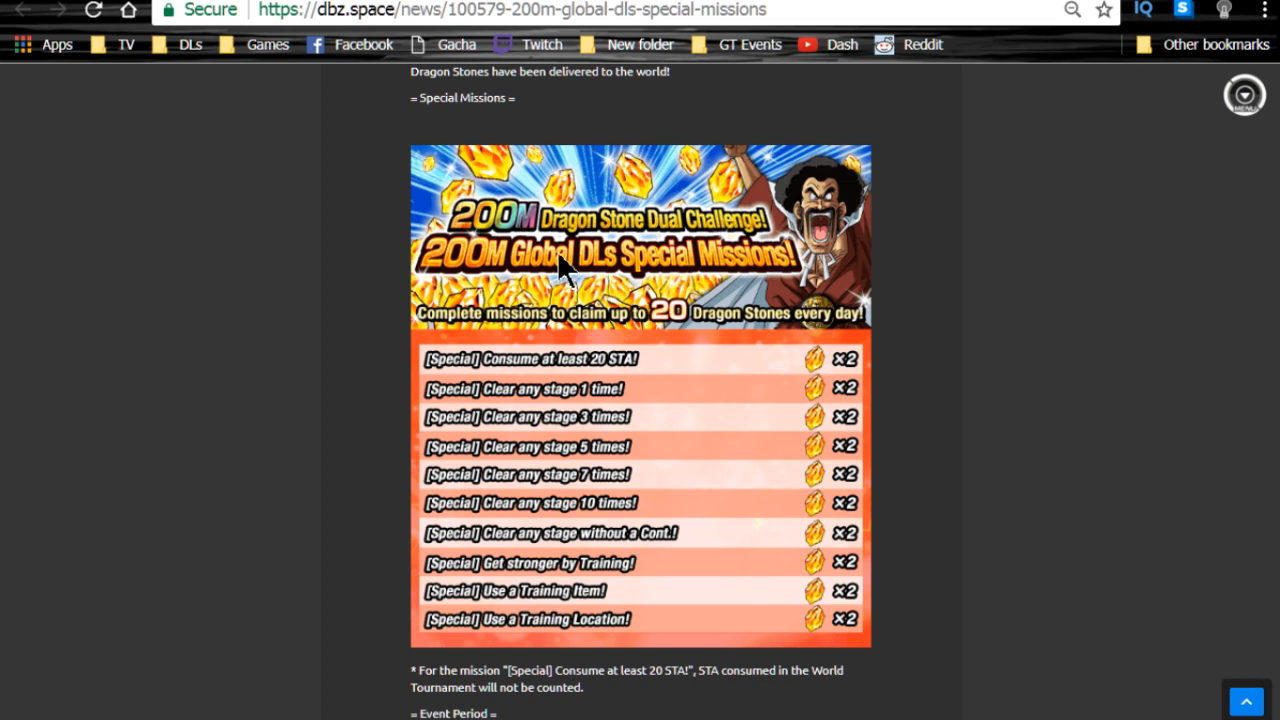
pyautogui.moveTo(570, 265)
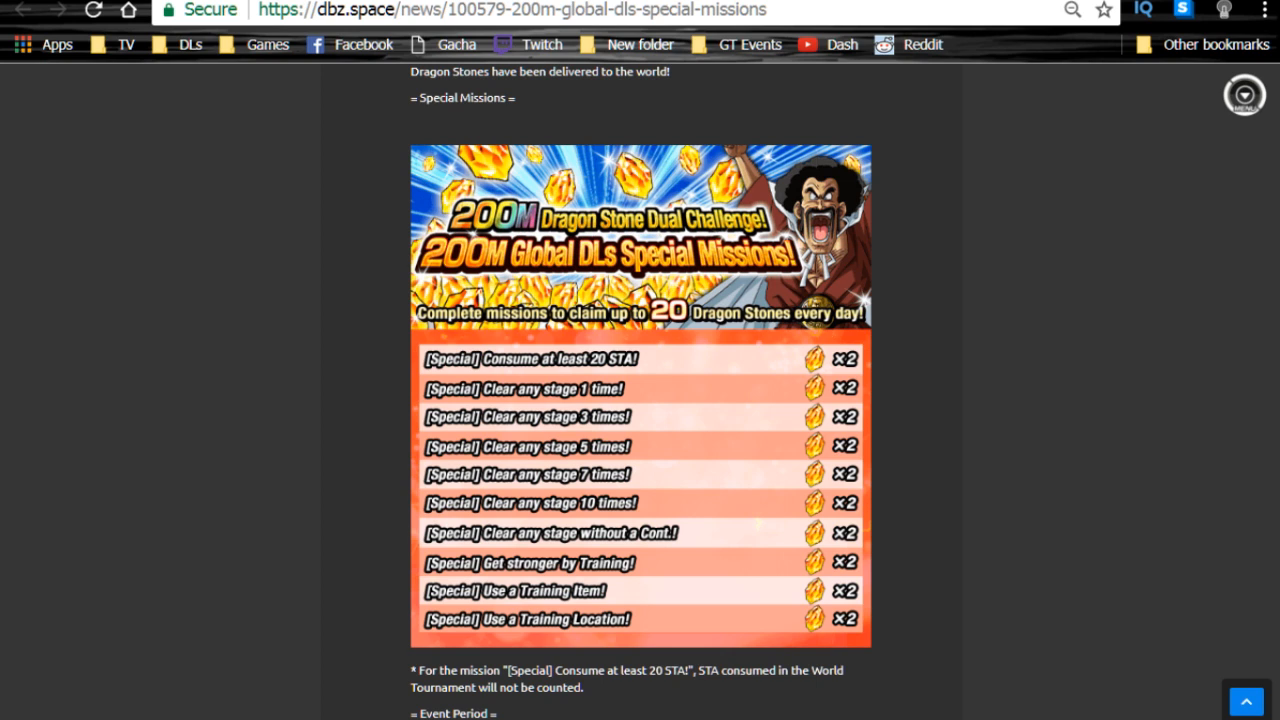
pyautogui.moveTo(740, 388)
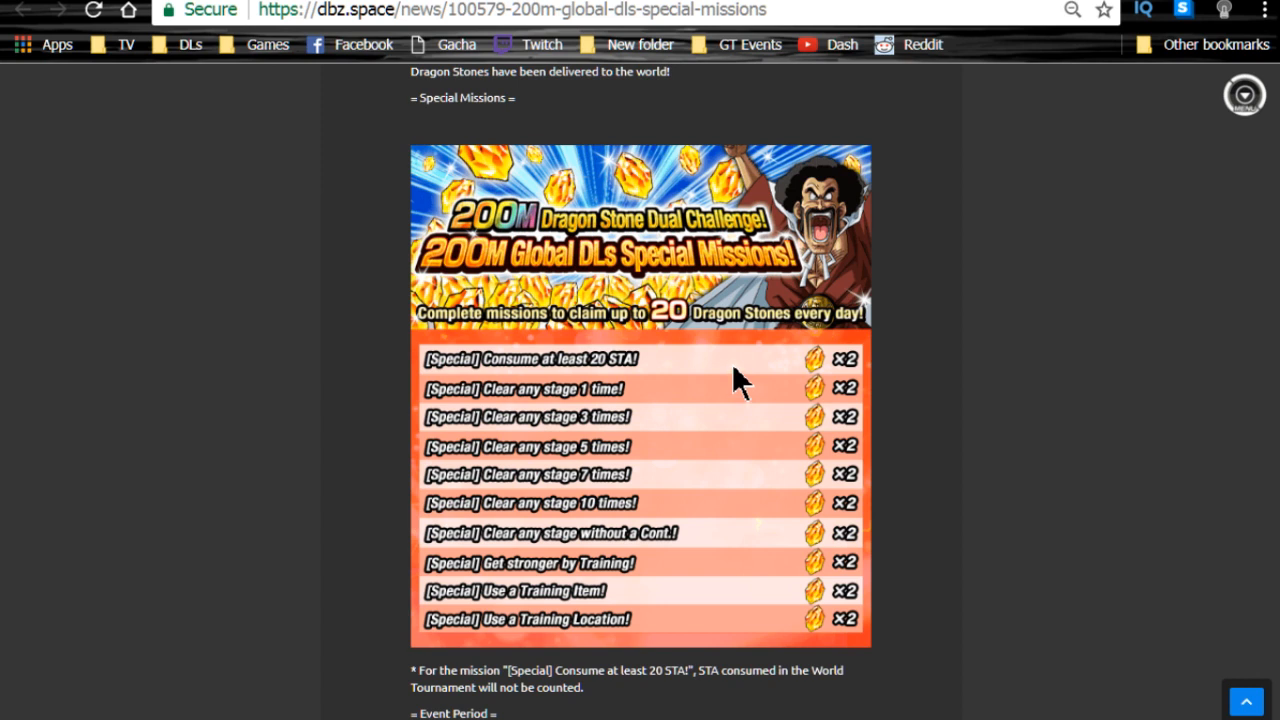
pyautogui.moveTo(750, 370)
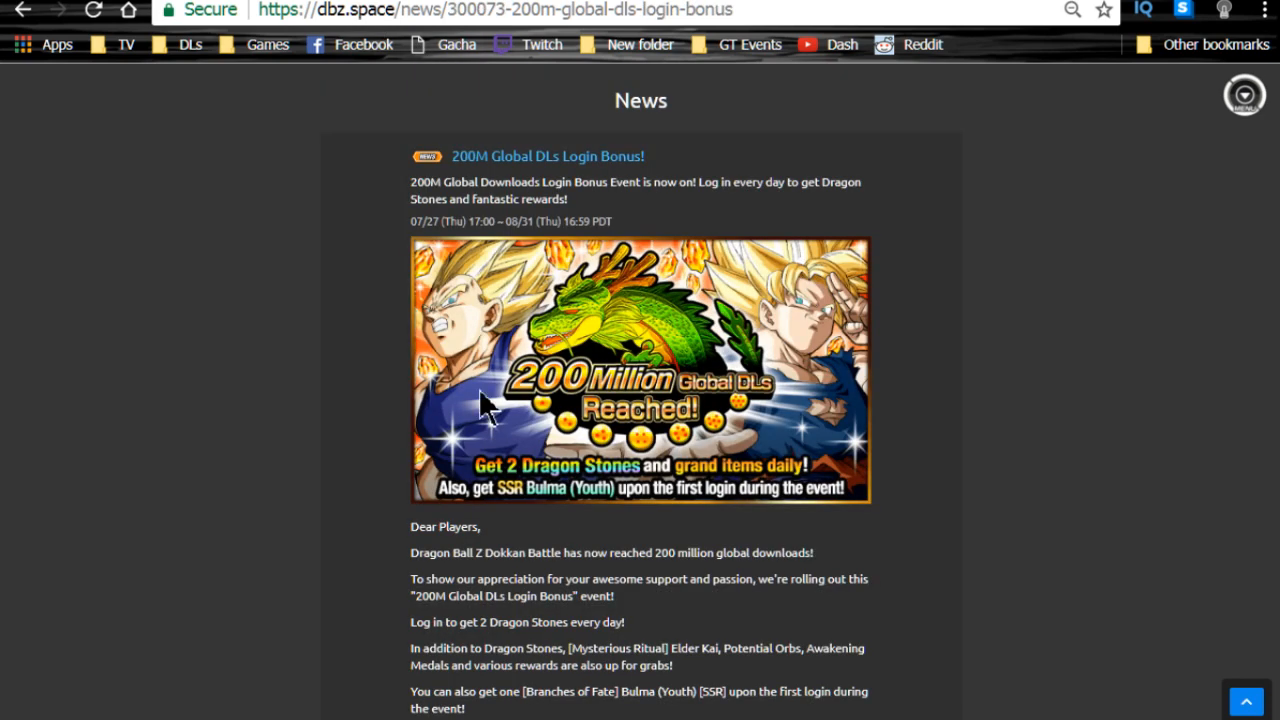
pyautogui.moveTo(513, 192)
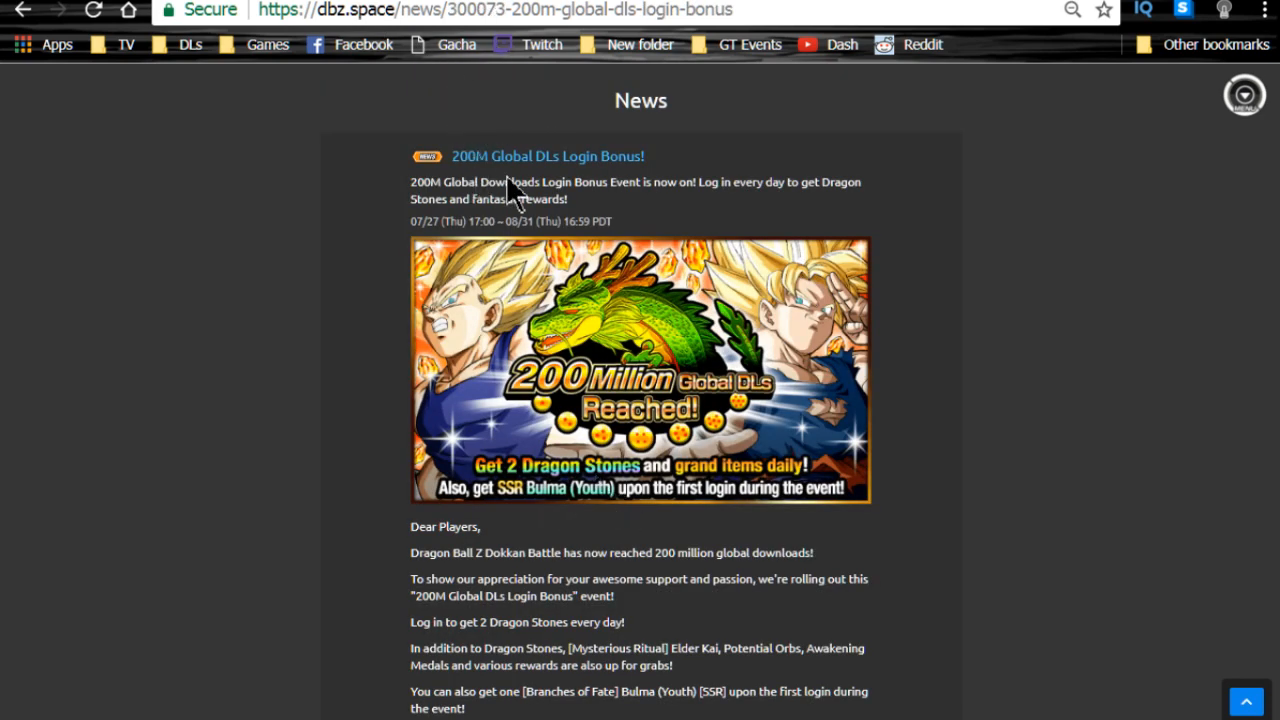
# Scroll past the Bulma (Youth) reward to the daily Dragon Stone calendar grid
pyautogui.scroll(-3)
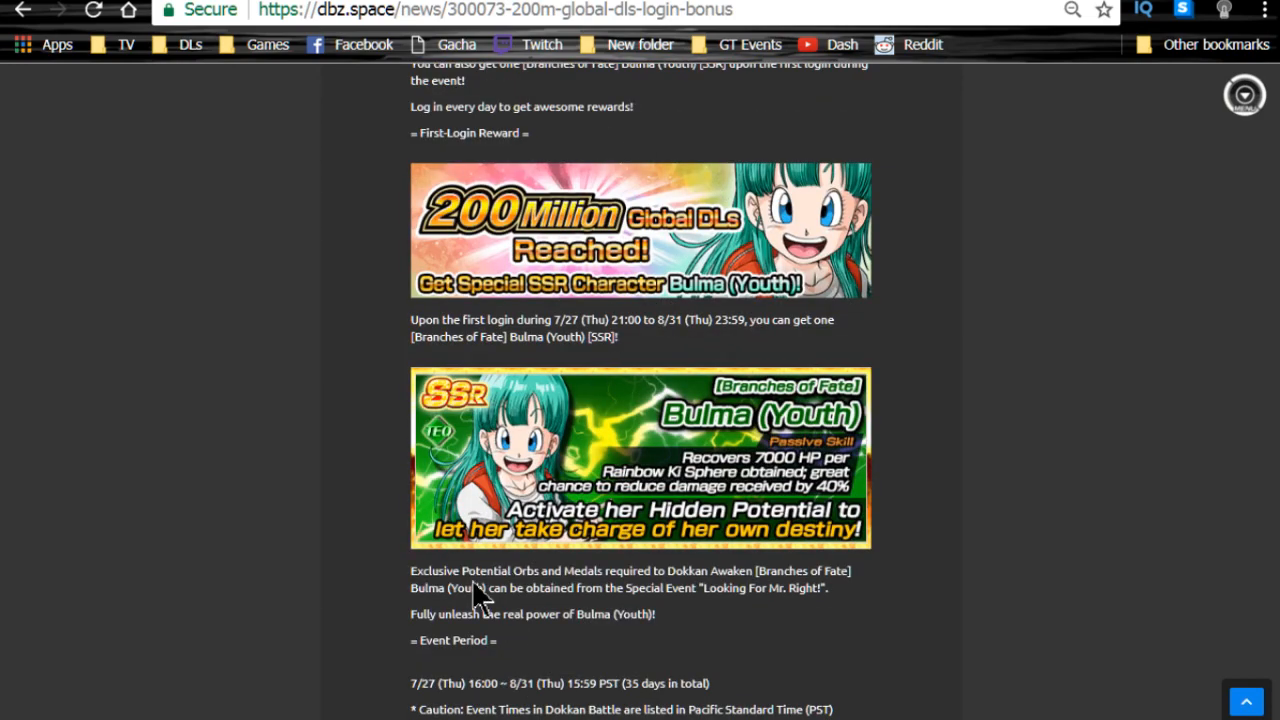
pyautogui.moveTo(600, 388)
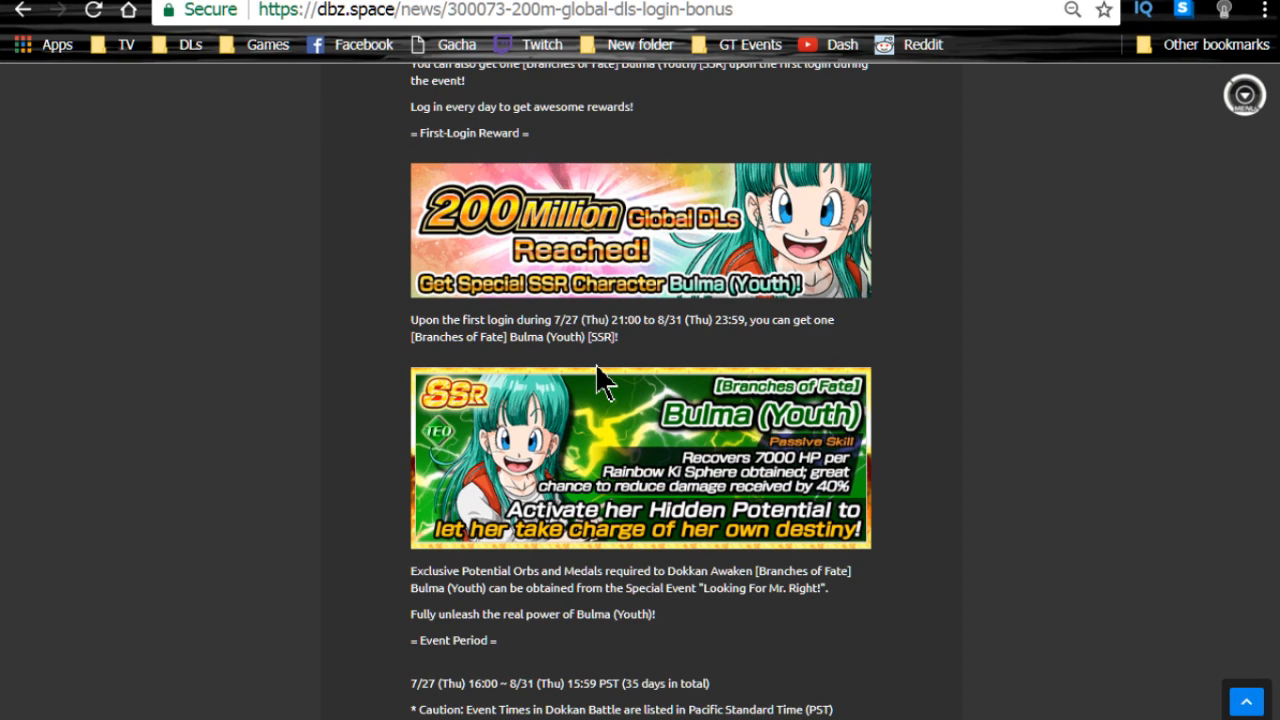
pyautogui.scroll(-3)
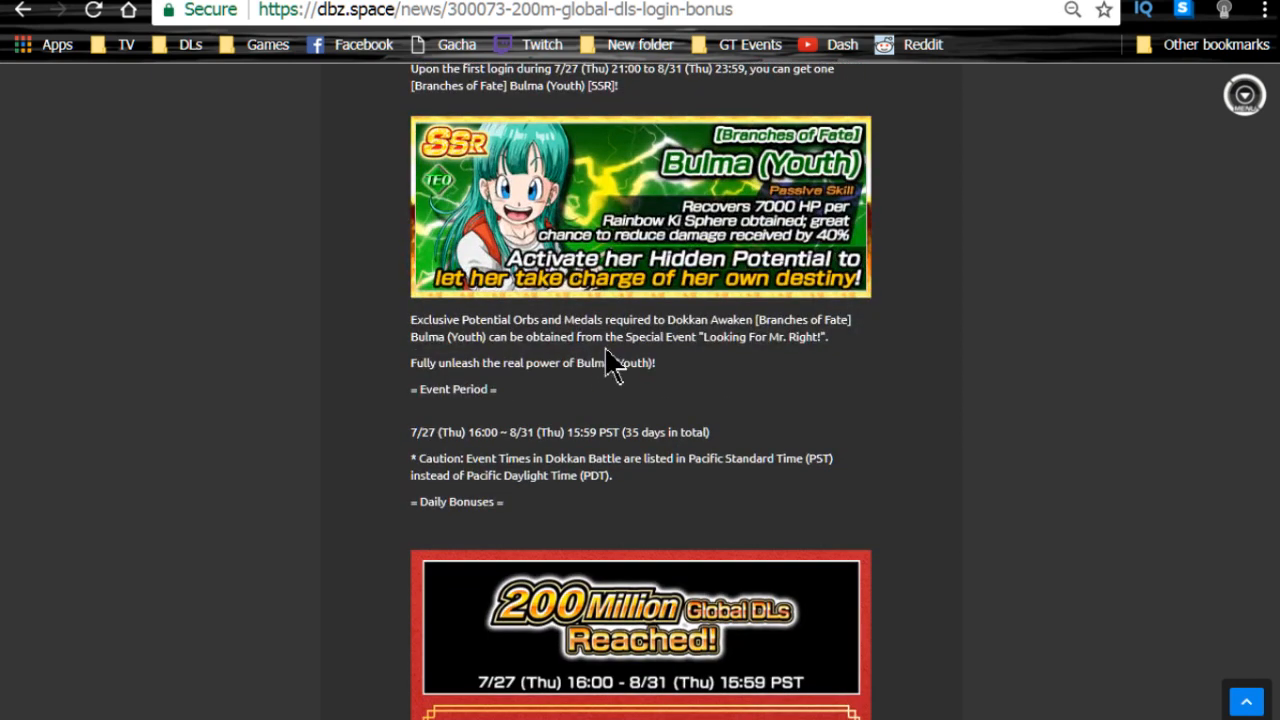
pyautogui.moveTo(648, 200)
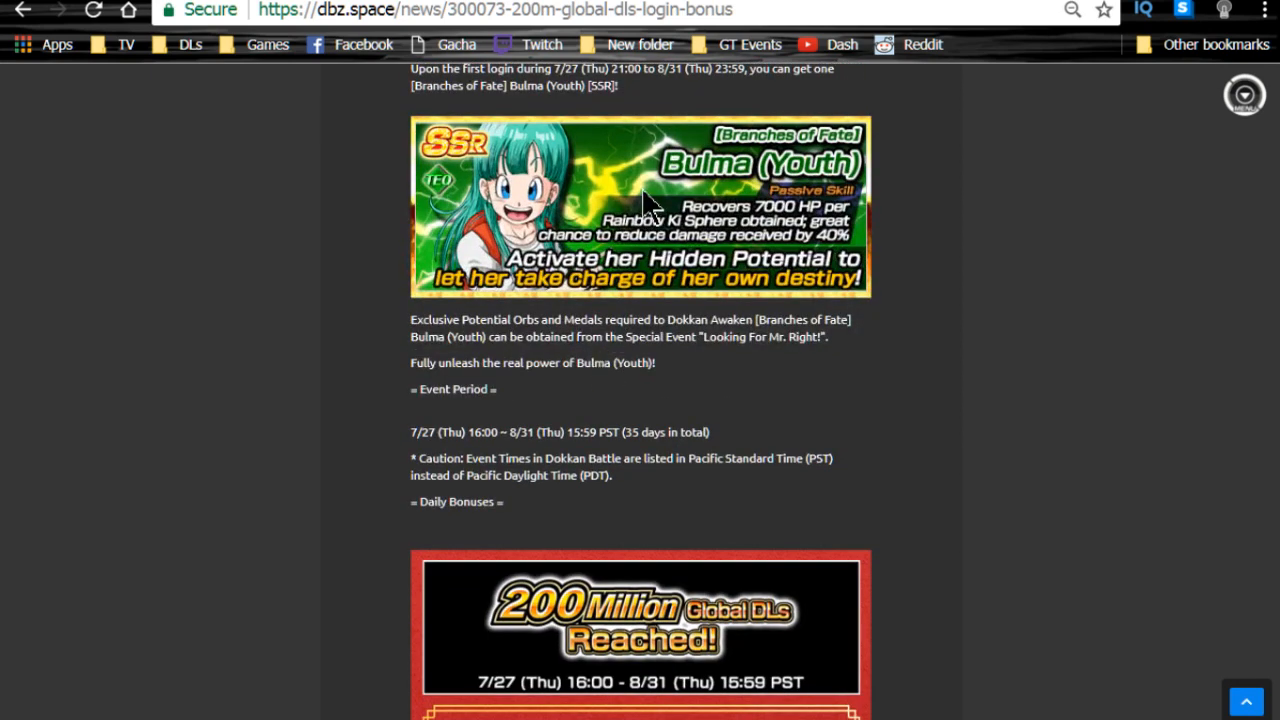
pyautogui.moveTo(665, 420)
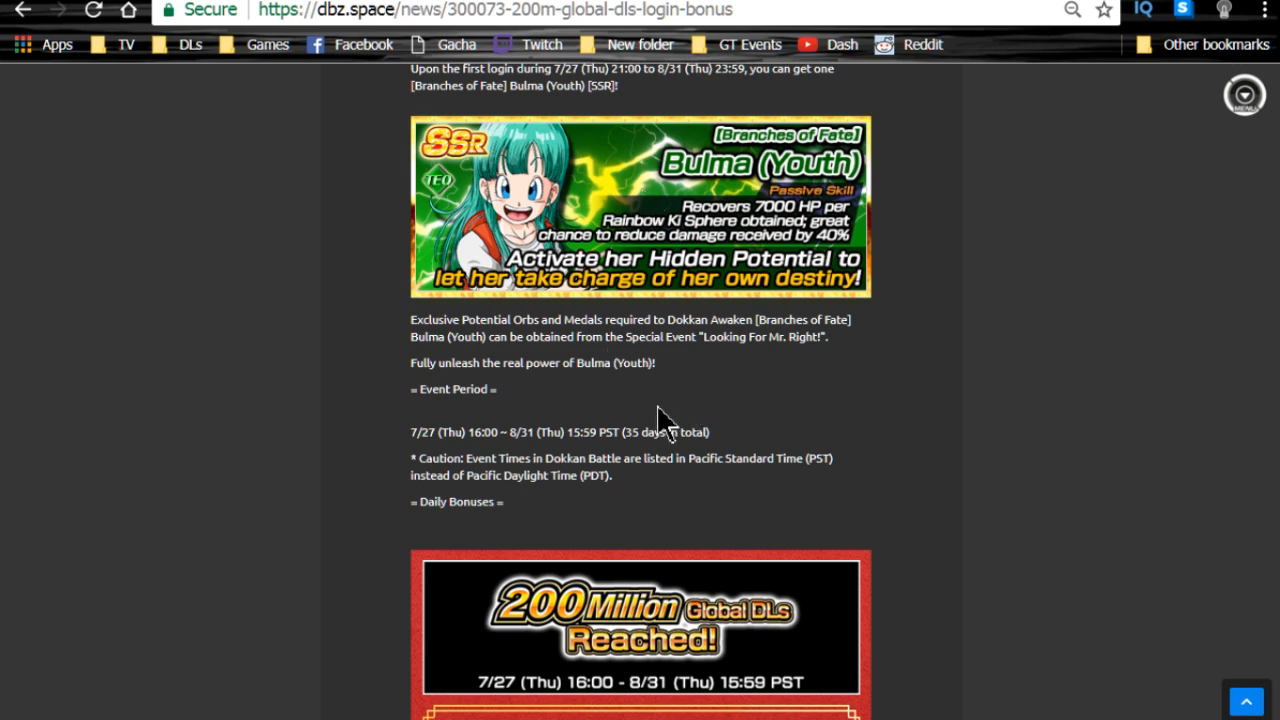
pyautogui.scroll(-3)
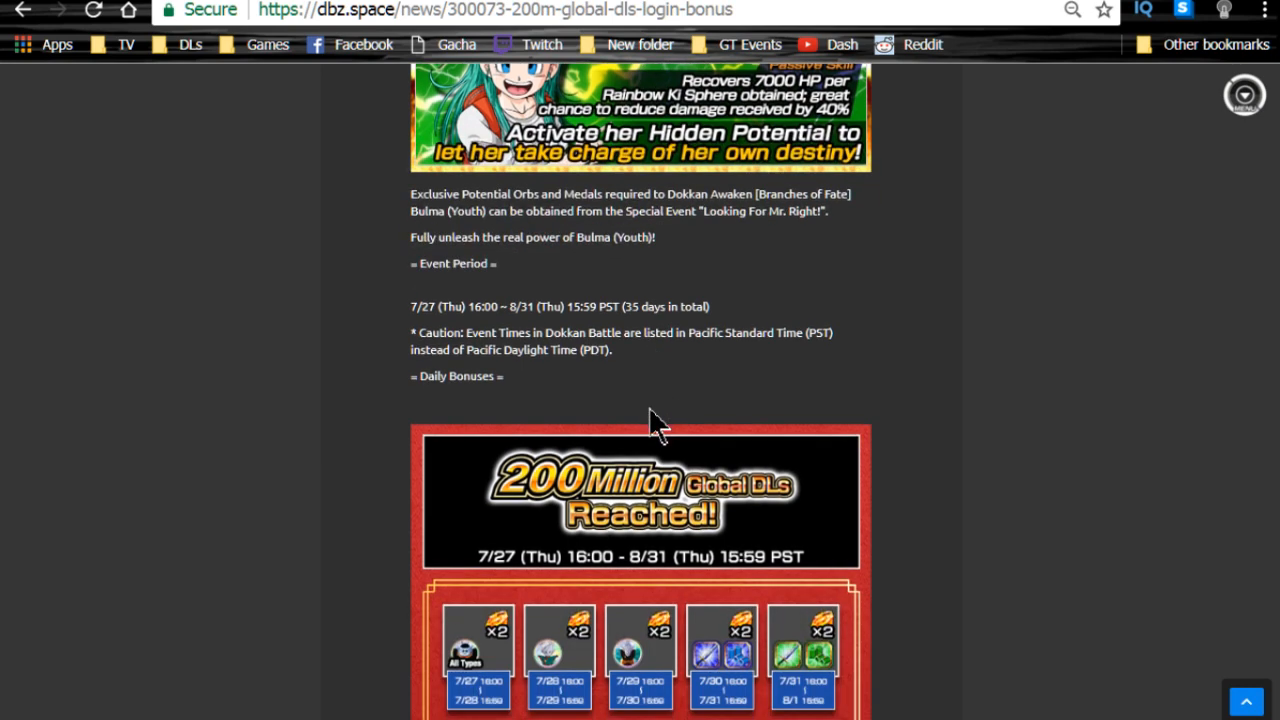
pyautogui.scroll(-3)
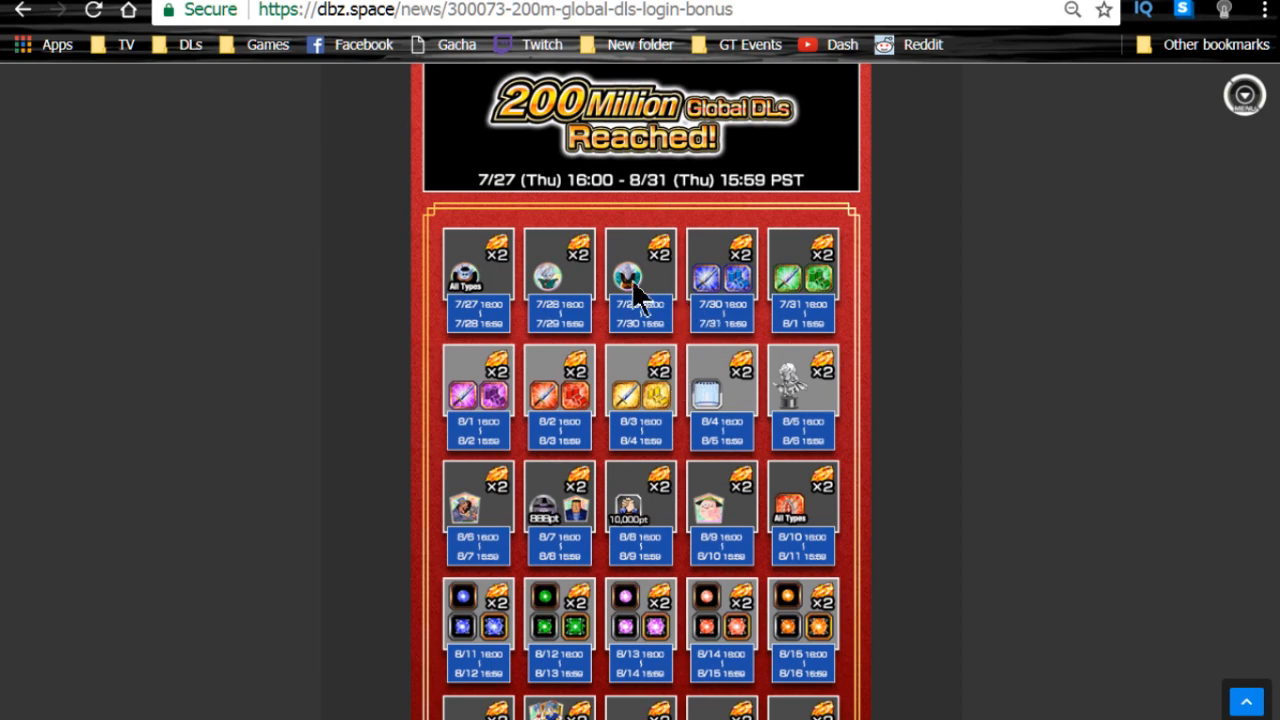
pyautogui.scroll(-3)
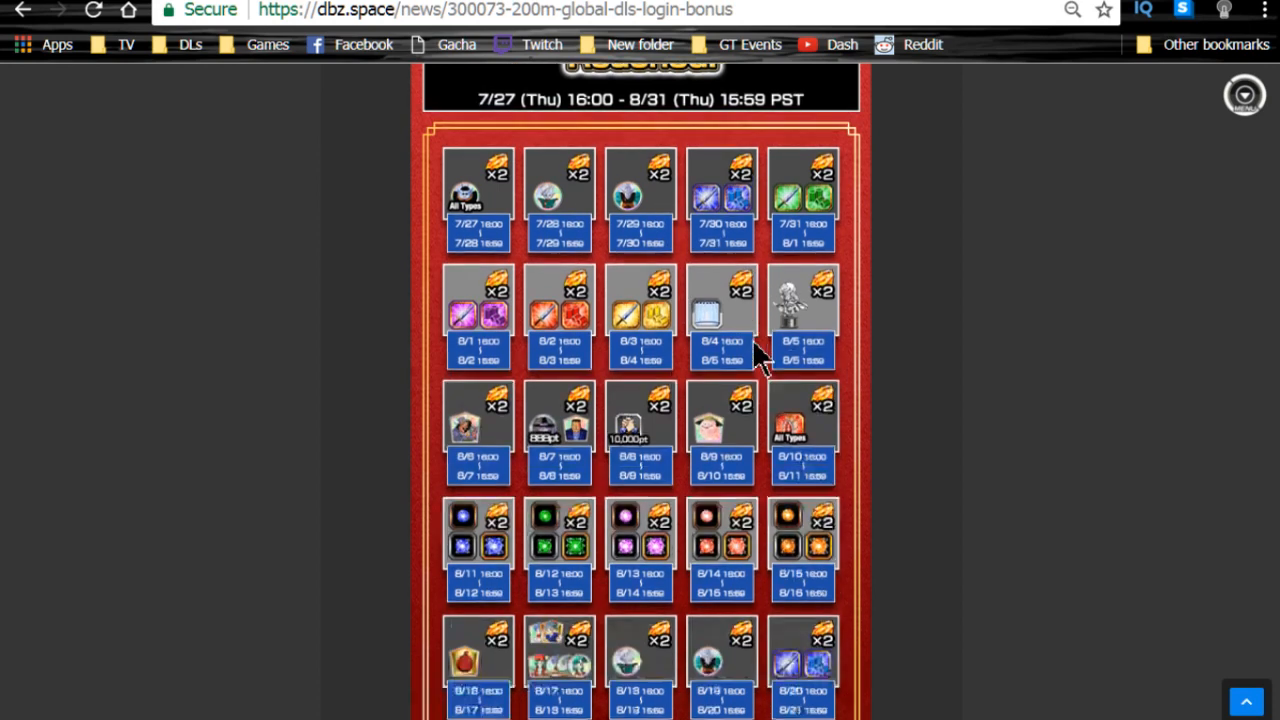
pyautogui.scroll(-3)
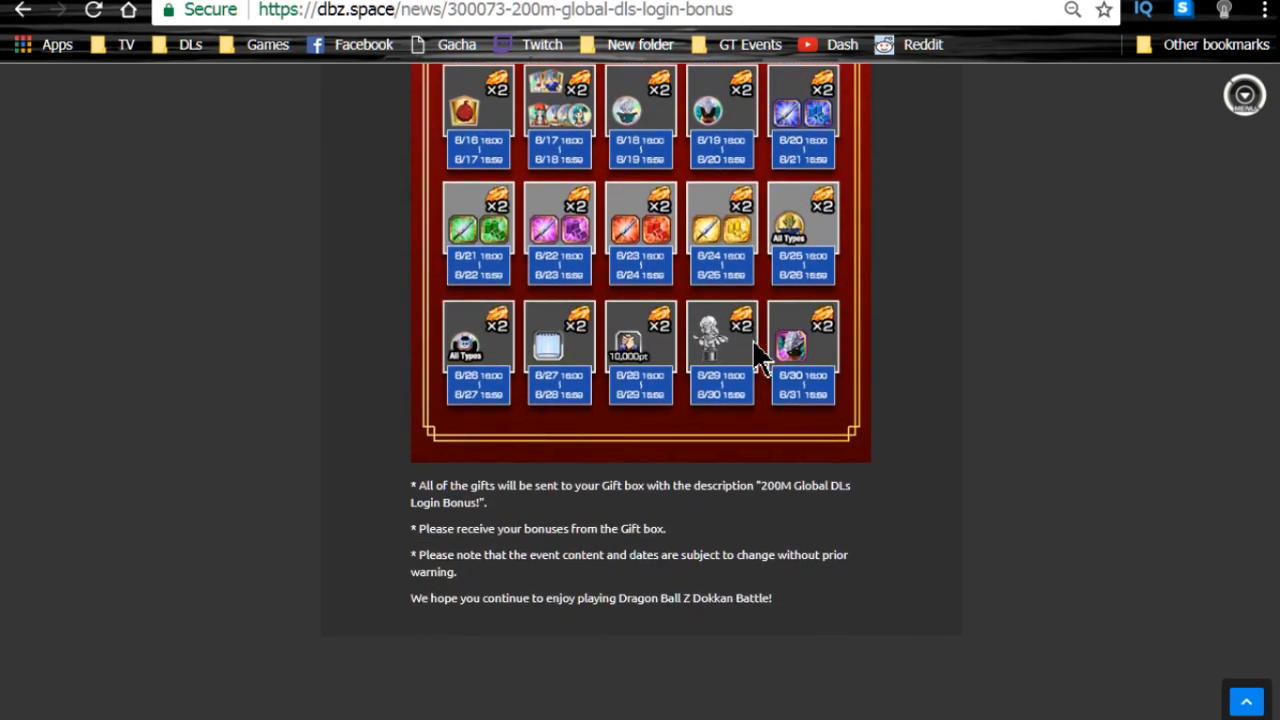
pyautogui.scroll(3)
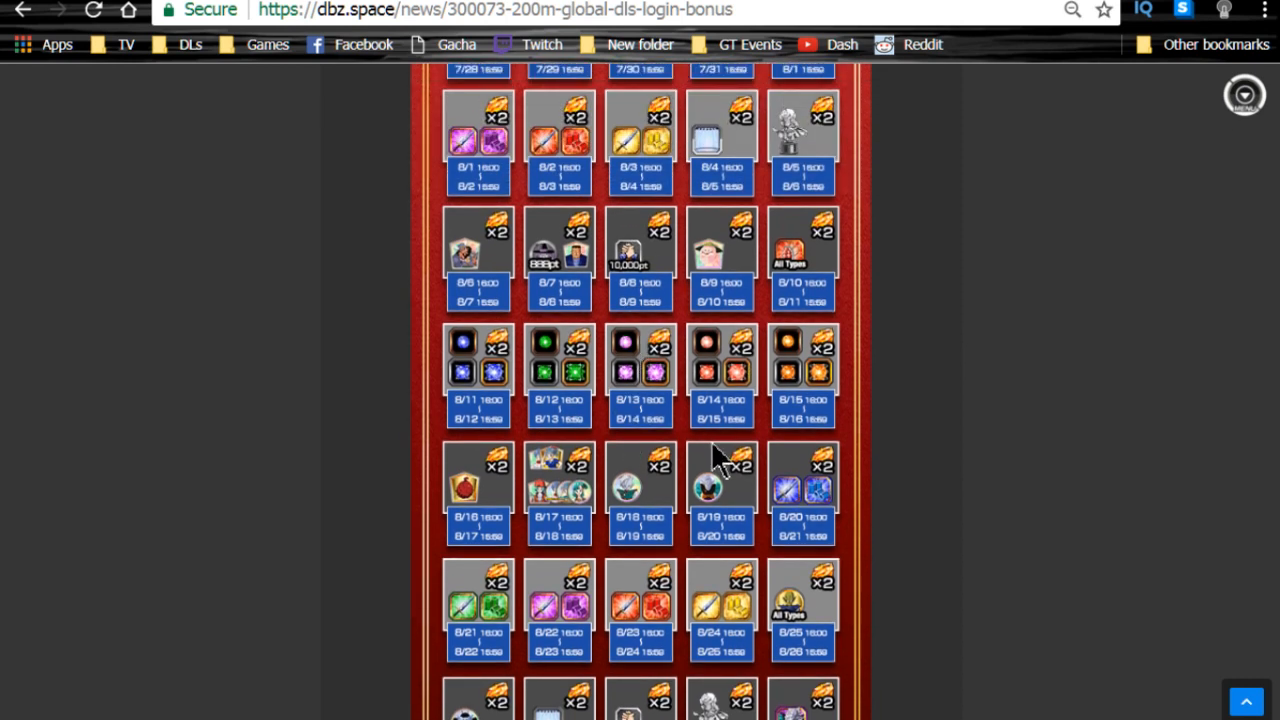
pyautogui.moveTo(462, 413)
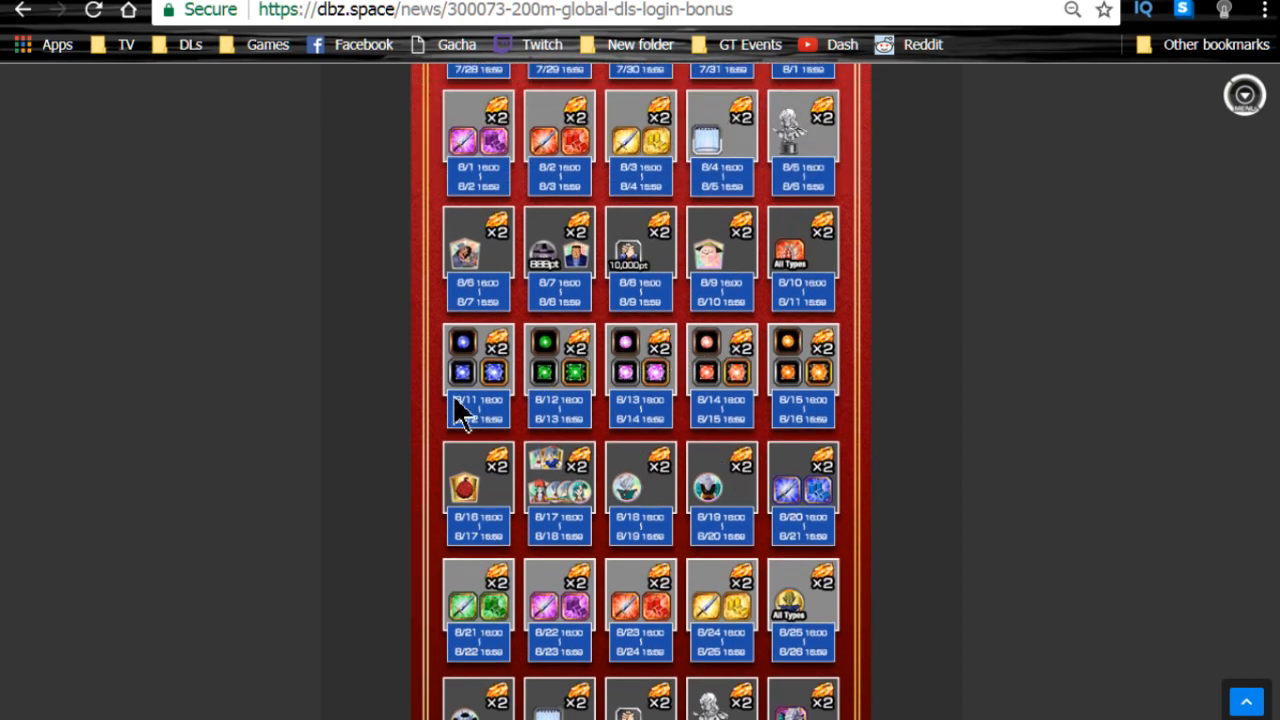
pyautogui.moveTo(815, 440)
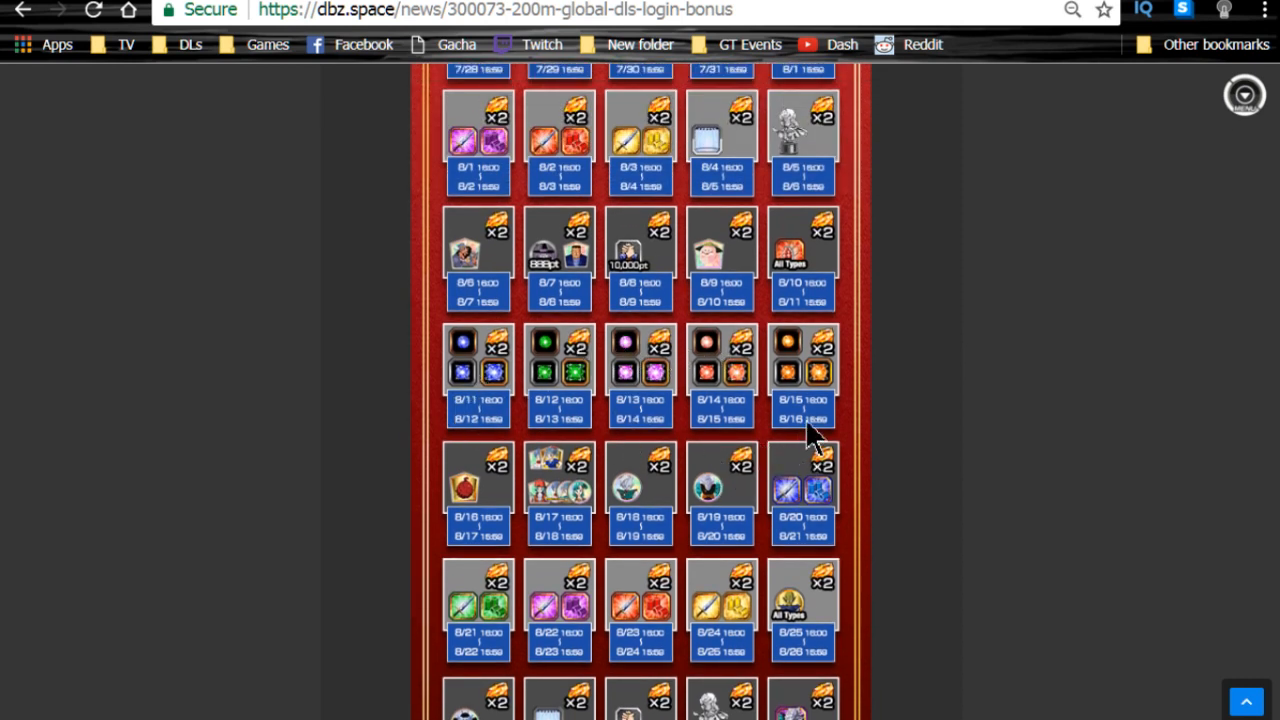
pyautogui.moveTo(500, 410)
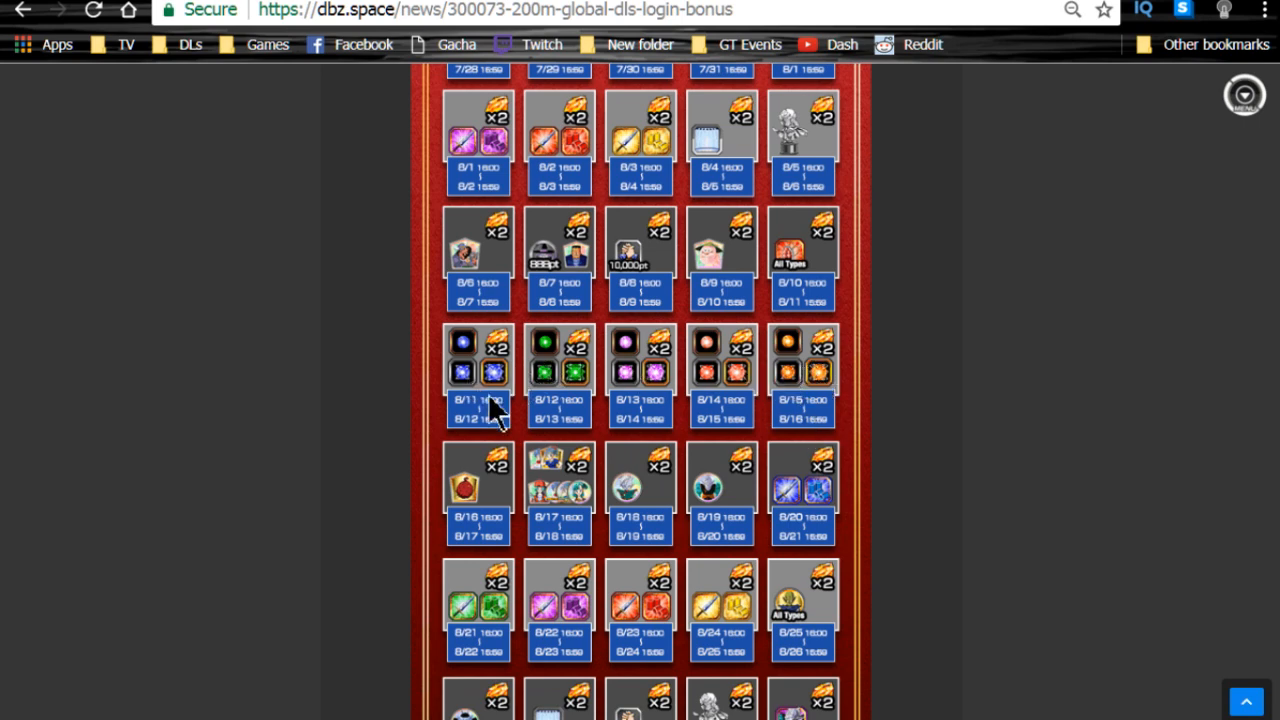
pyautogui.moveTo(590, 320)
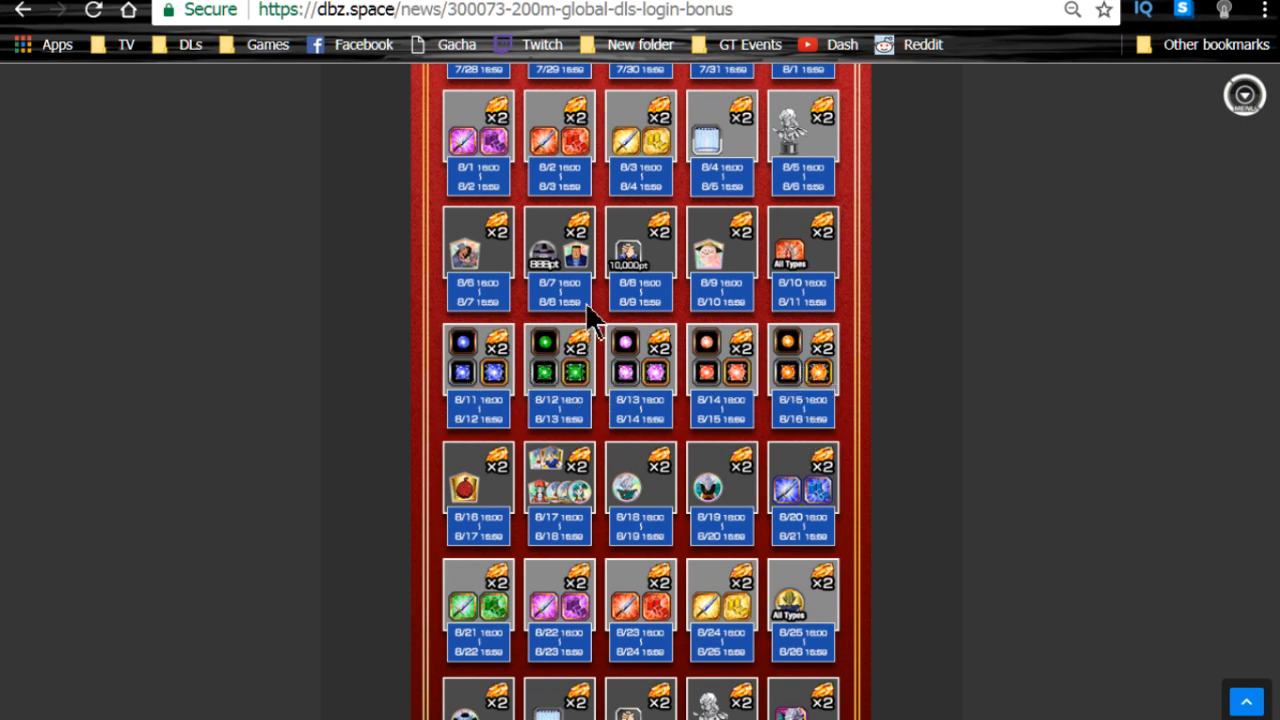
# Return to the 200M Global DLs Celebration article announcing 15 events
pyautogui.scroll(3)
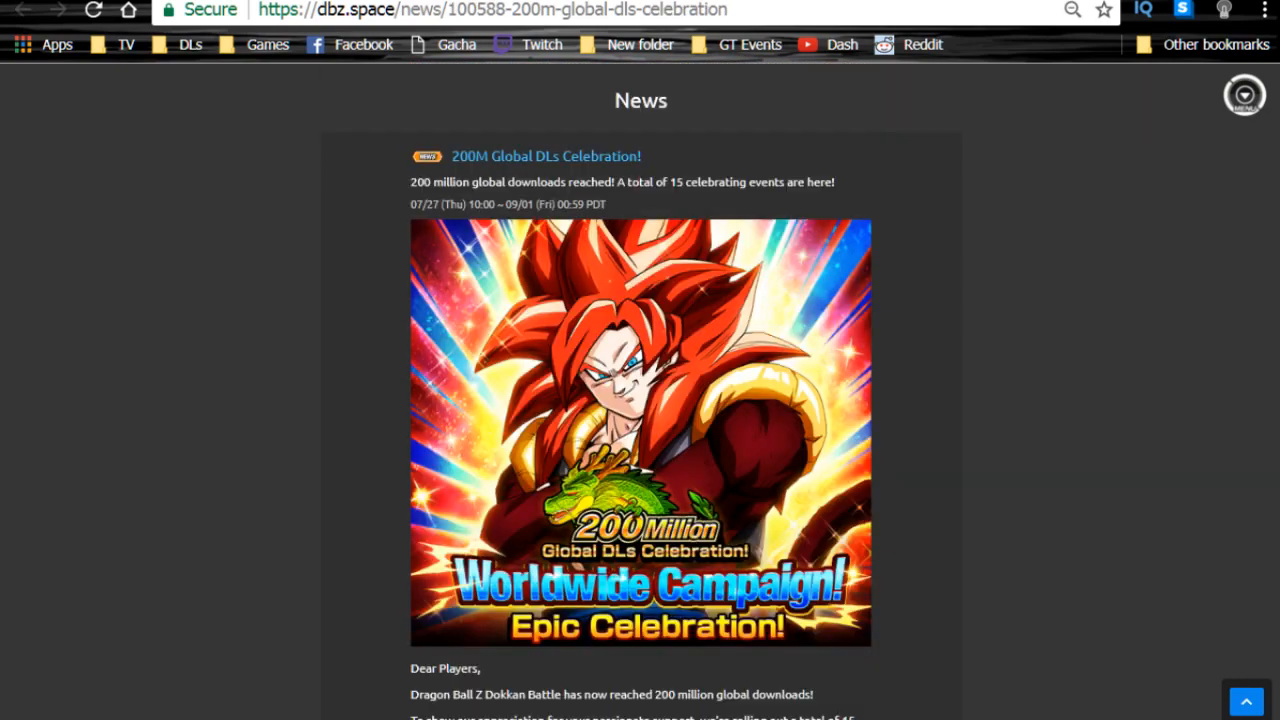
# Scroll past the Gogeta banner to Event Details and Schedule, starting at No.1
pyautogui.scroll(-3)
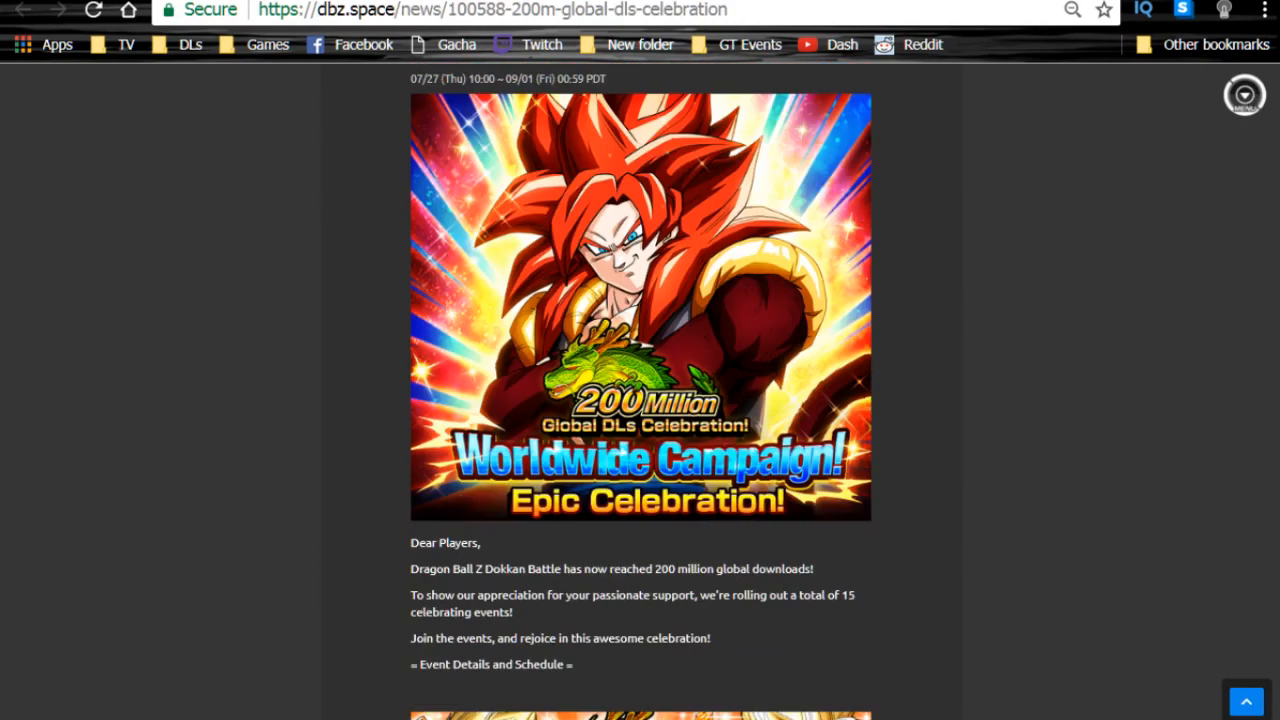
pyautogui.scroll(-3)
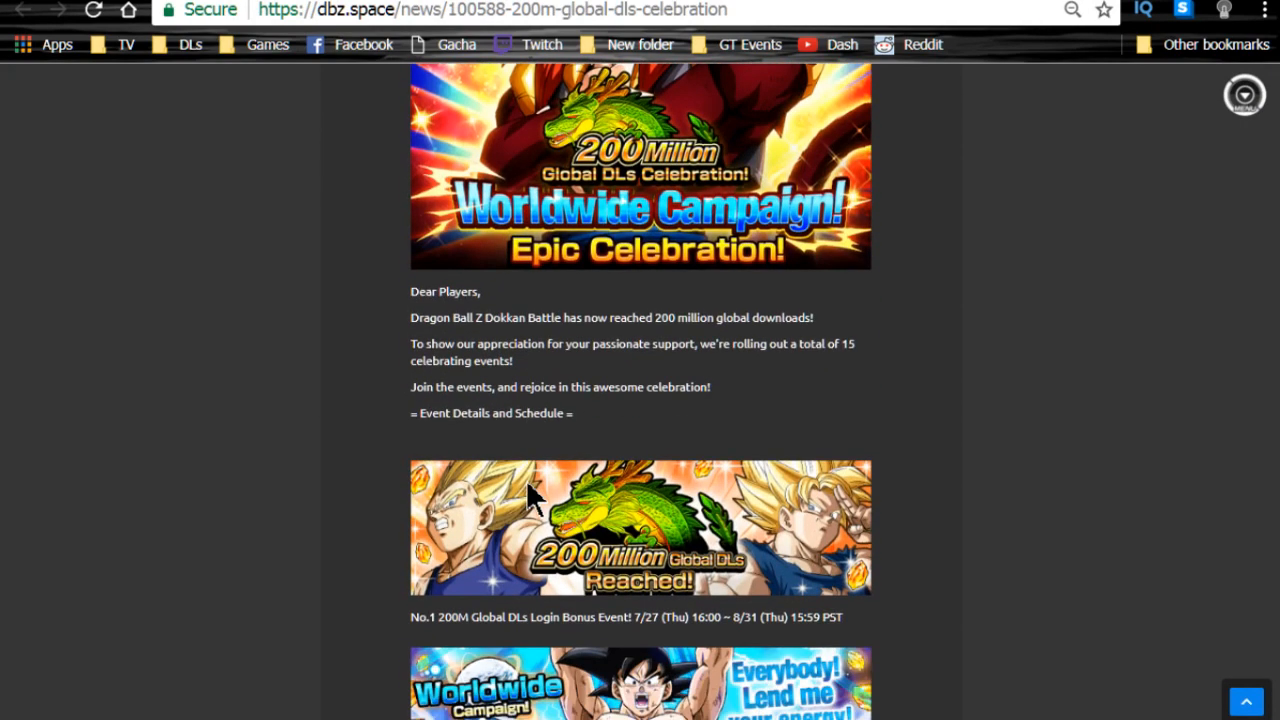
pyautogui.scroll(-3)
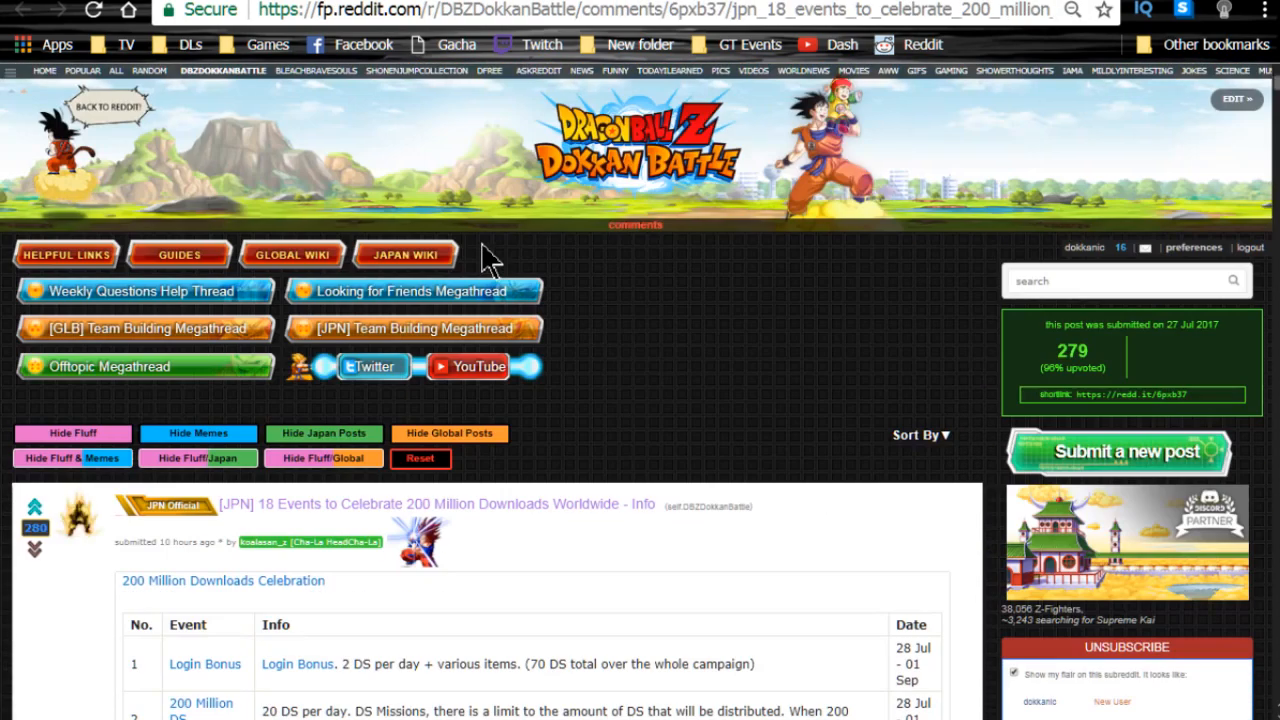
# Scroll the Reddit JPN 18-events post down to its Login Bonus events table
pyautogui.scroll(-3)
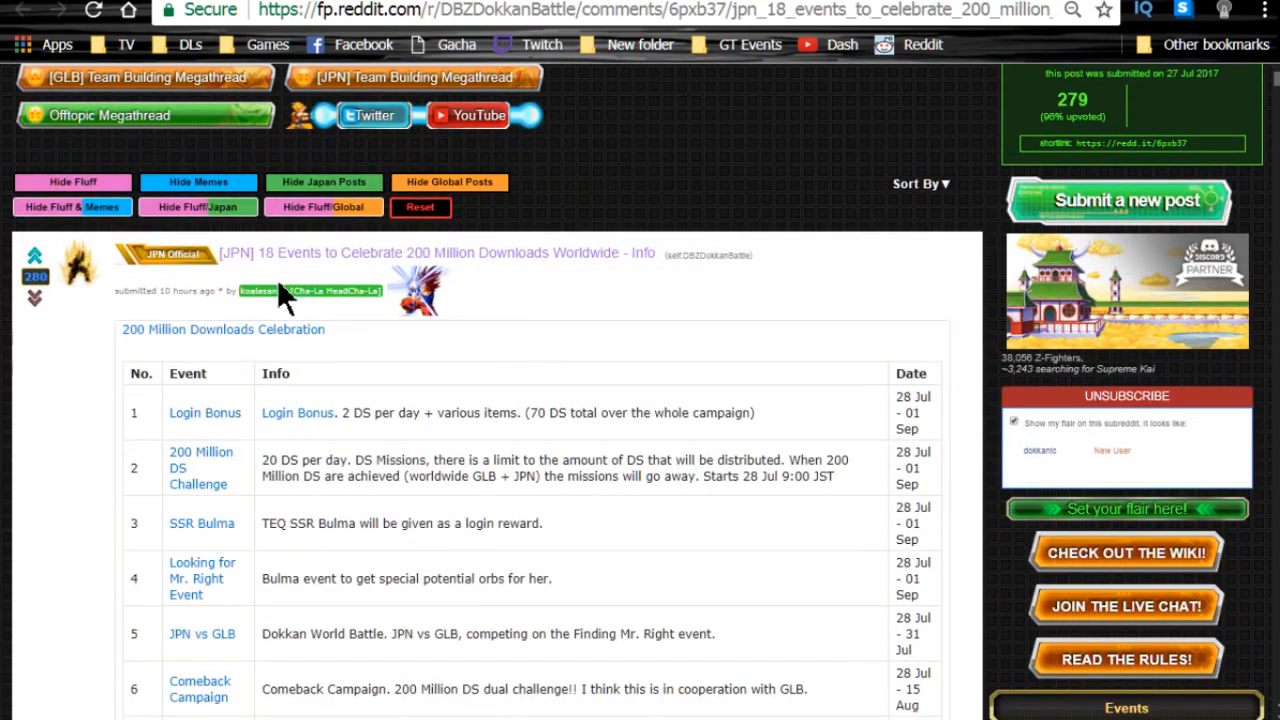
pyautogui.moveTo(450, 270)
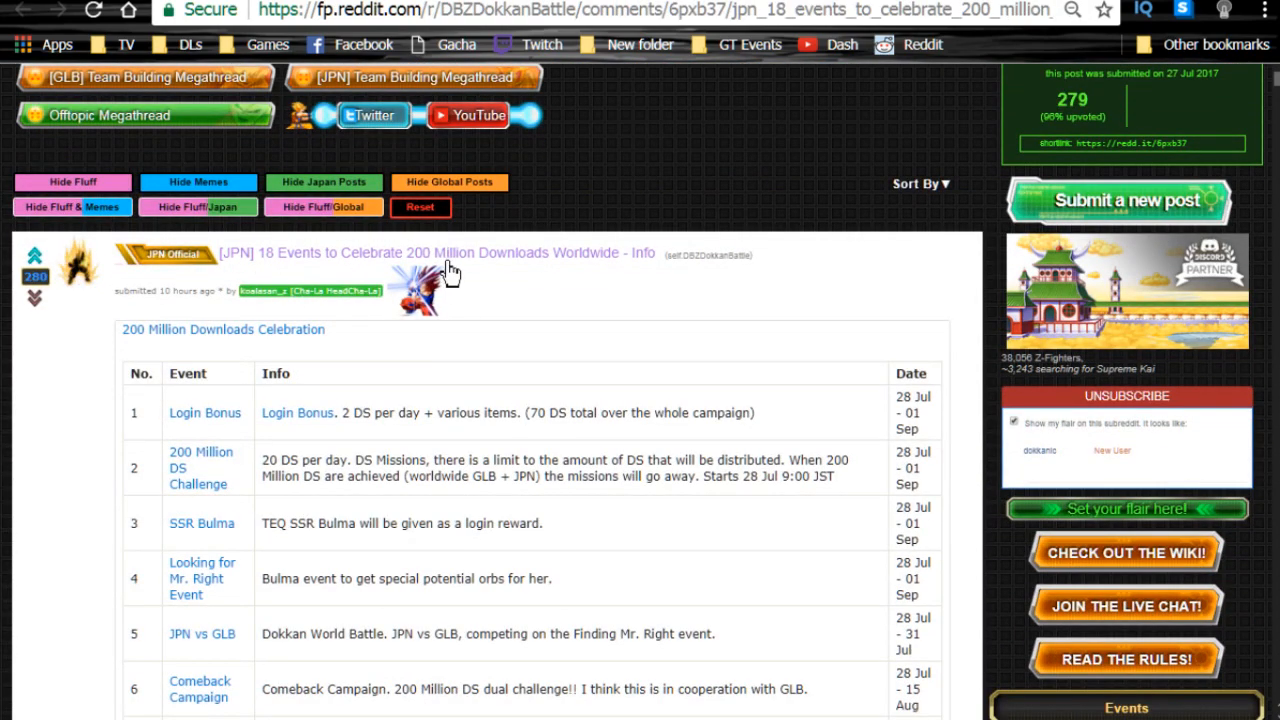
pyautogui.scroll(-3)
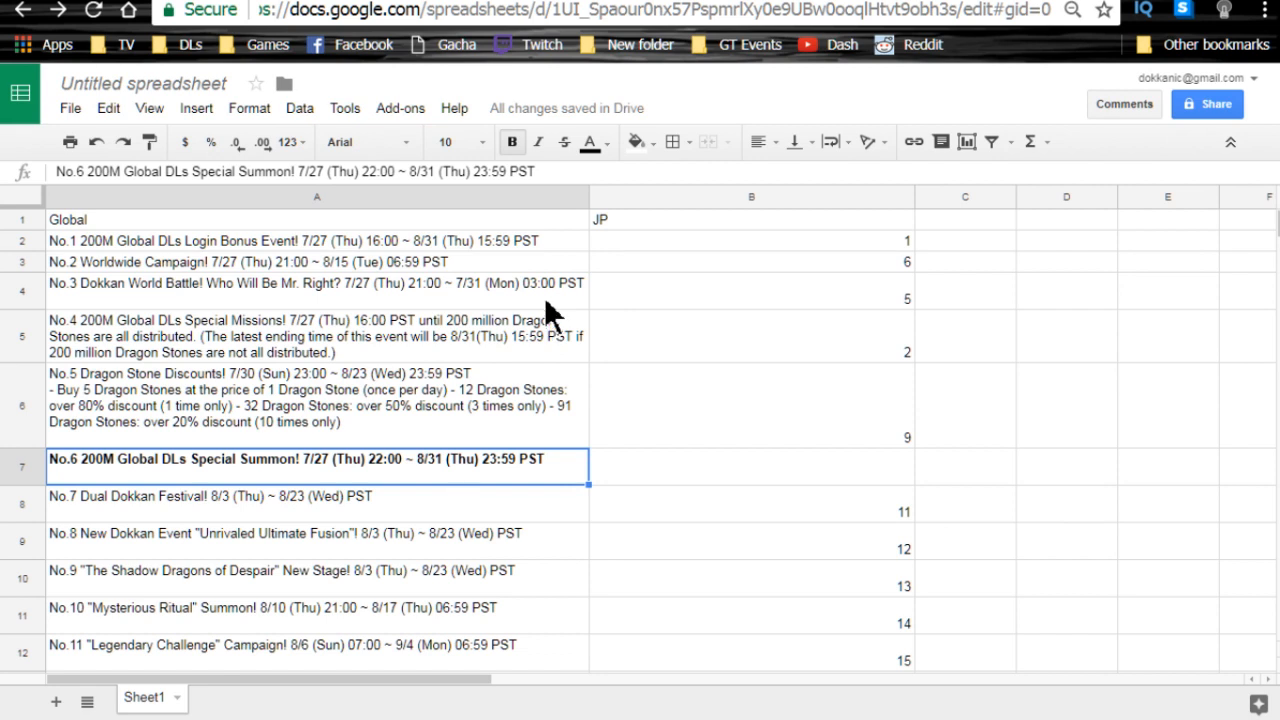
# Select Global event cells in column A, including No.3 Dokkan World Battle
pyautogui.click(317, 283)
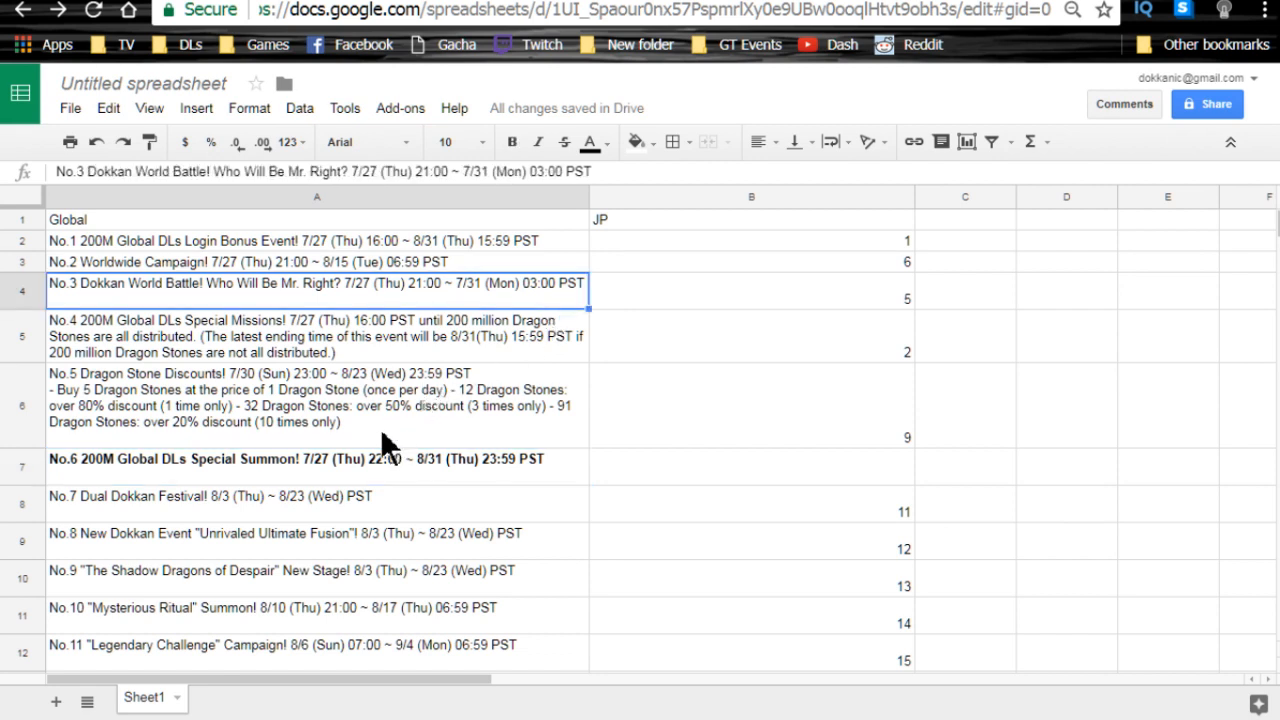
pyautogui.click(300, 459)
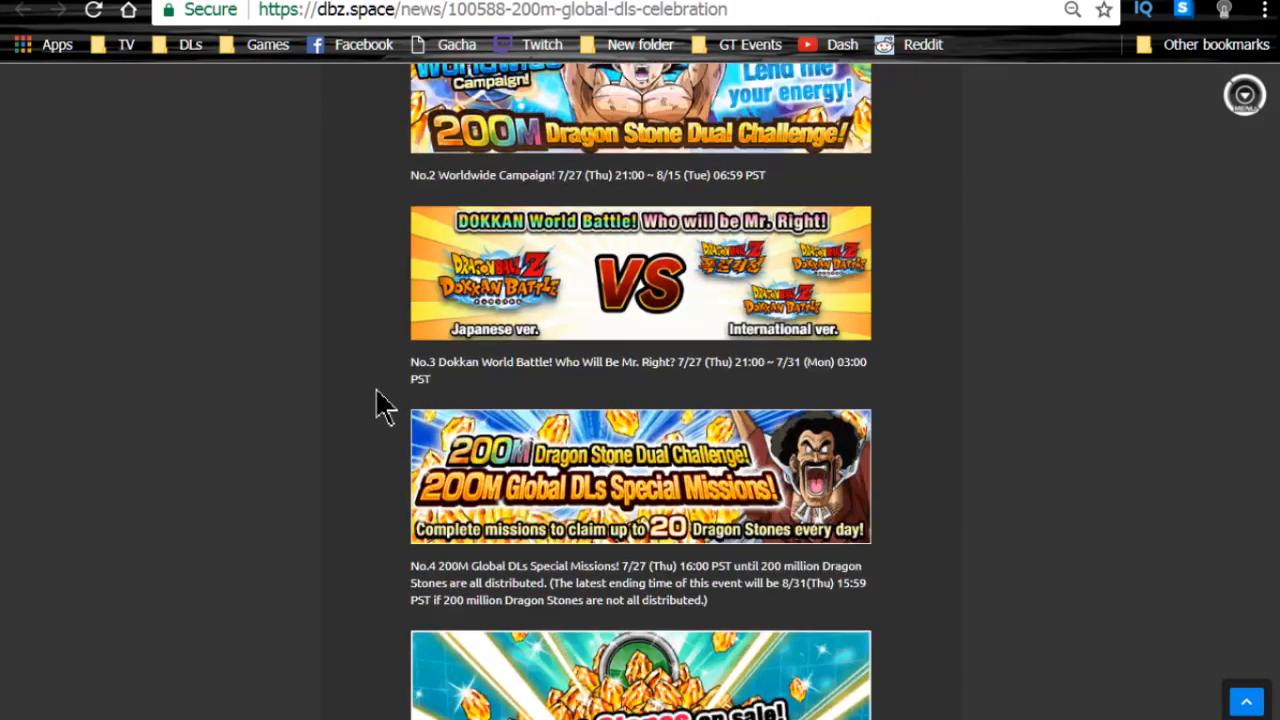
# Scroll the celebration article to events No.5 Dragon Stone Discounts through No.7 Dual Dokkan Festival
pyautogui.scroll(-3)
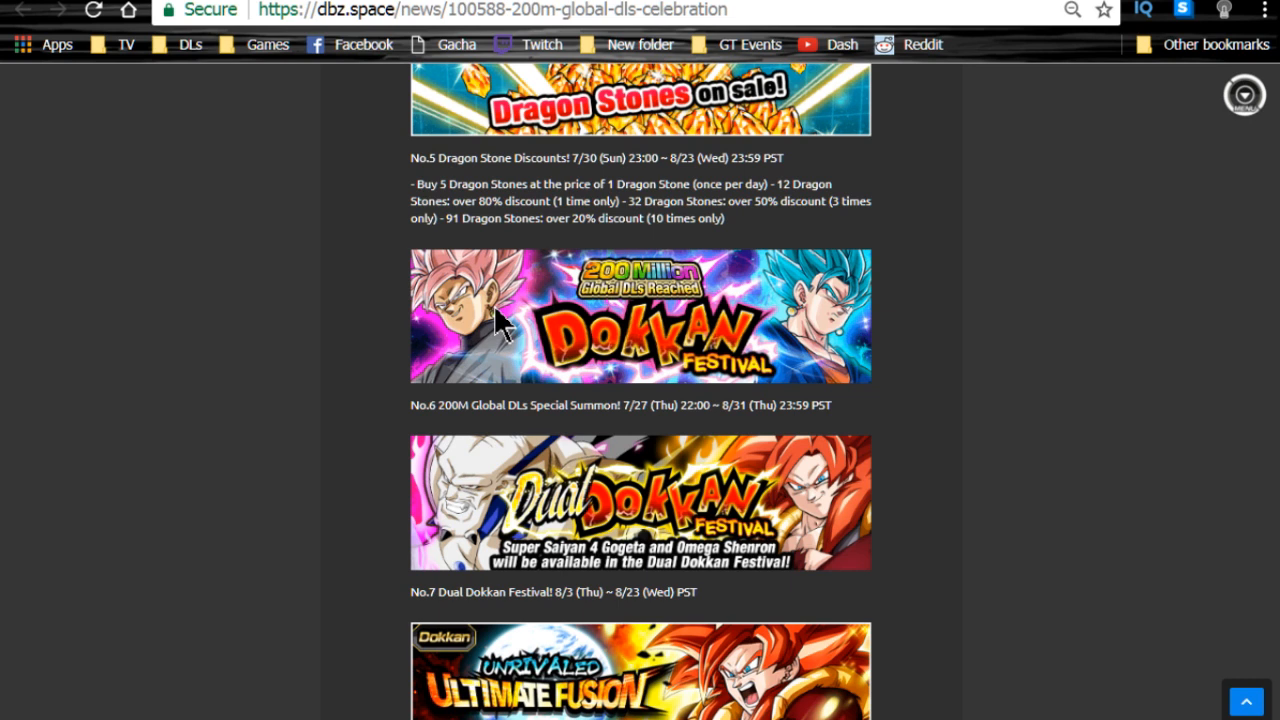
pyautogui.moveTo(335, 592)
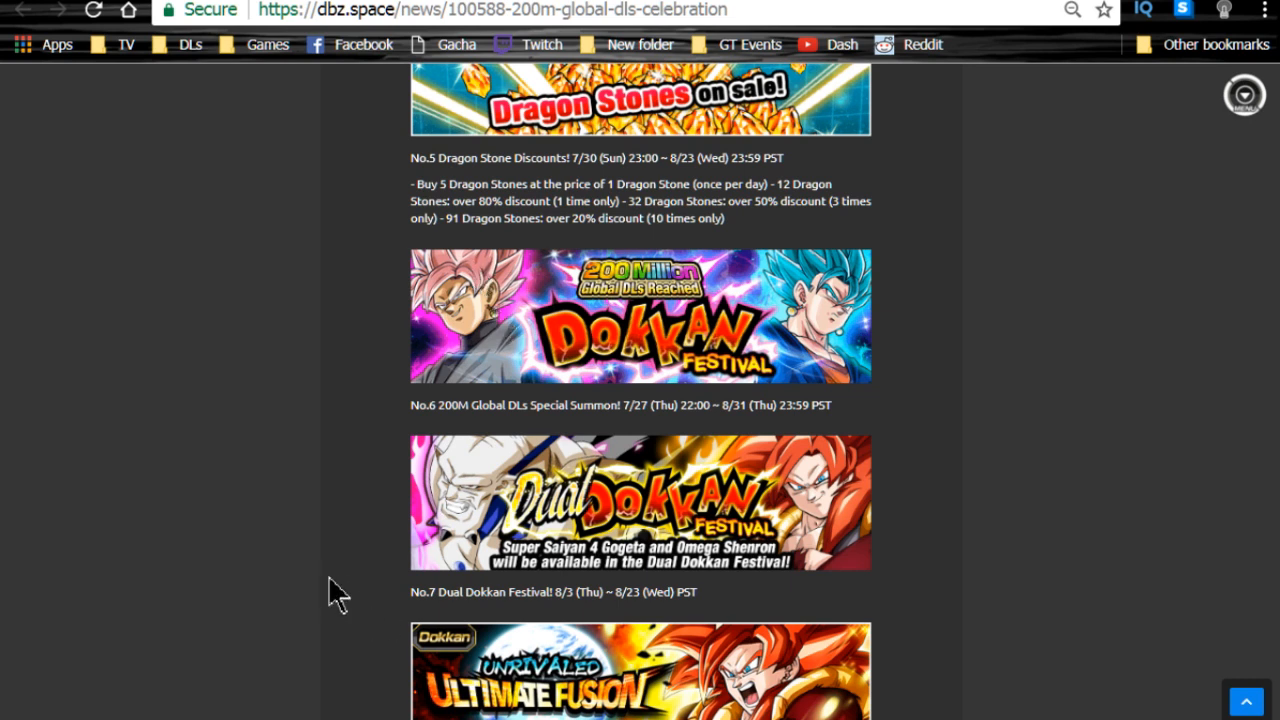
pyautogui.doubleClick(548, 405)
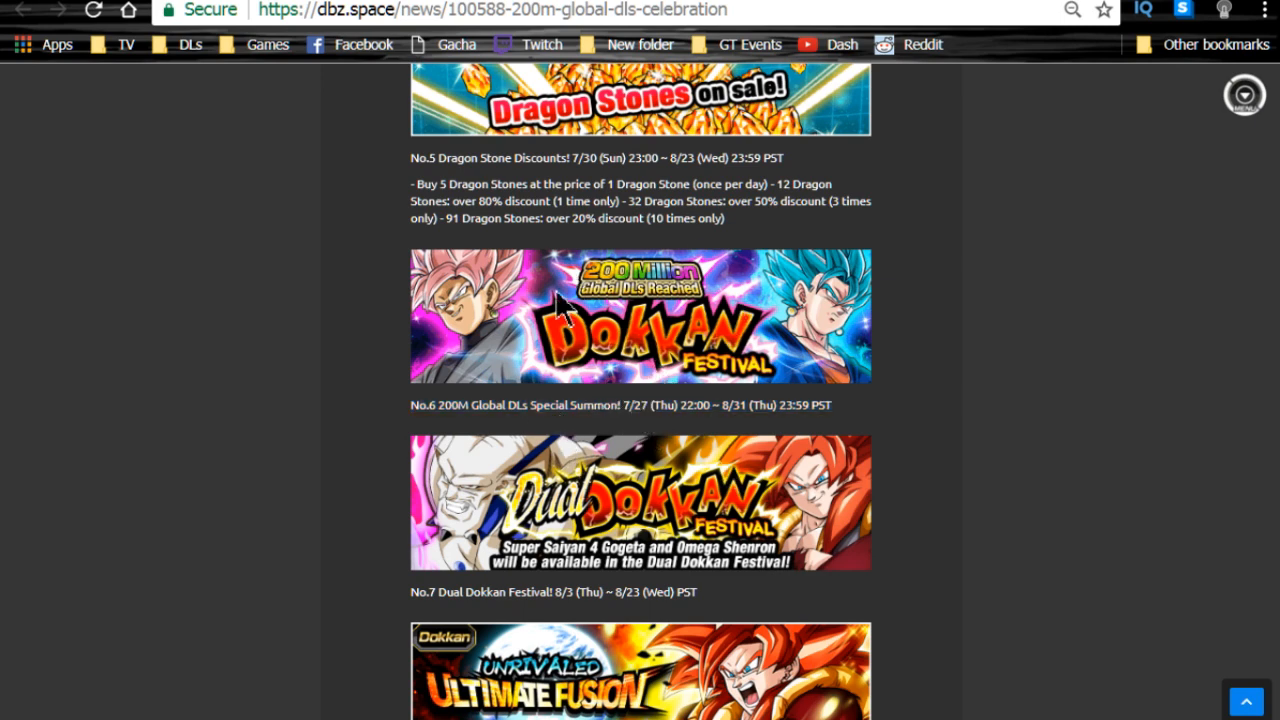
# Read events No.1 login bonus through No.4 Special Missions in the celebration article
pyautogui.scroll(-3)
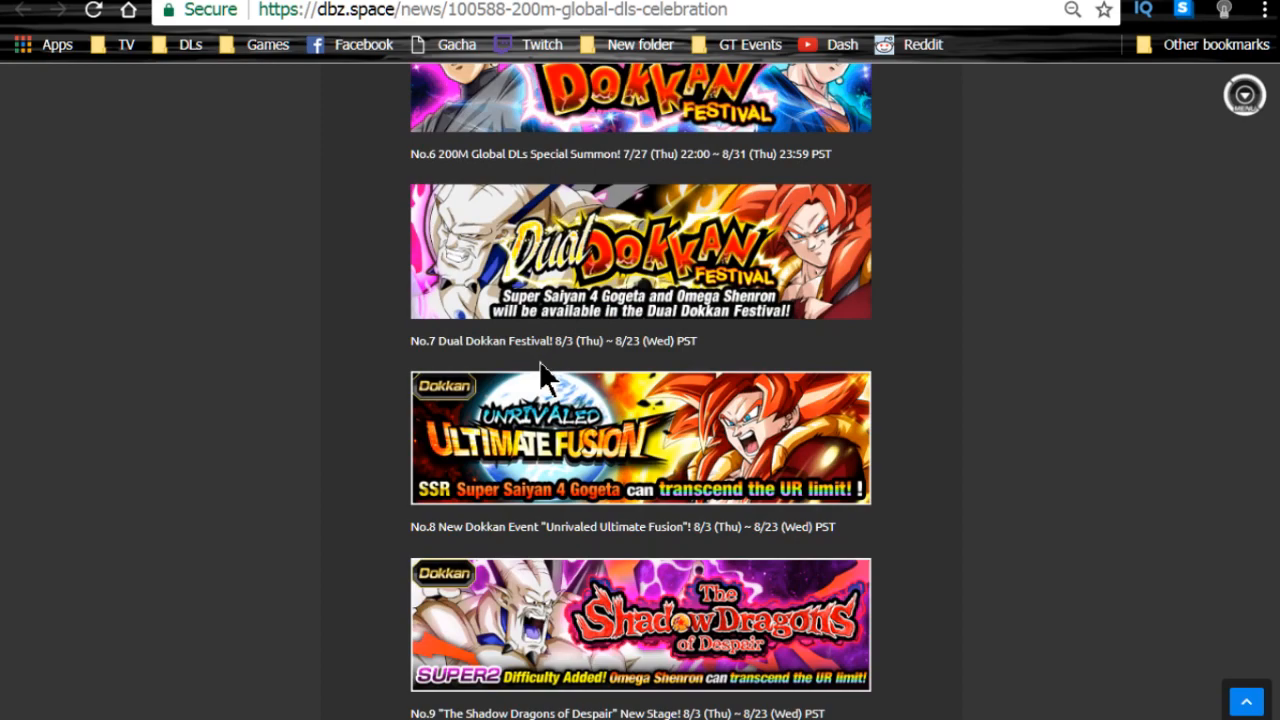
pyautogui.scroll(-3)
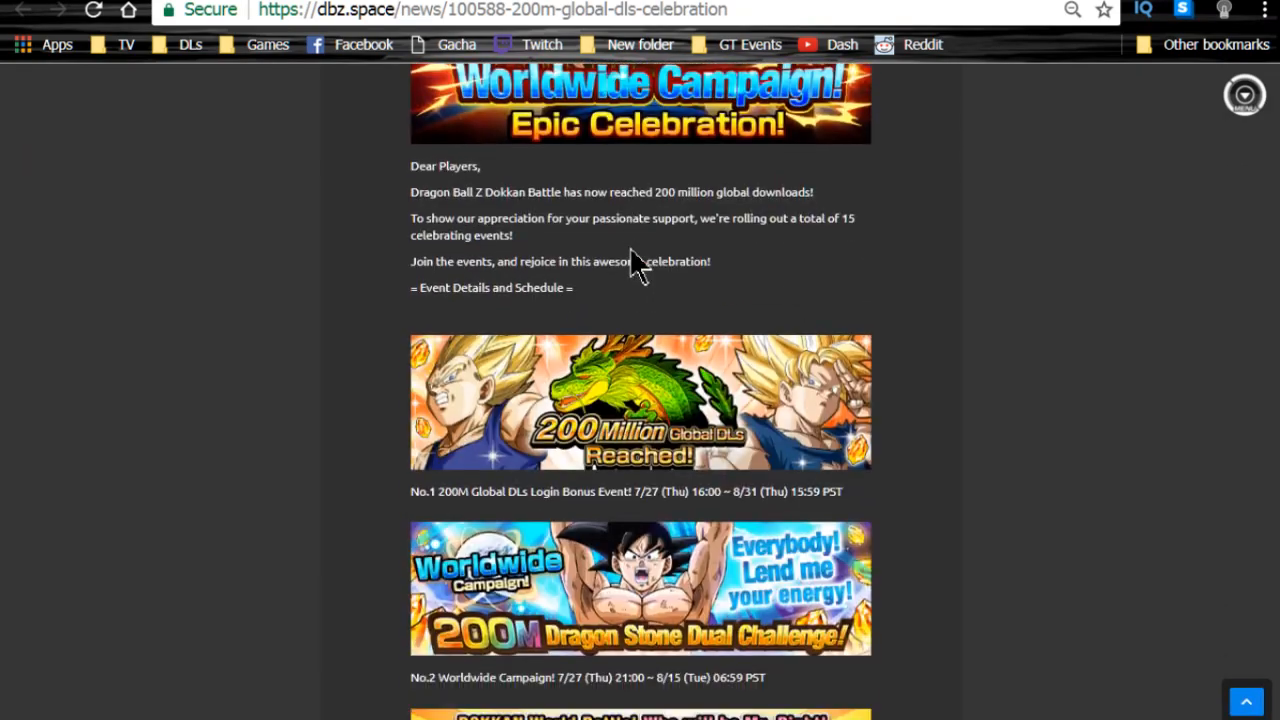
pyautogui.scroll(-3)
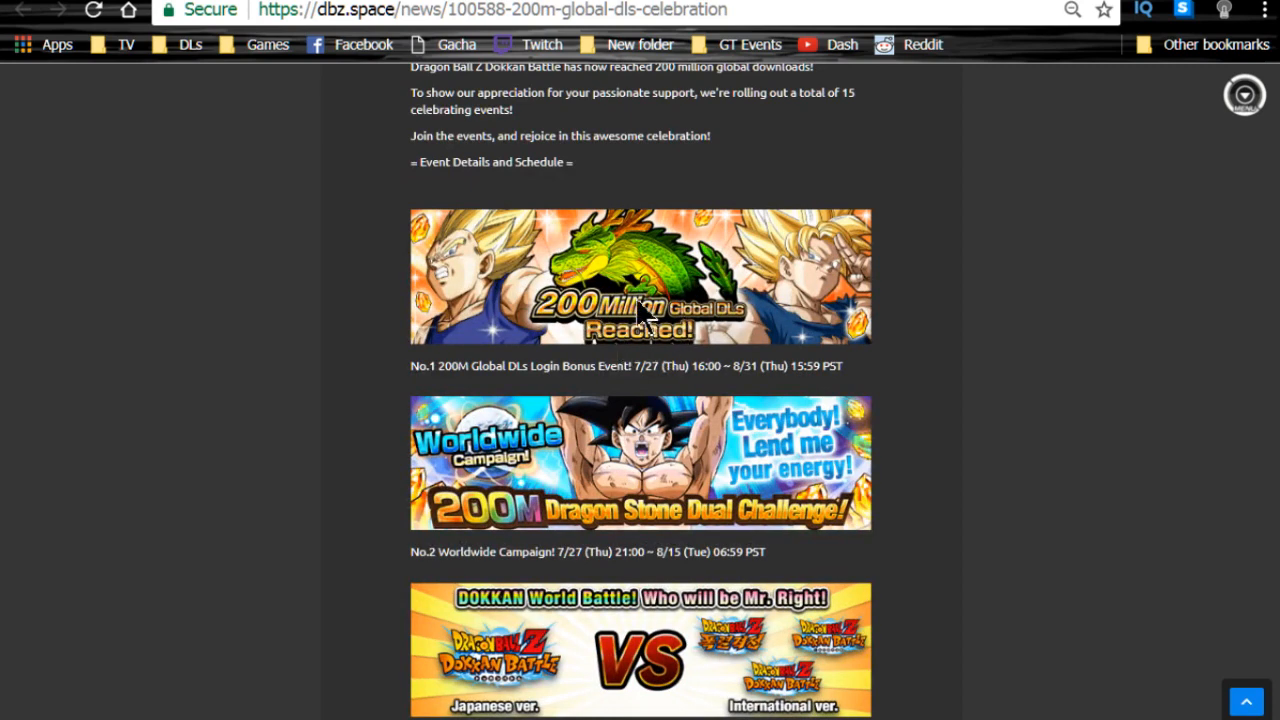
pyautogui.scroll(-3)
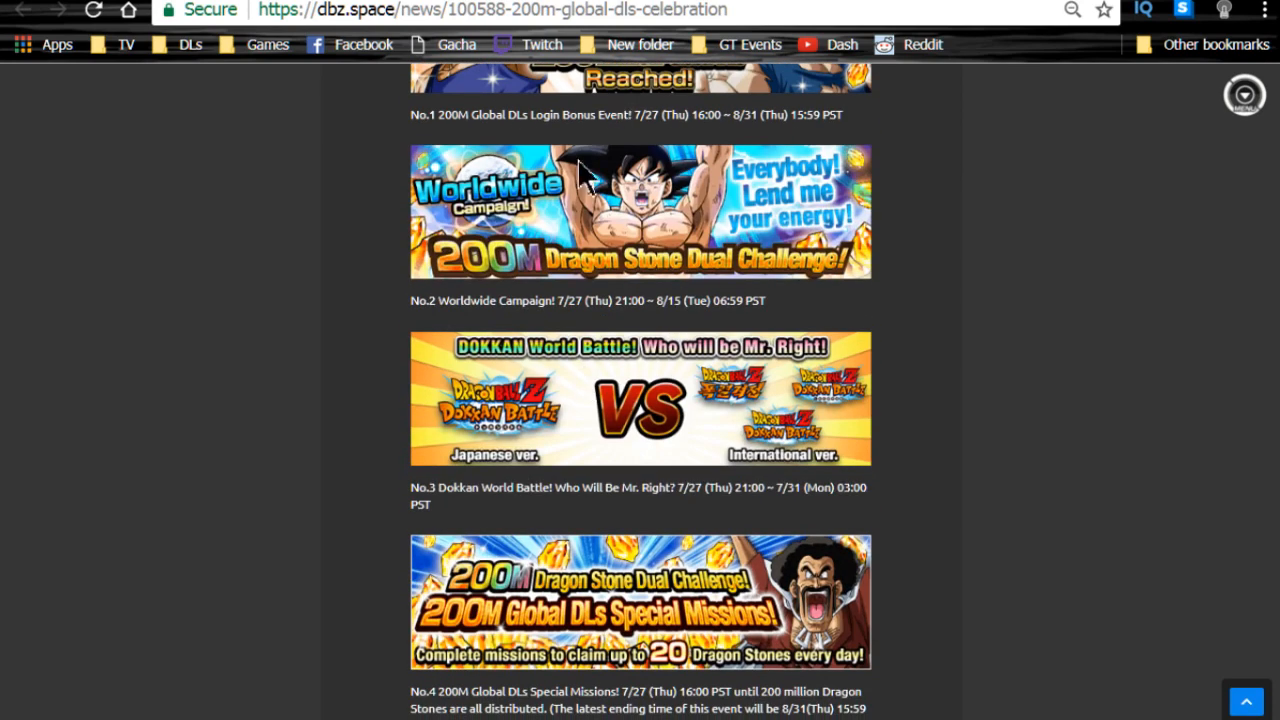
pyautogui.moveTo(630, 250)
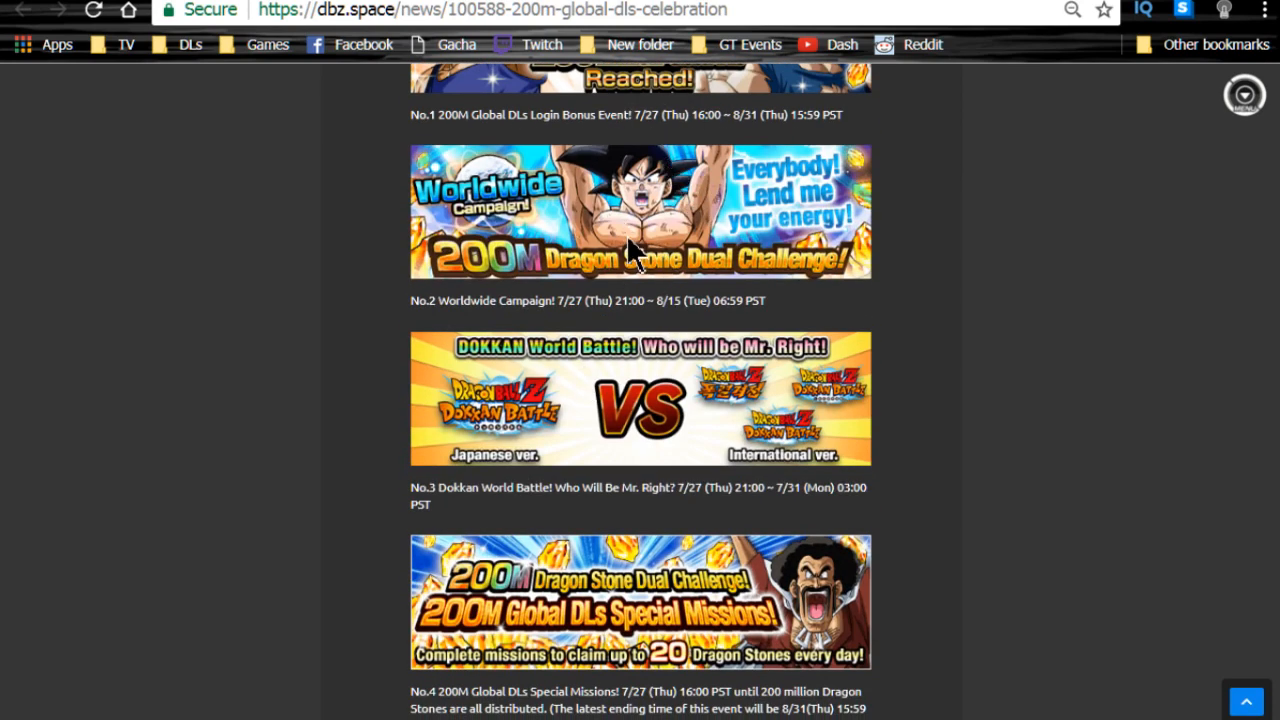
pyautogui.moveTo(620, 253)
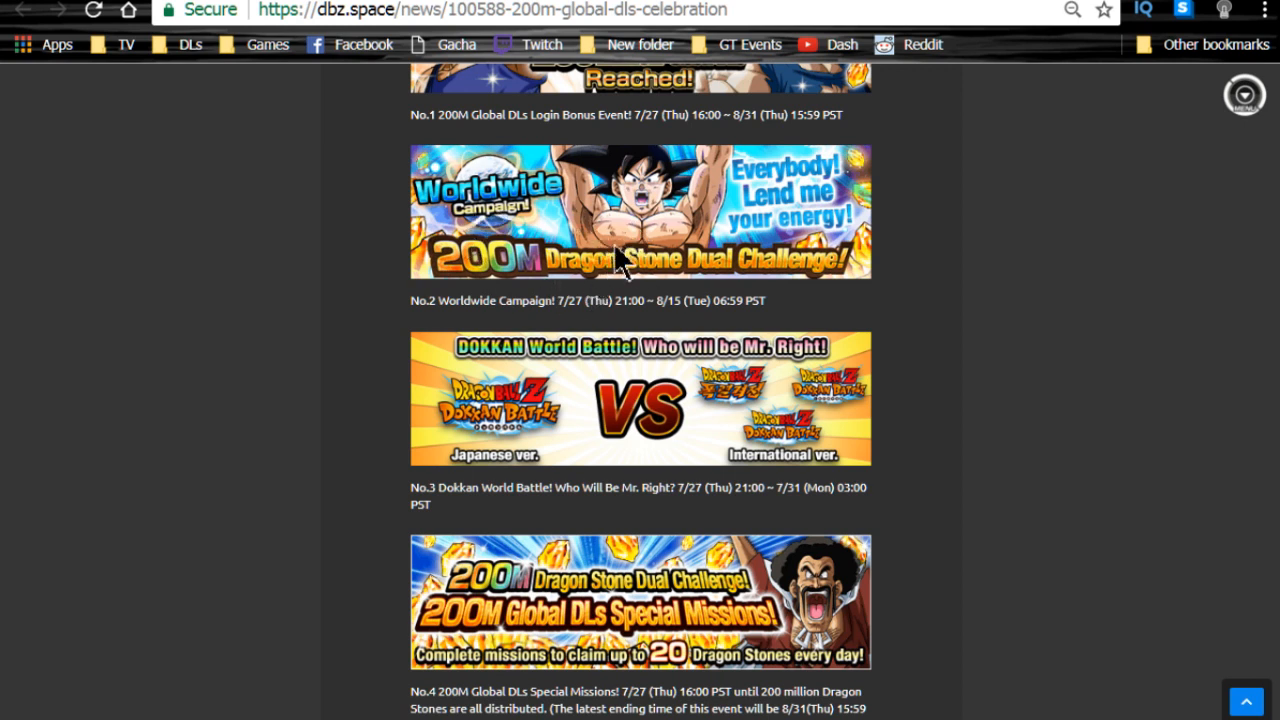
pyautogui.moveTo(708, 235)
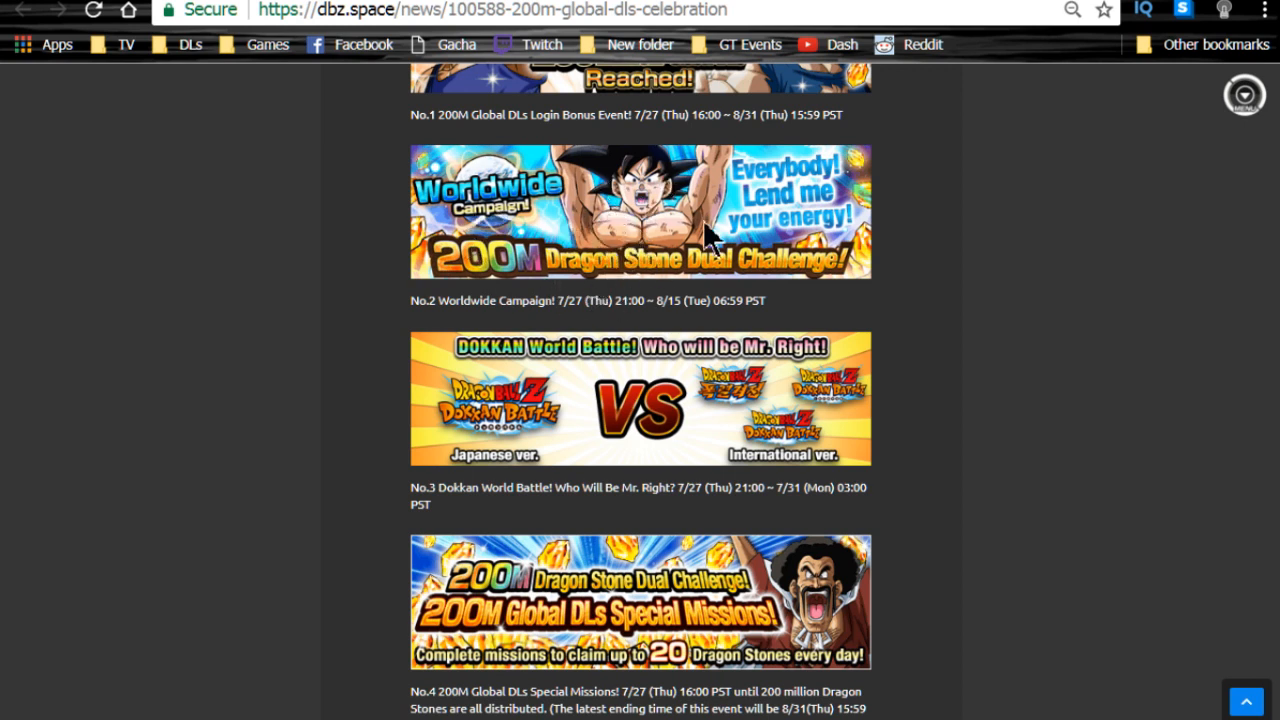
pyautogui.moveTo(700, 220)
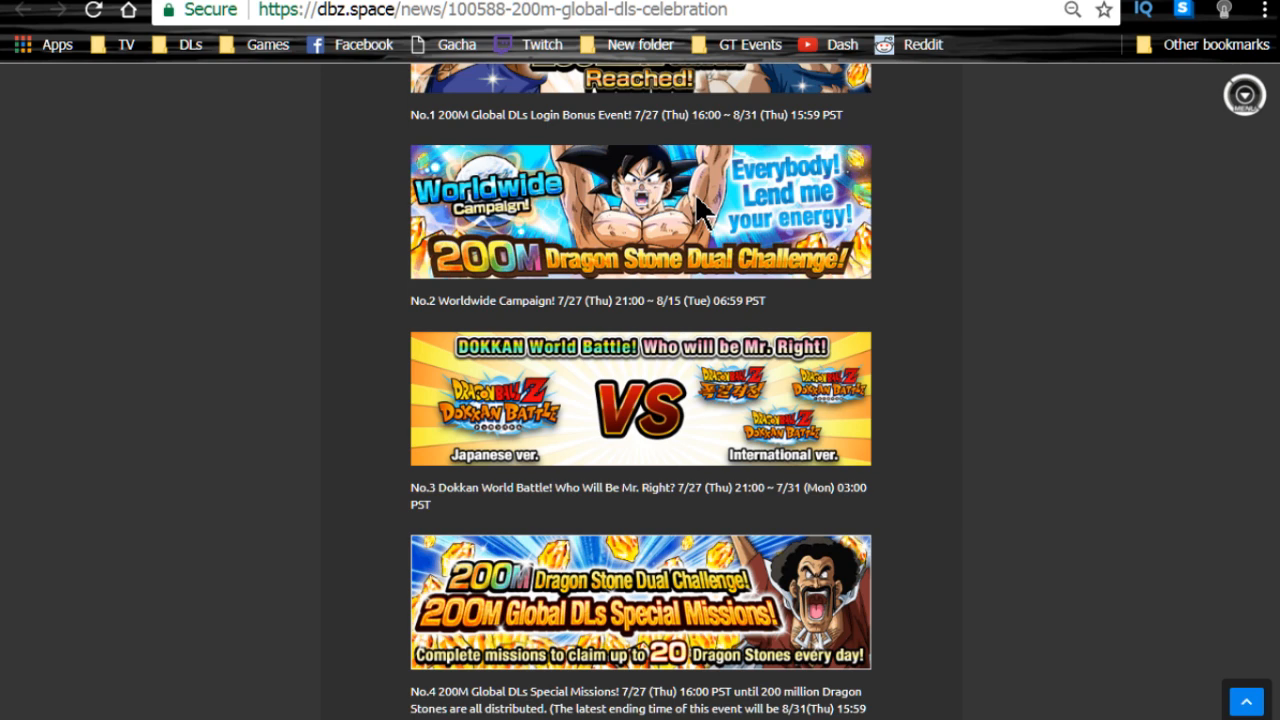
pyautogui.moveTo(650, 308)
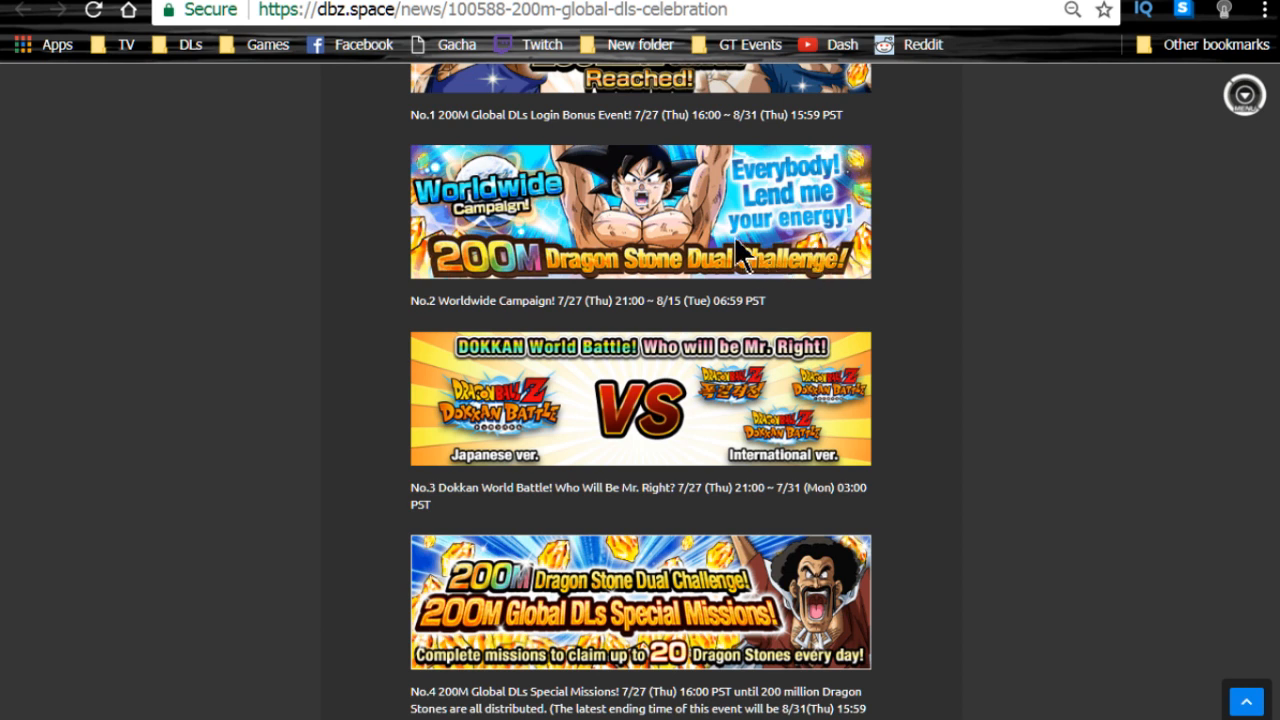
pyautogui.moveTo(745, 260)
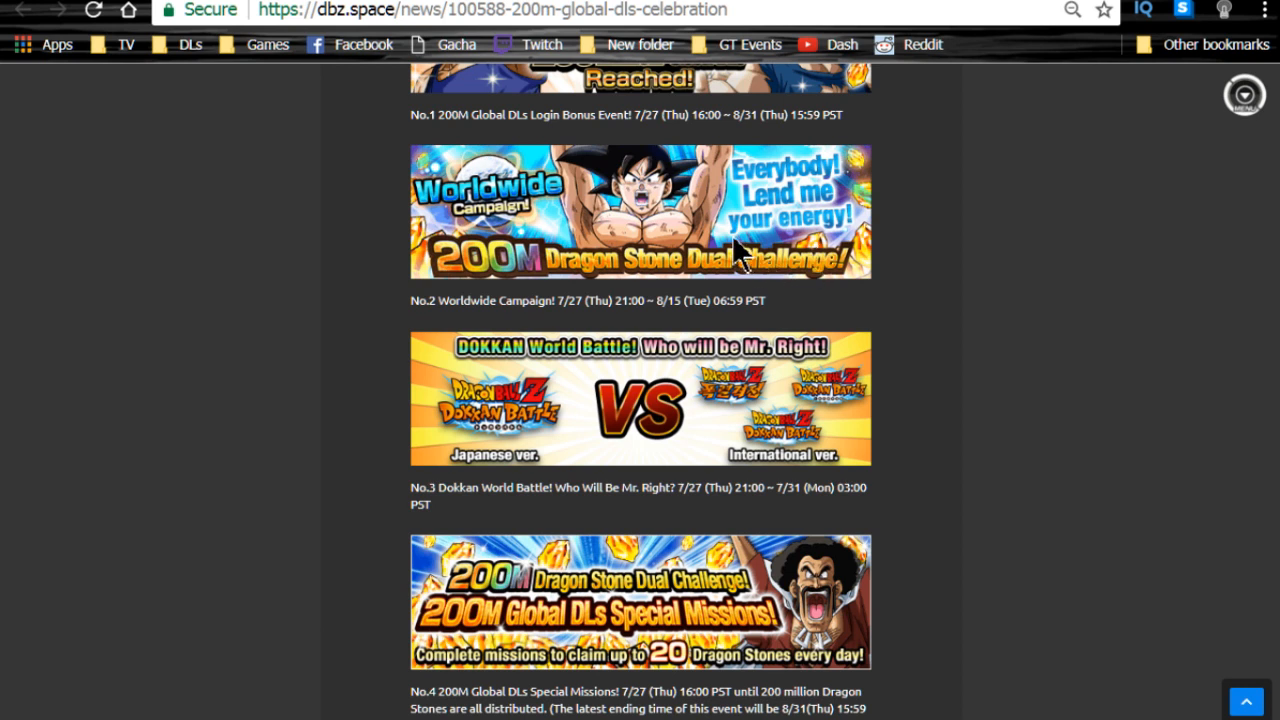
pyautogui.moveTo(745, 260)
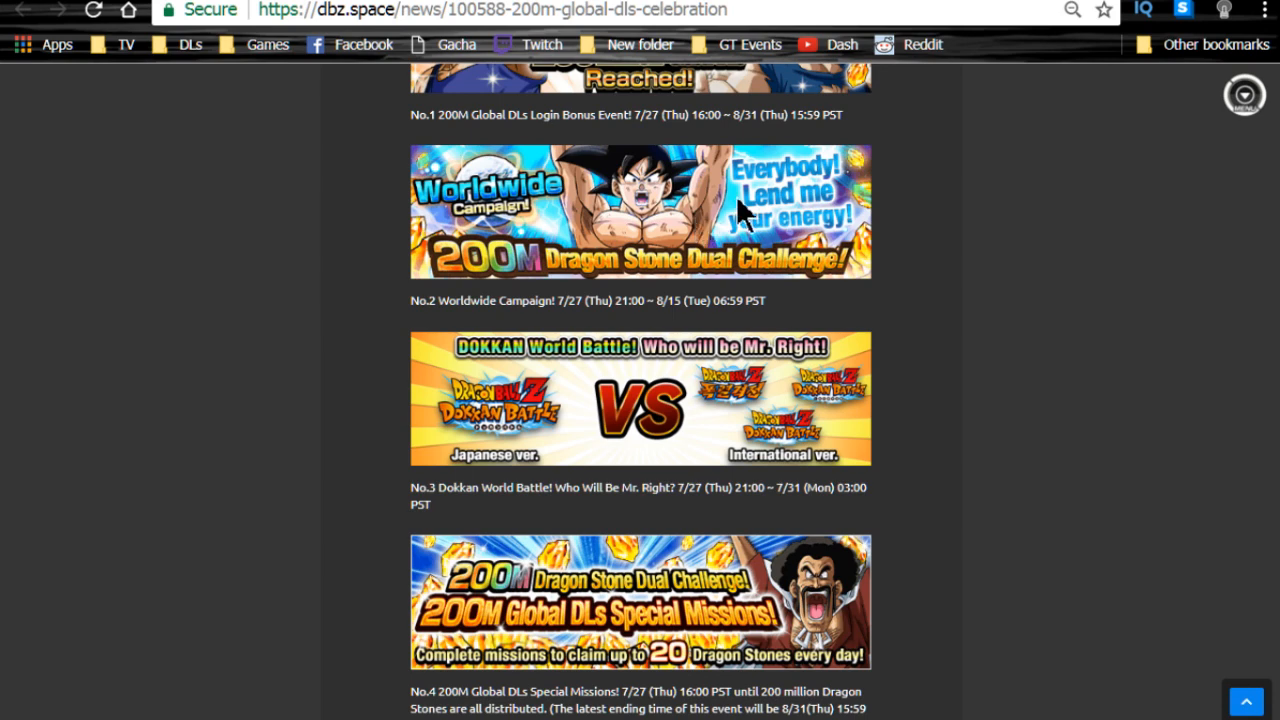
pyautogui.moveTo(738, 270)
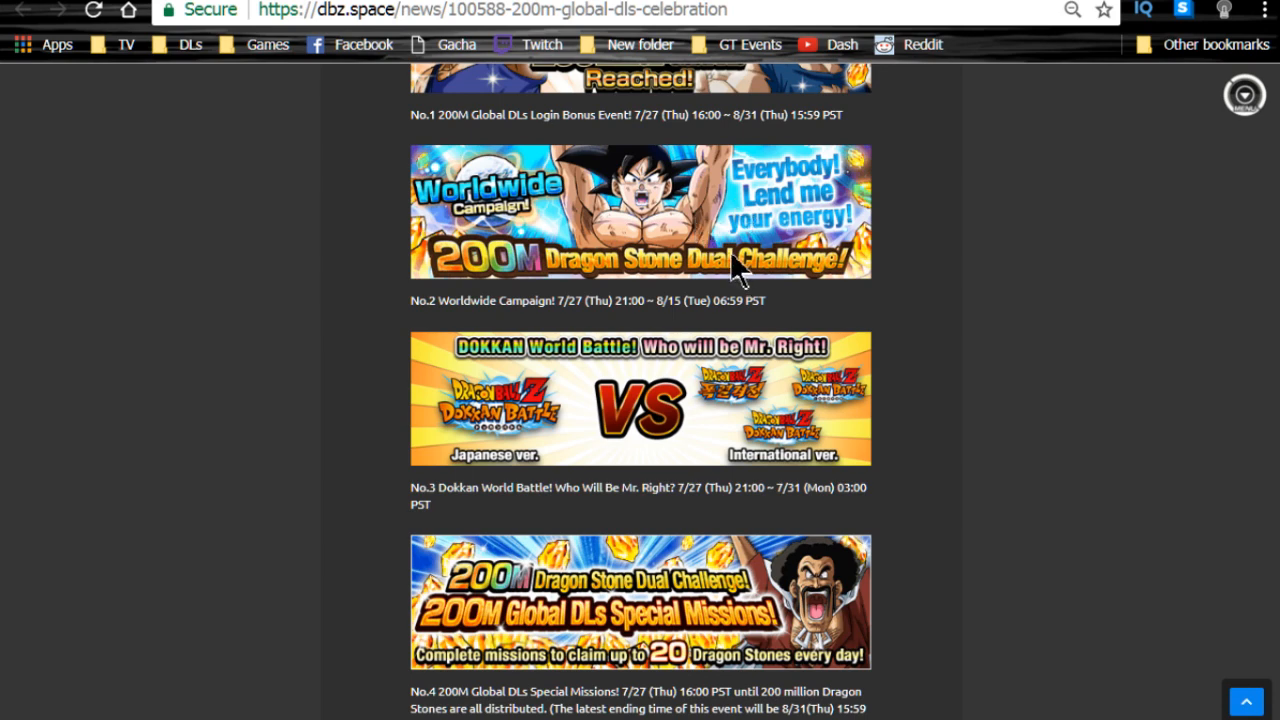
pyautogui.scroll(-3)
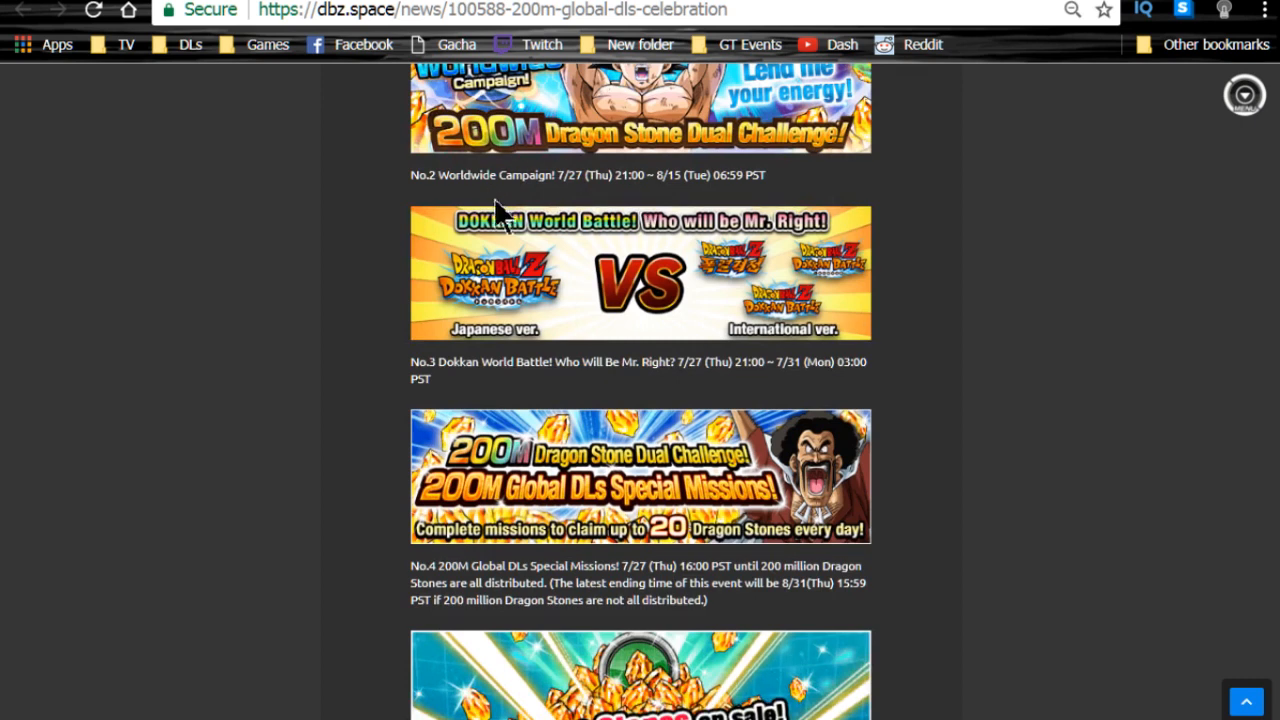
pyautogui.moveTo(740, 240)
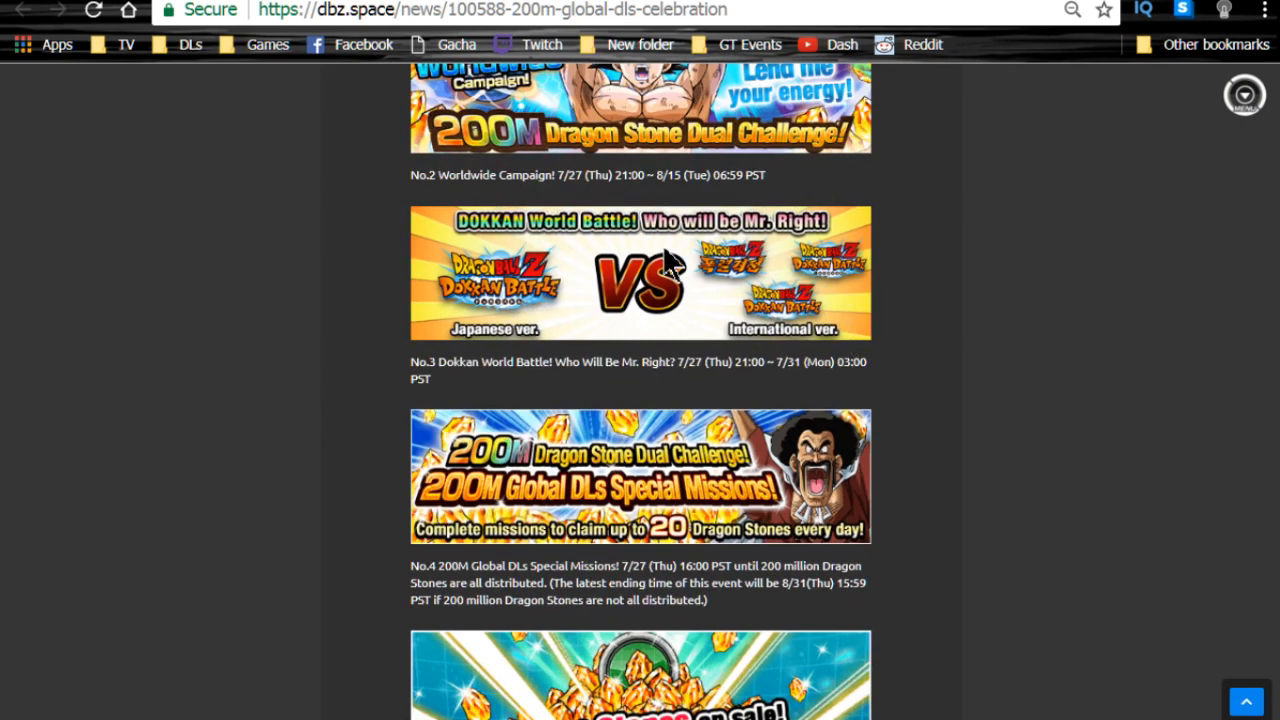
pyautogui.moveTo(540, 372)
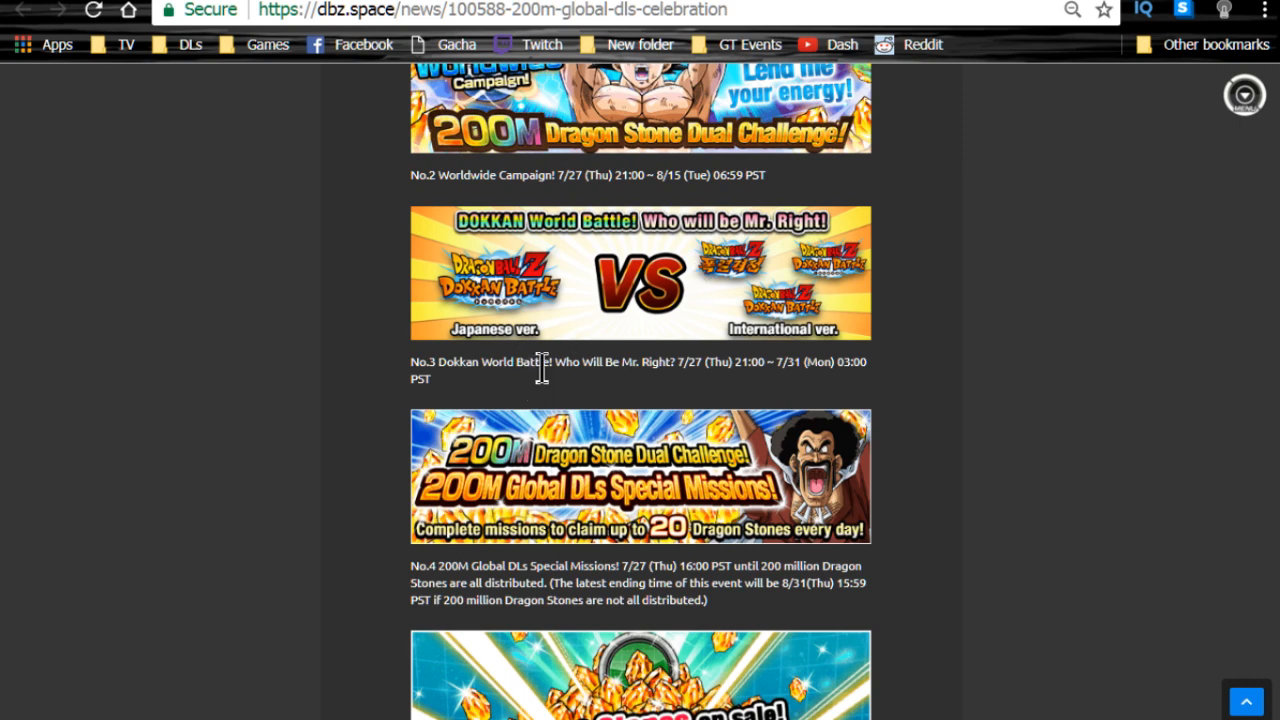
# Highlight the 5, 12 and 91 Dragon Stone discount offers
pyautogui.scroll(-3)
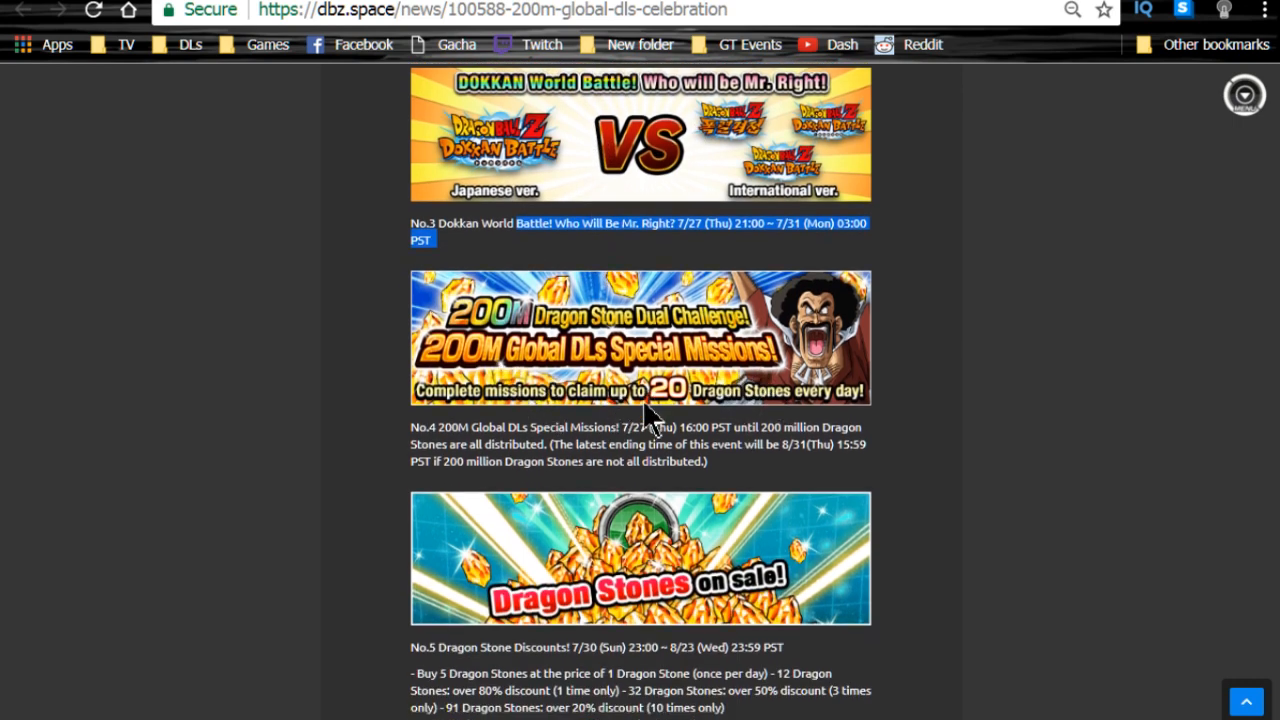
pyautogui.scroll(-3)
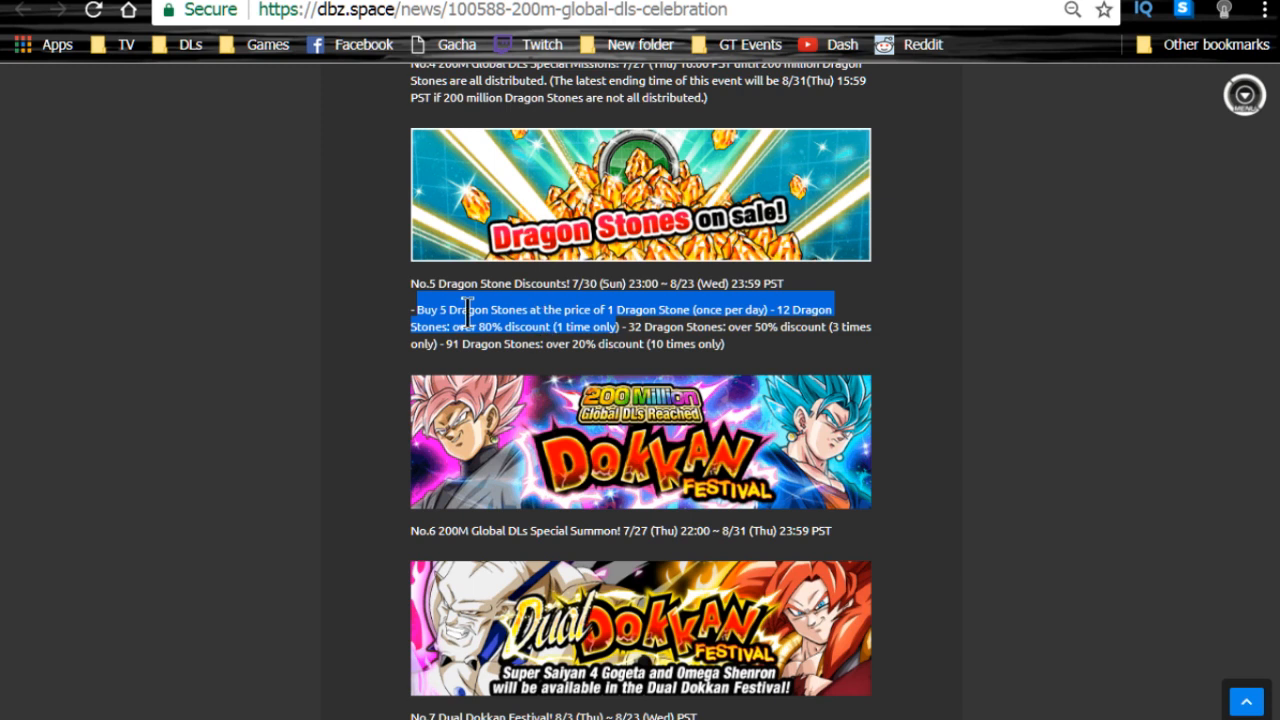
pyautogui.moveTo(675, 318)
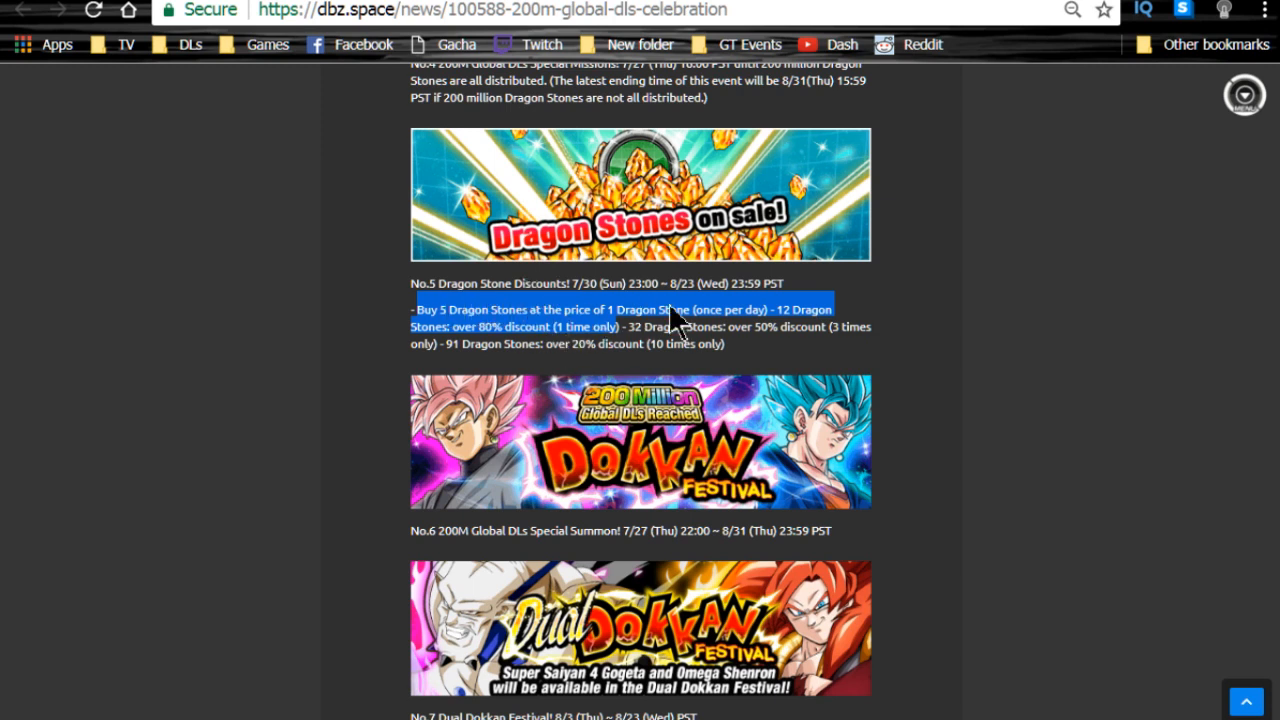
pyautogui.moveTo(670, 315); pyautogui.dragTo(745, 343)
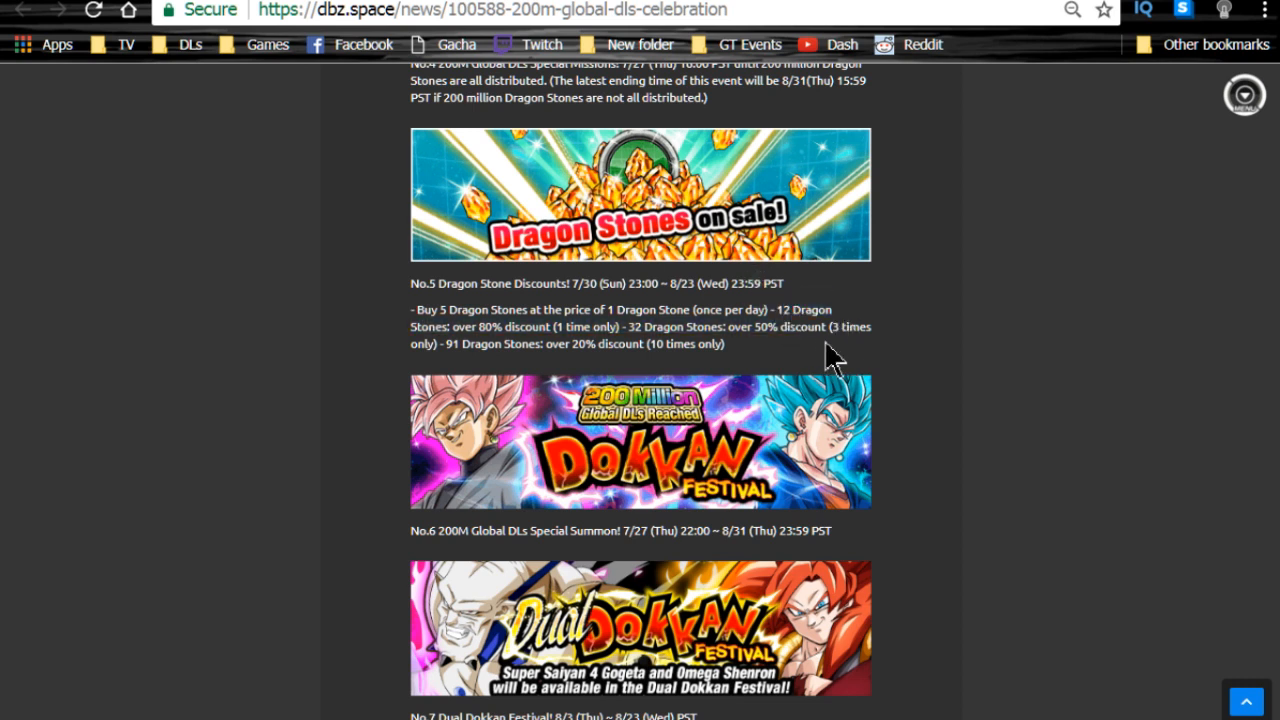
pyautogui.moveTo(649, 340)
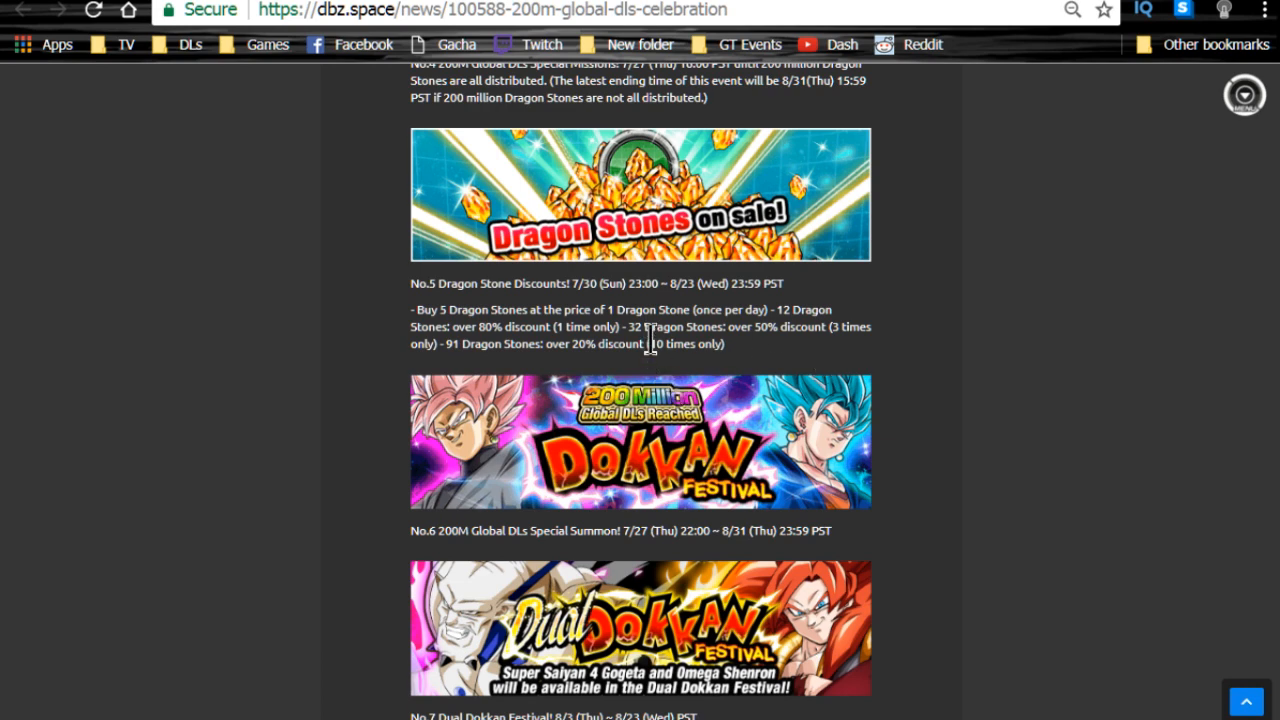
pyautogui.doubleClick(801, 326)
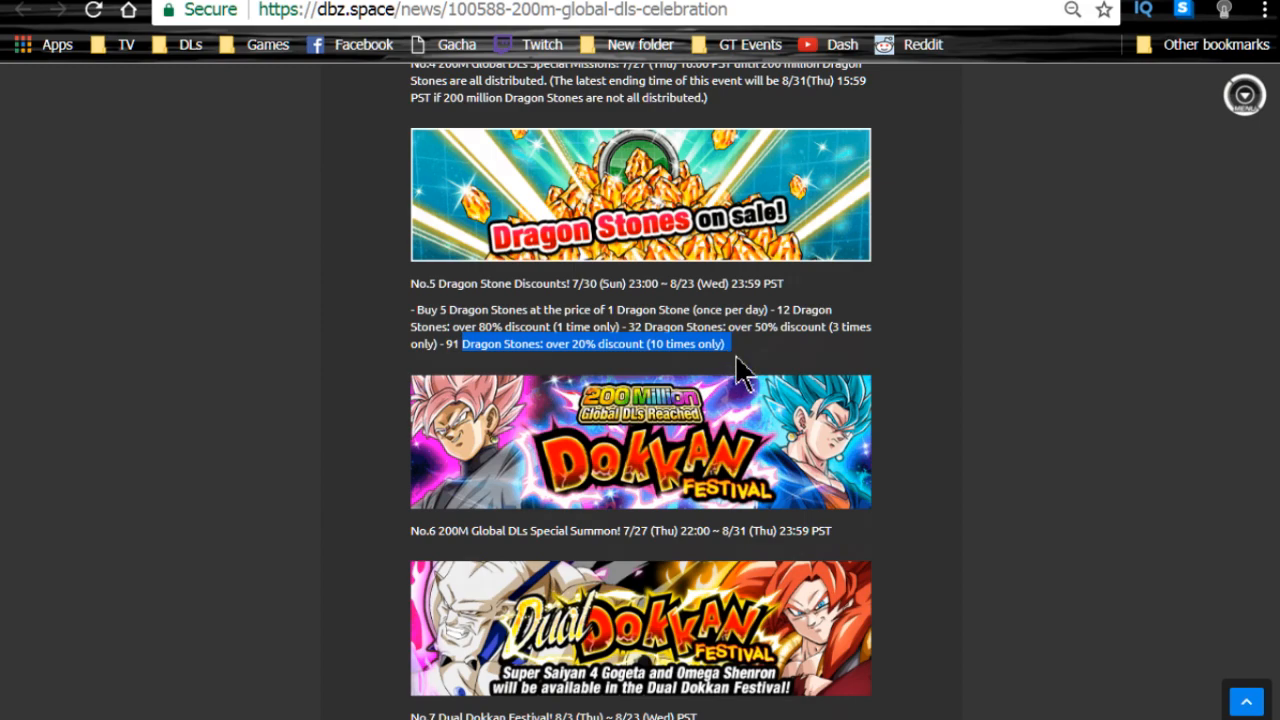
# Highlight the No.7 Dual Dokkan Festival line and scroll on to No.10 Mysterious Ritual Summon
pyautogui.scroll(-3)
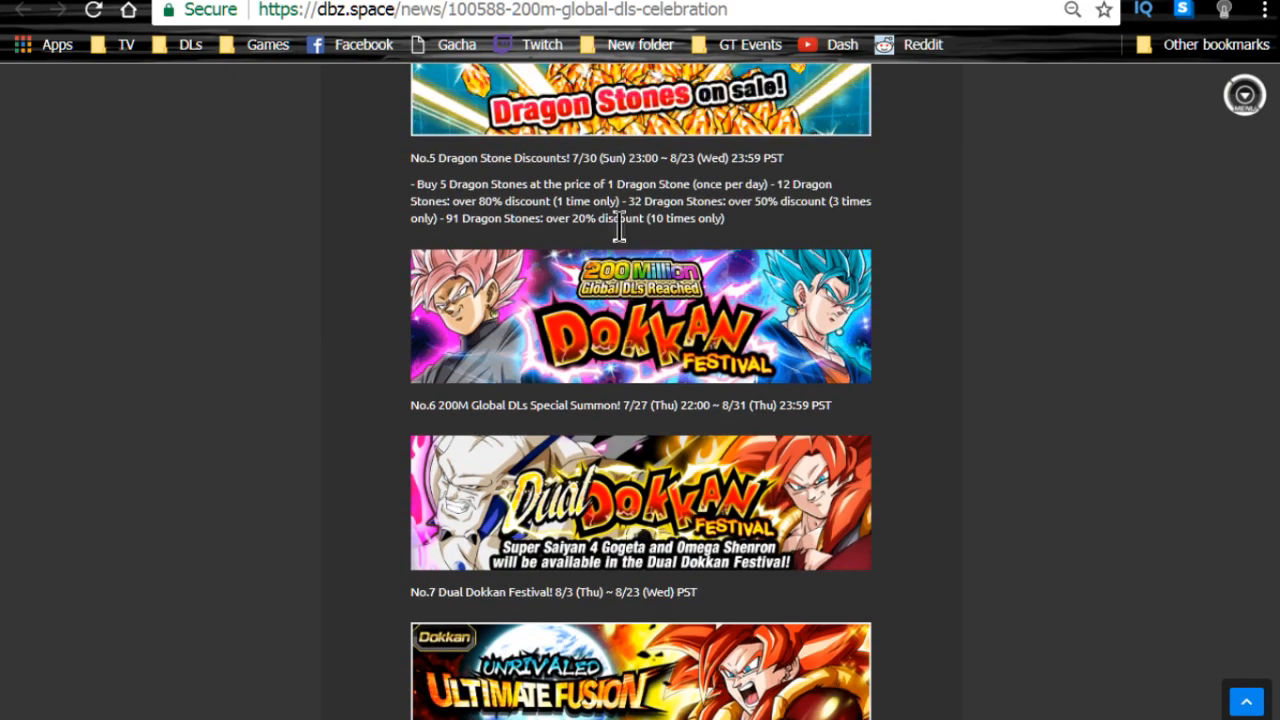
pyautogui.moveTo(505, 395)
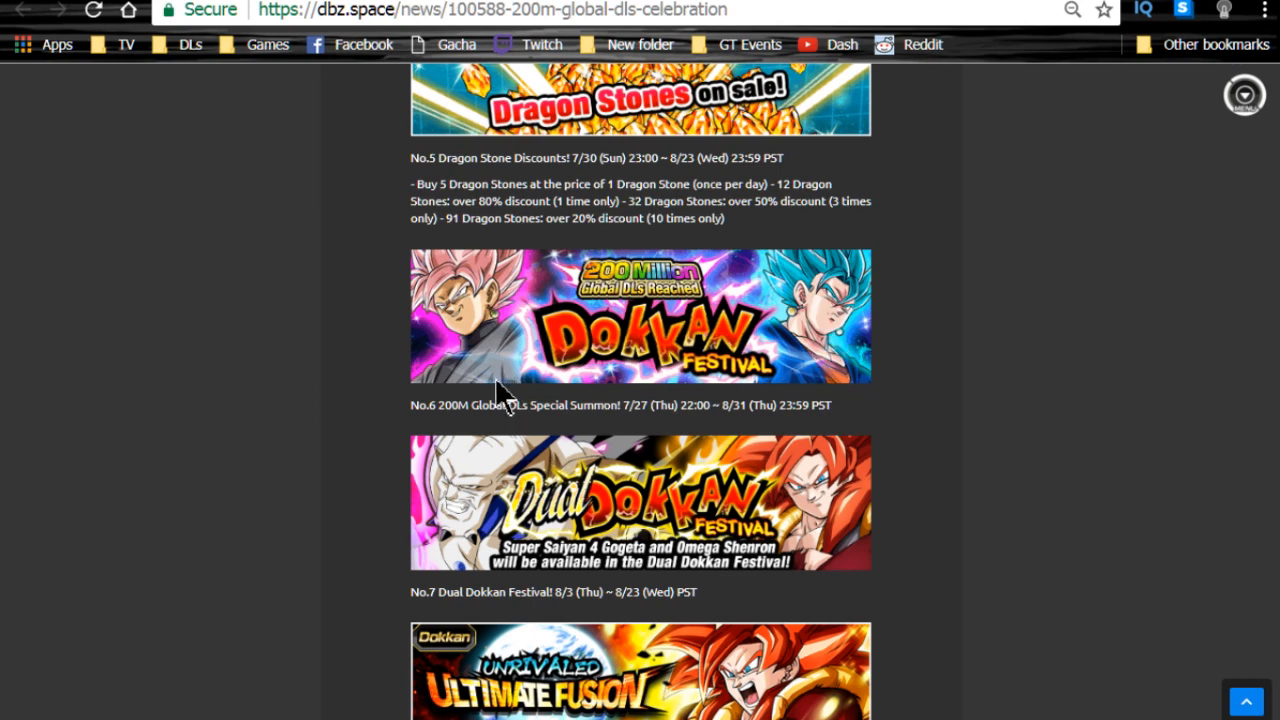
pyautogui.scroll(-3)
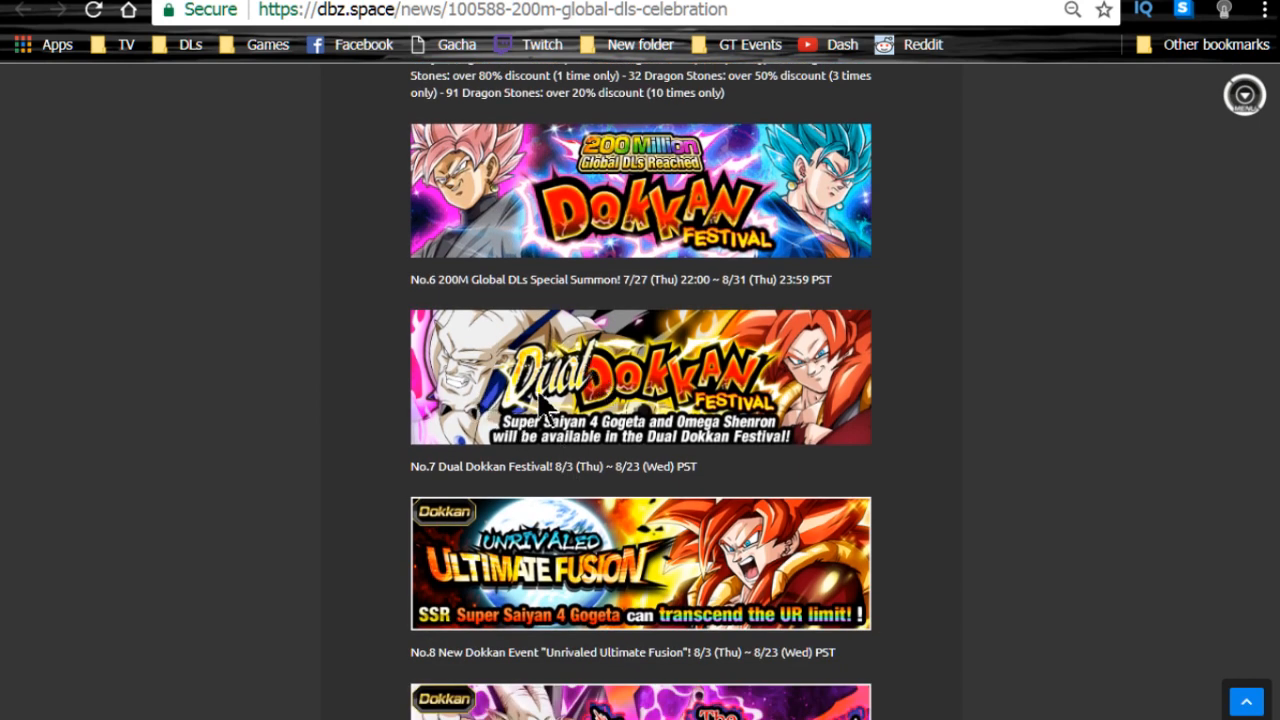
pyautogui.scroll(-3)
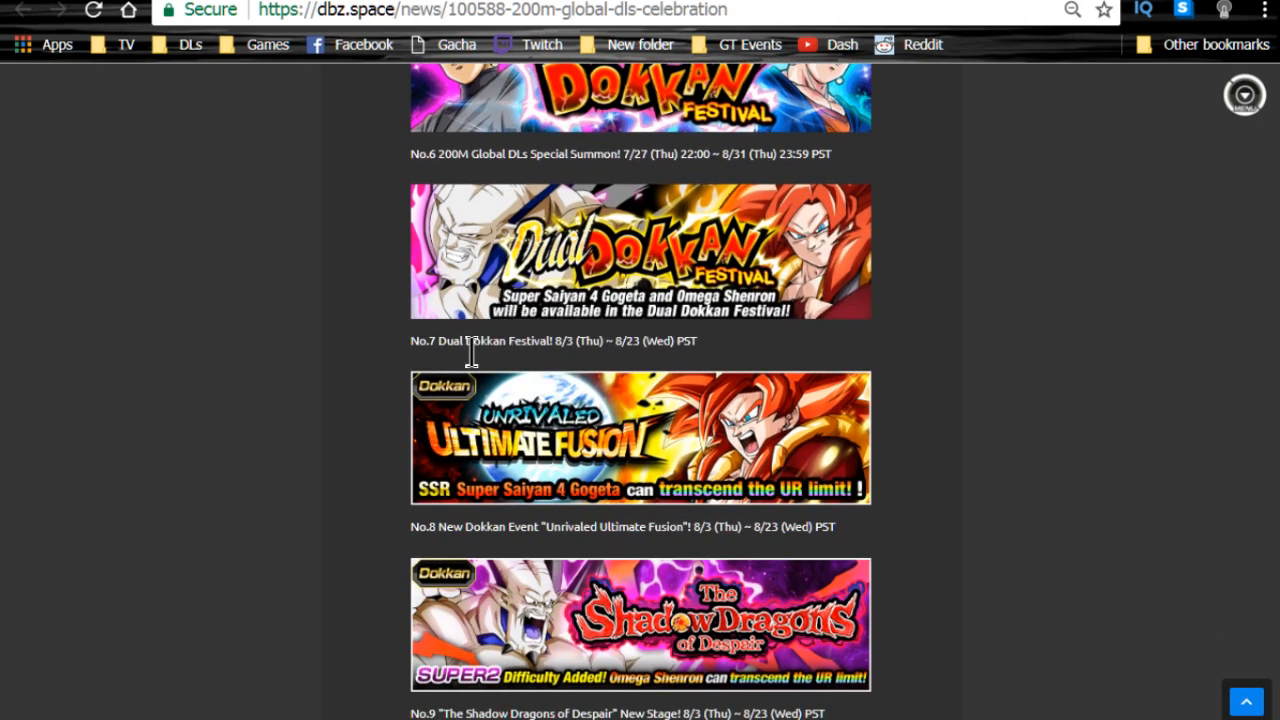
pyautogui.tripleClick(555, 340)
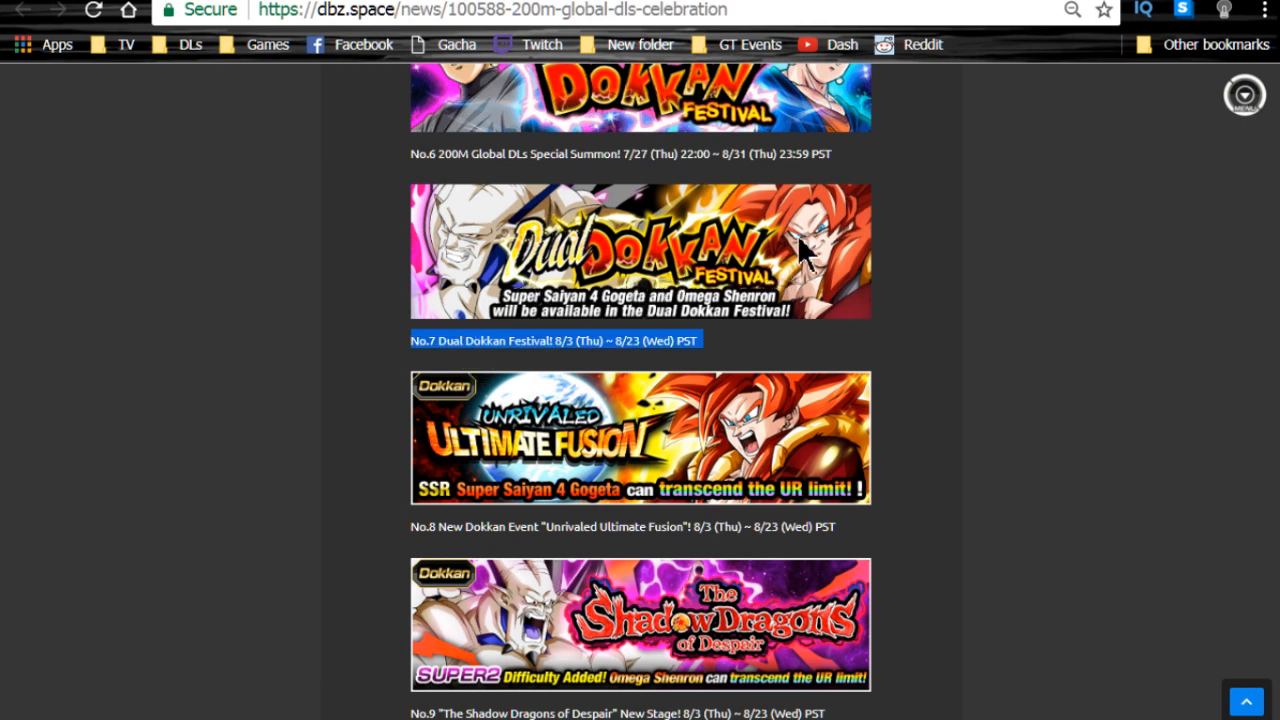
pyautogui.moveTo(530, 305)
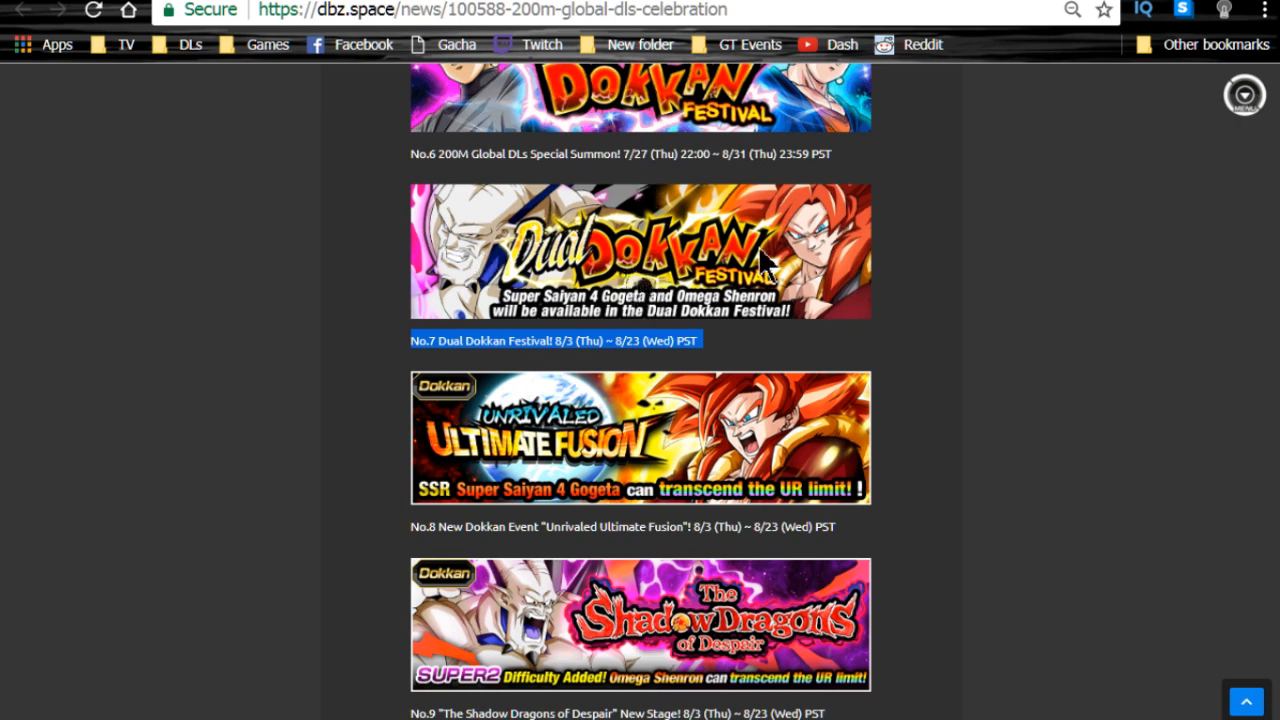
pyautogui.scroll(-3)
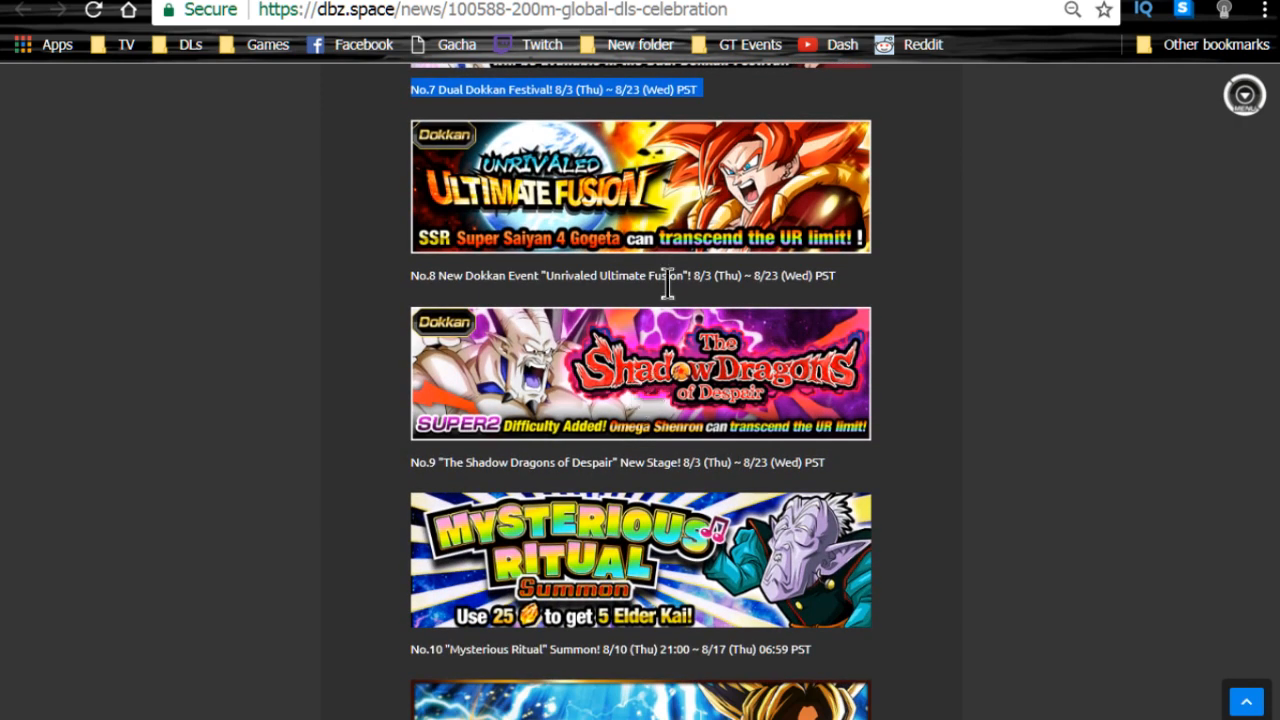
pyautogui.scroll(-3)
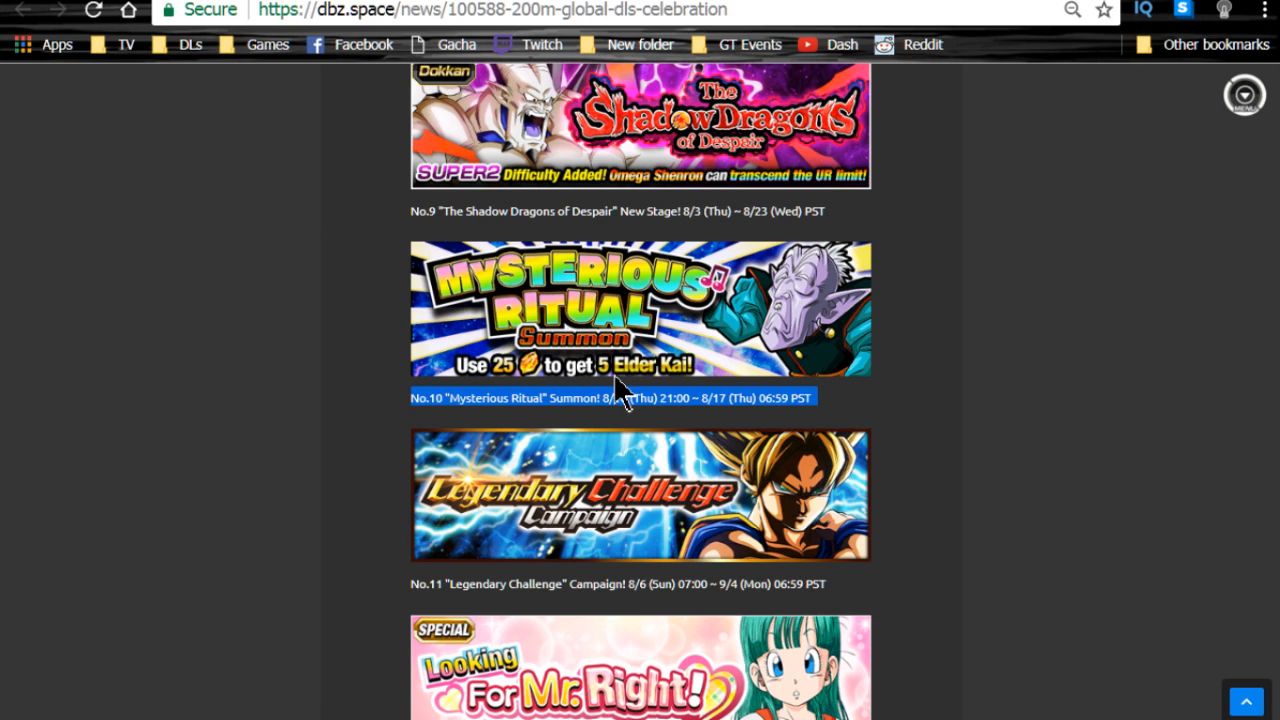
pyautogui.moveTo(660, 290)
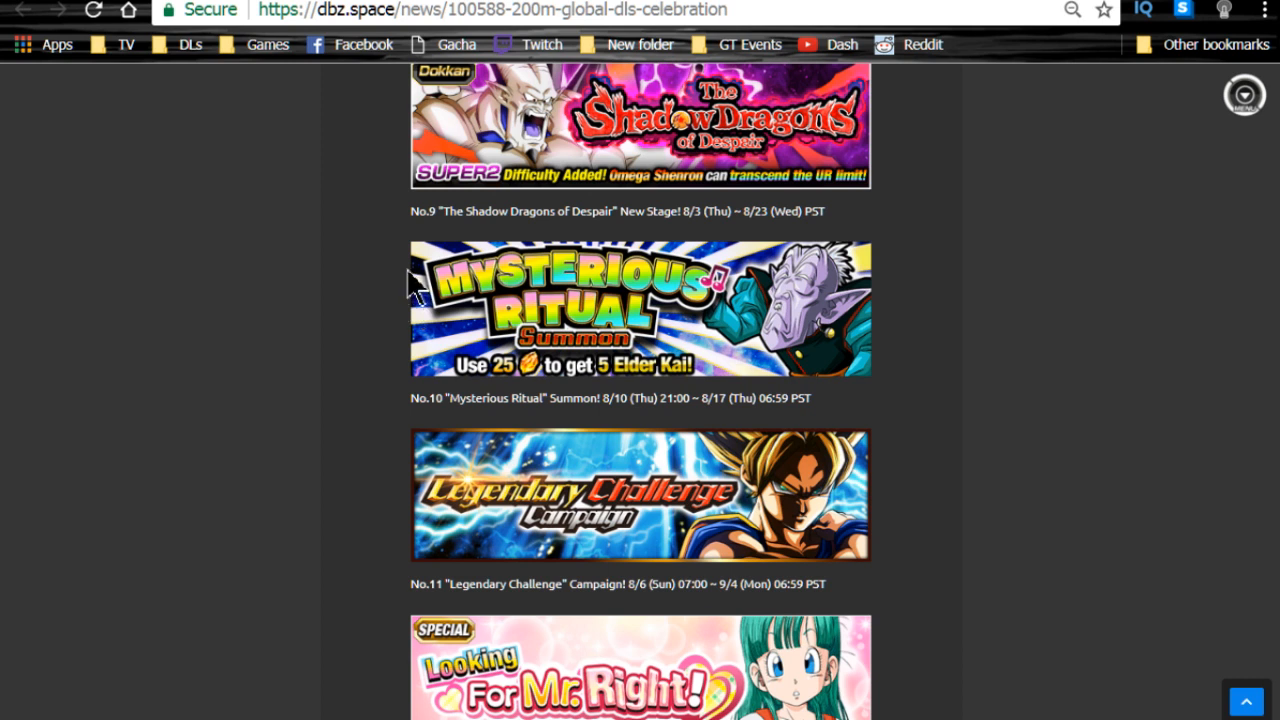
pyautogui.moveTo(588, 420)
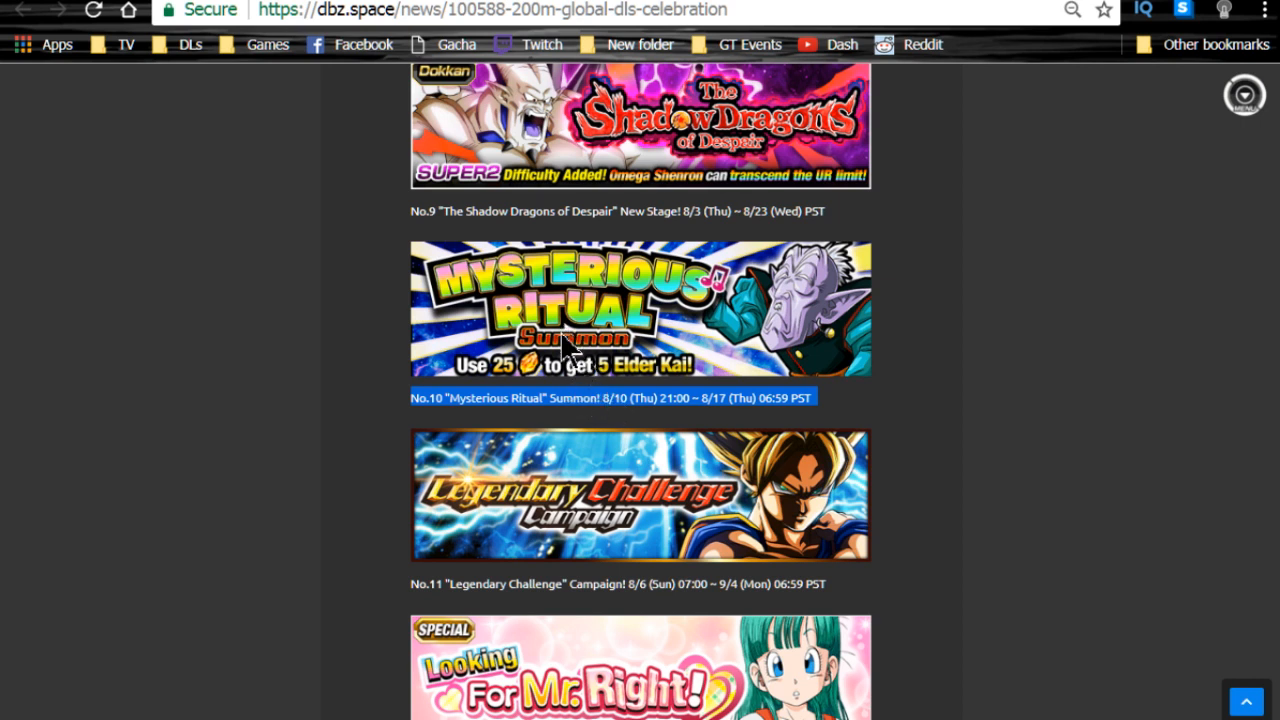
pyautogui.moveTo(570, 330)
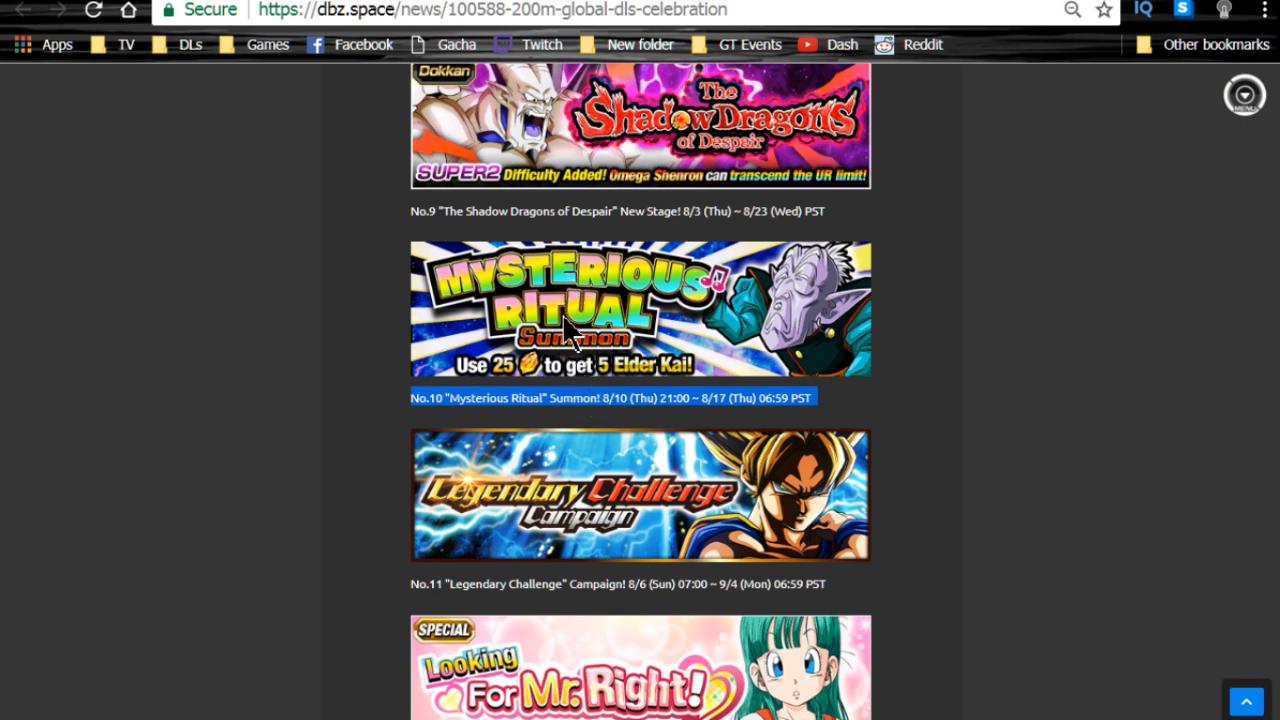
pyautogui.scroll(-3)
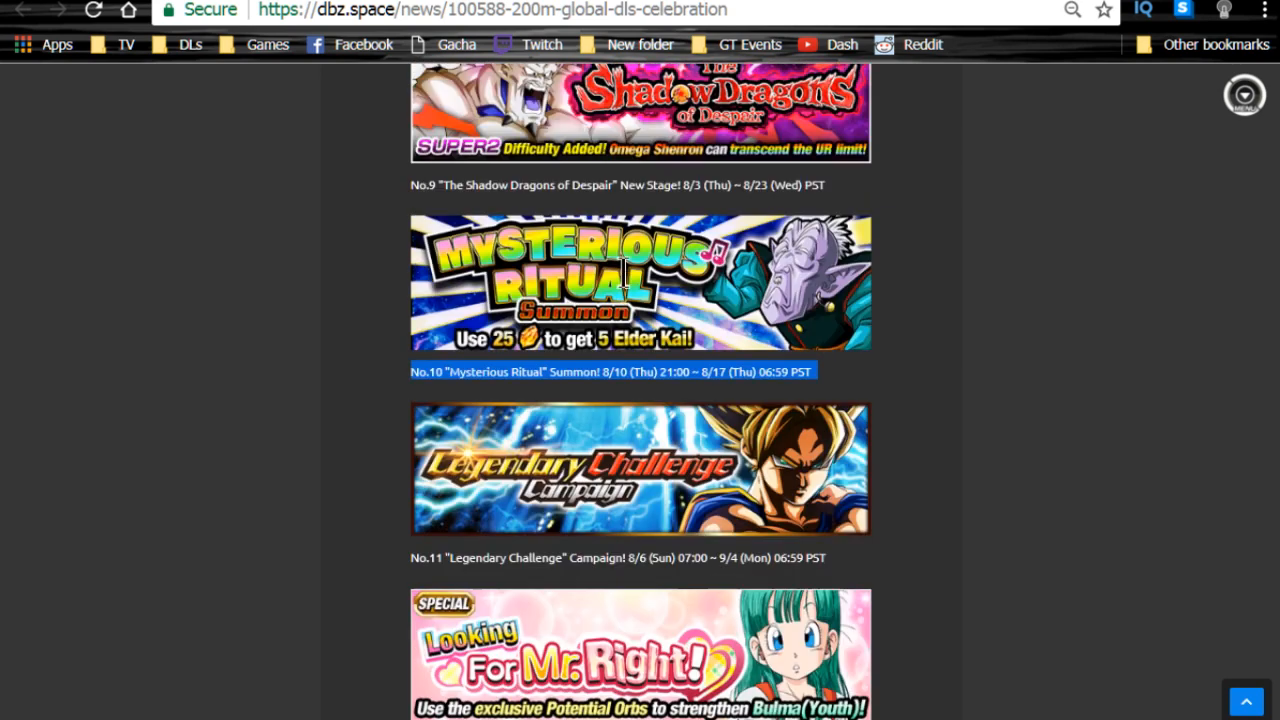
# Highlight the Legendary Challenge and Looking For Mr. Right! lines, scrolling to No.13
pyautogui.scroll(-3)
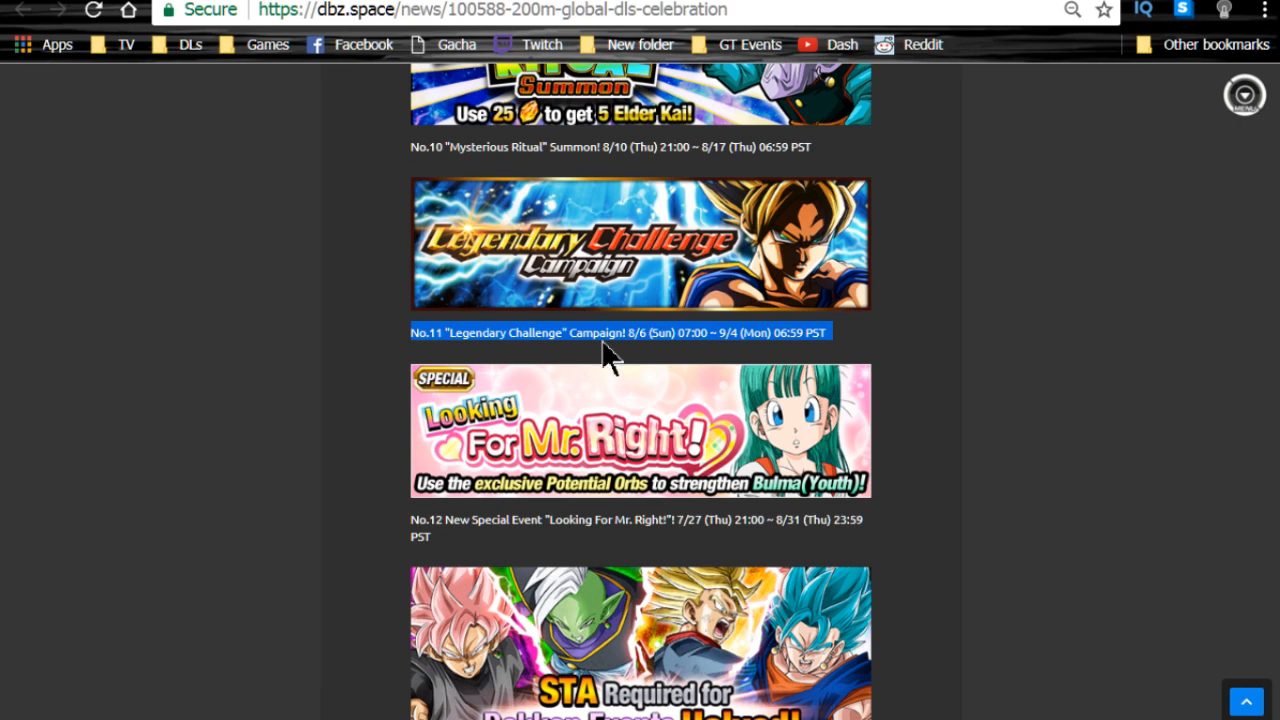
pyautogui.moveTo(395, 360)
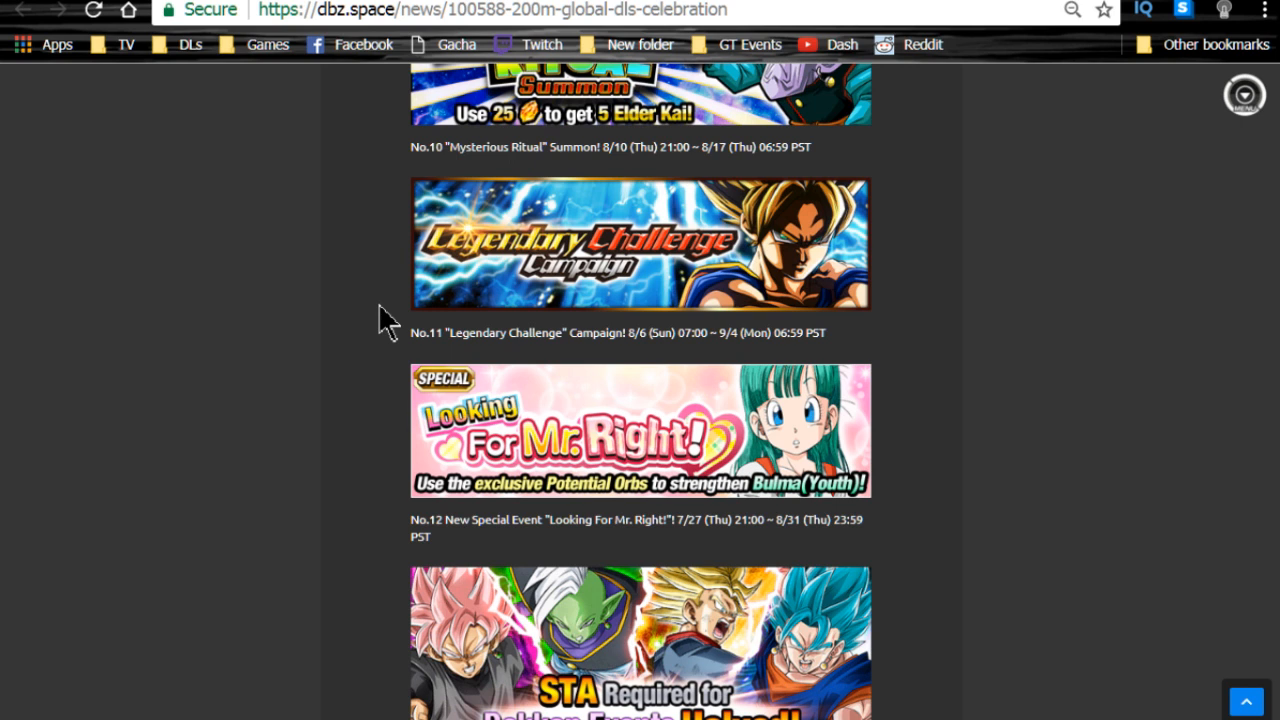
pyautogui.tripleClick(617, 332)
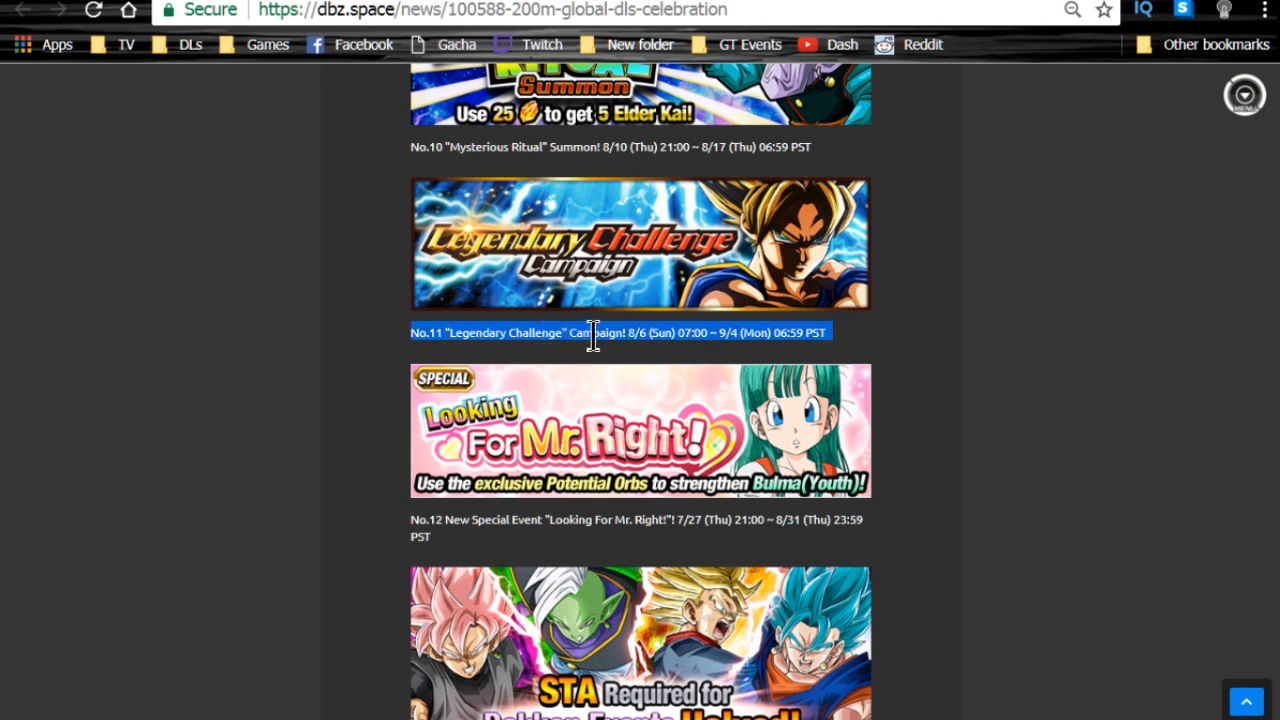
pyautogui.scroll(-3)
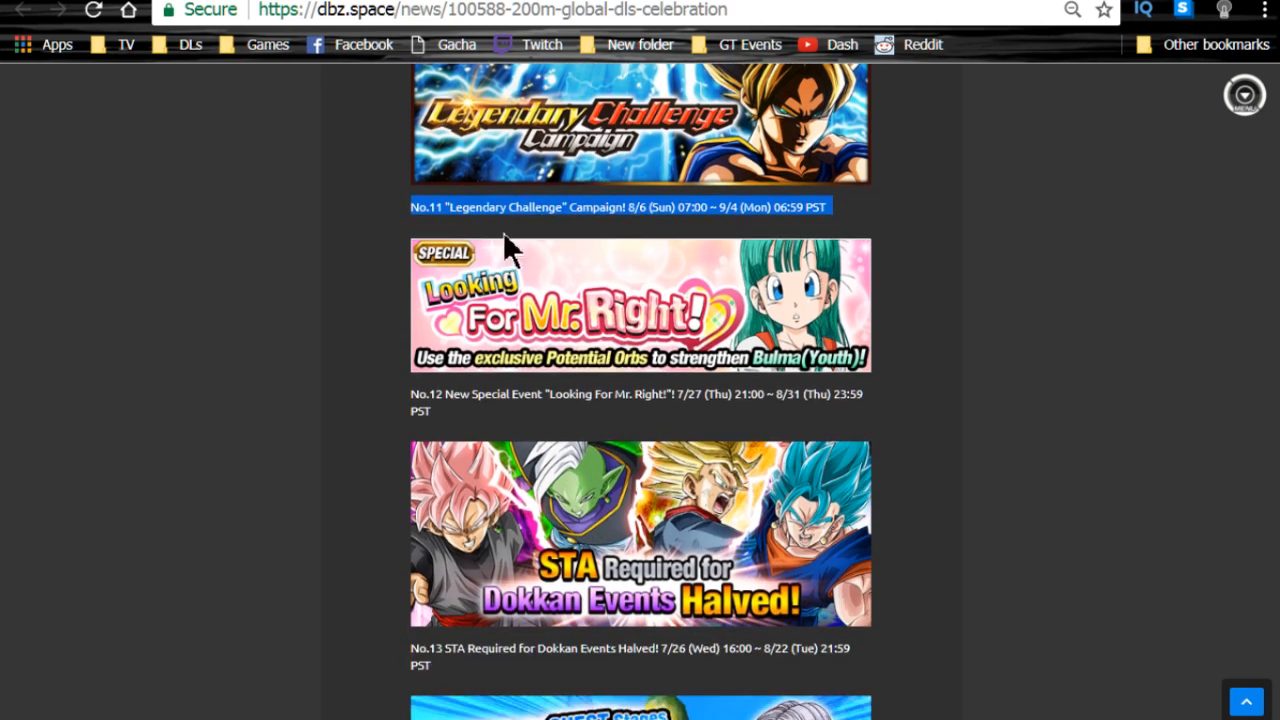
pyautogui.moveTo(535, 305)
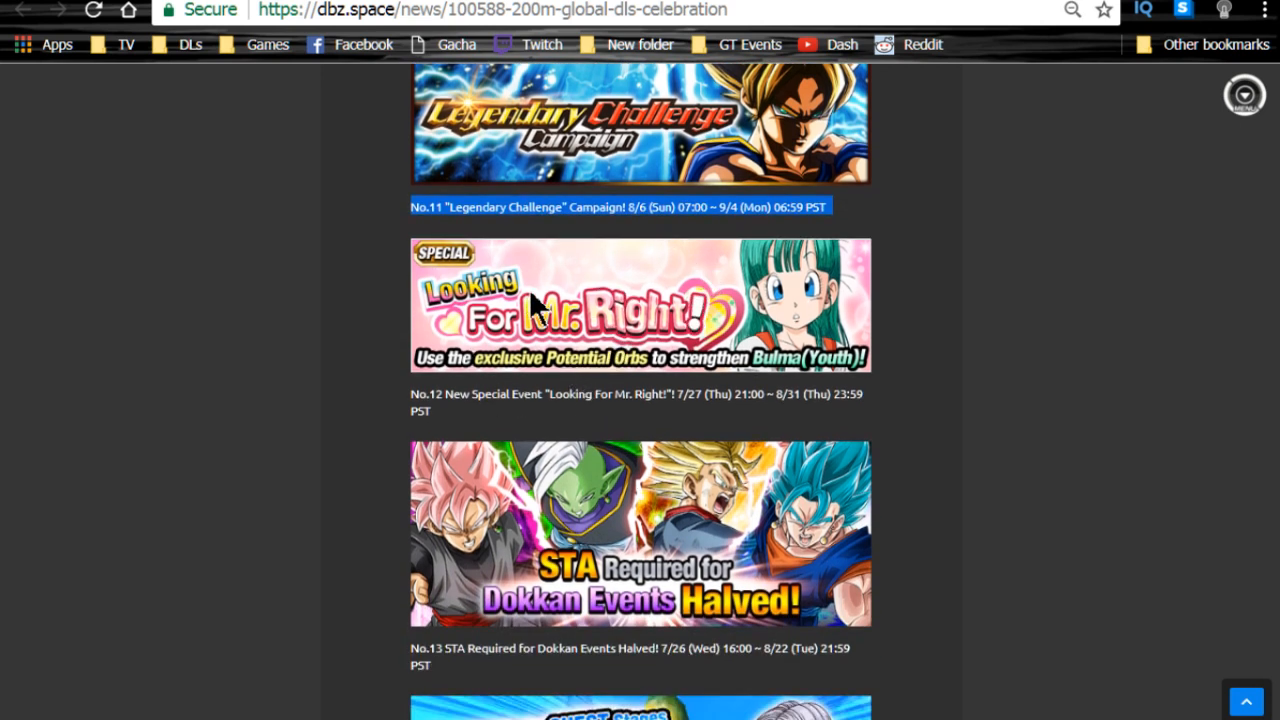
pyautogui.moveTo(620, 325)
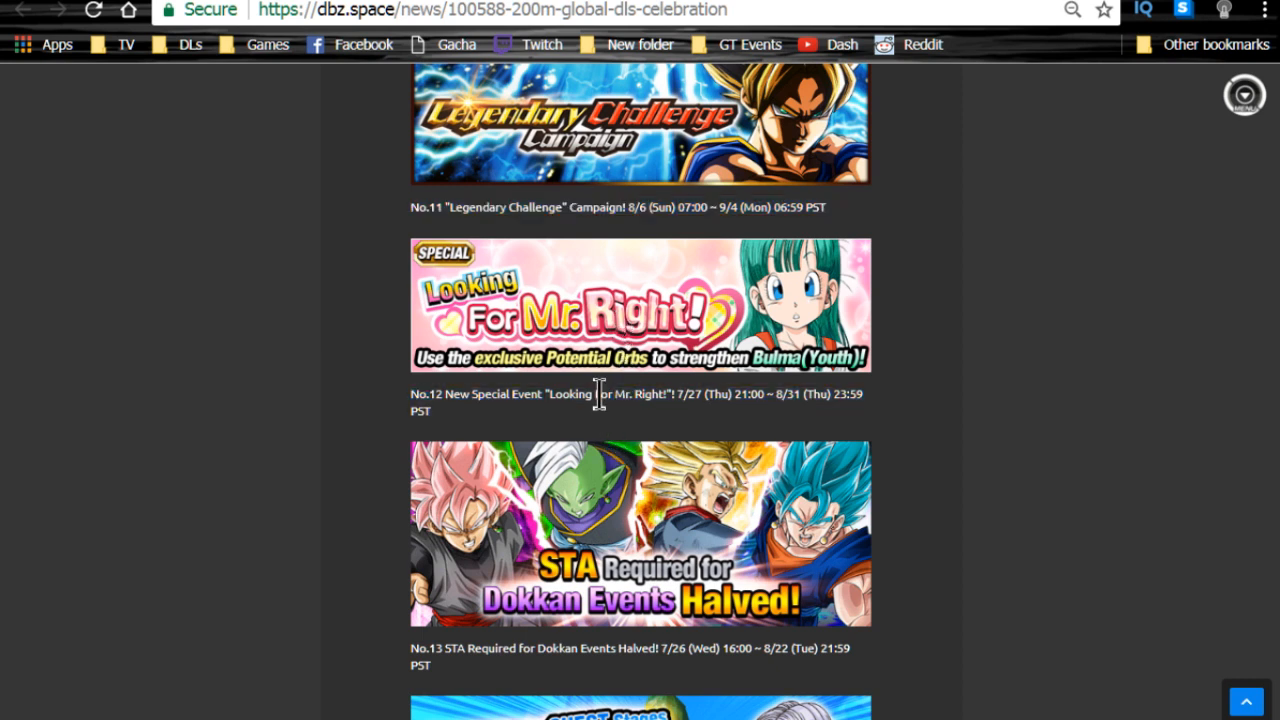
pyautogui.doubleClick(563, 393)
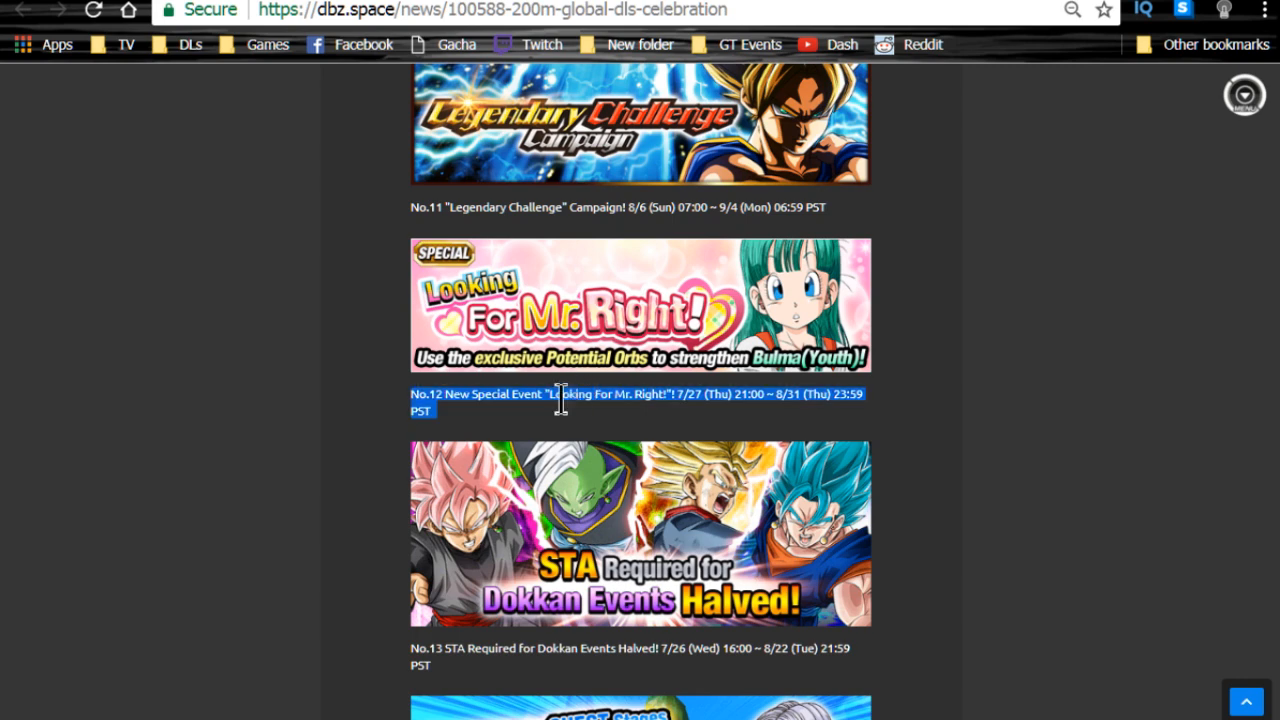
pyautogui.scroll(-3)
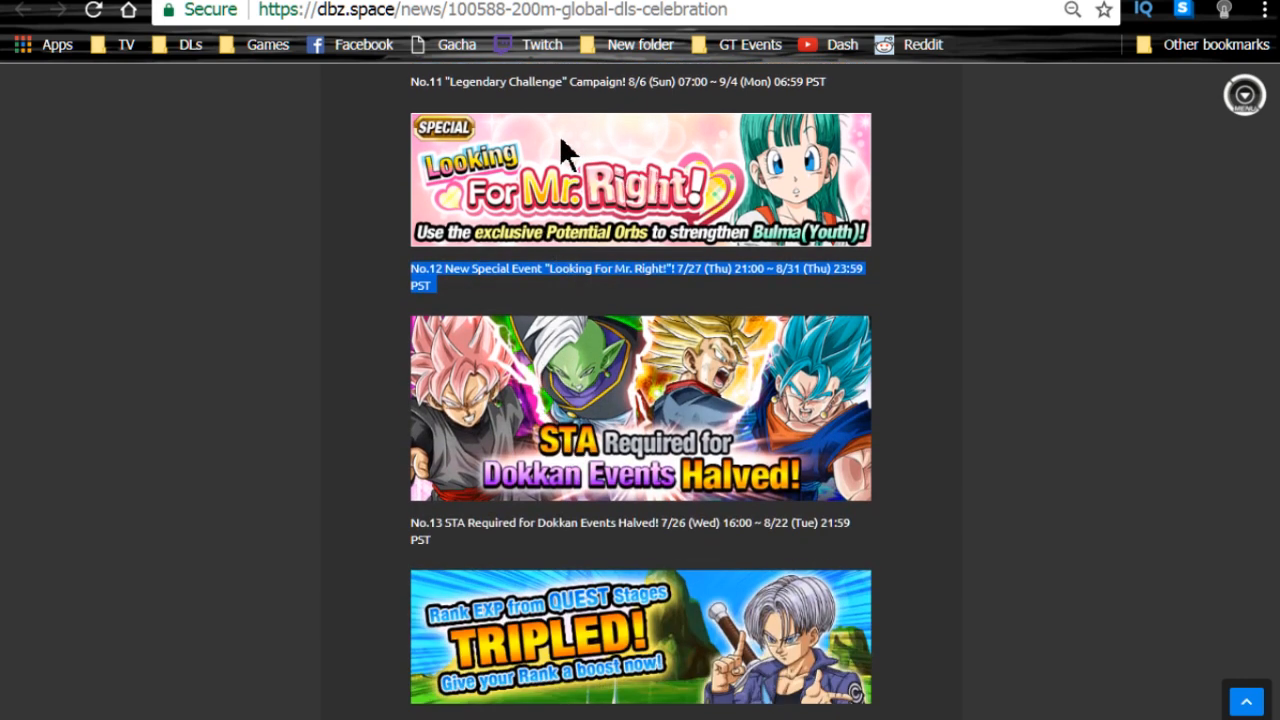
pyautogui.moveTo(650, 295)
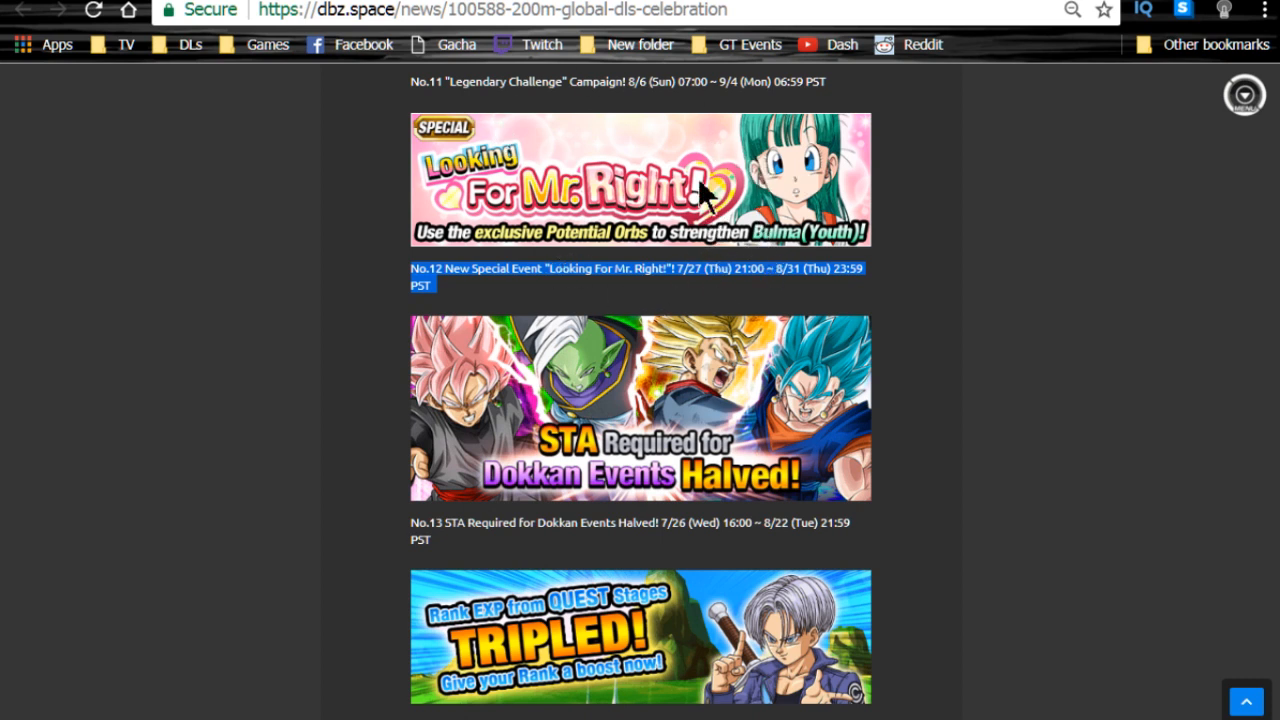
pyautogui.scroll(-3)
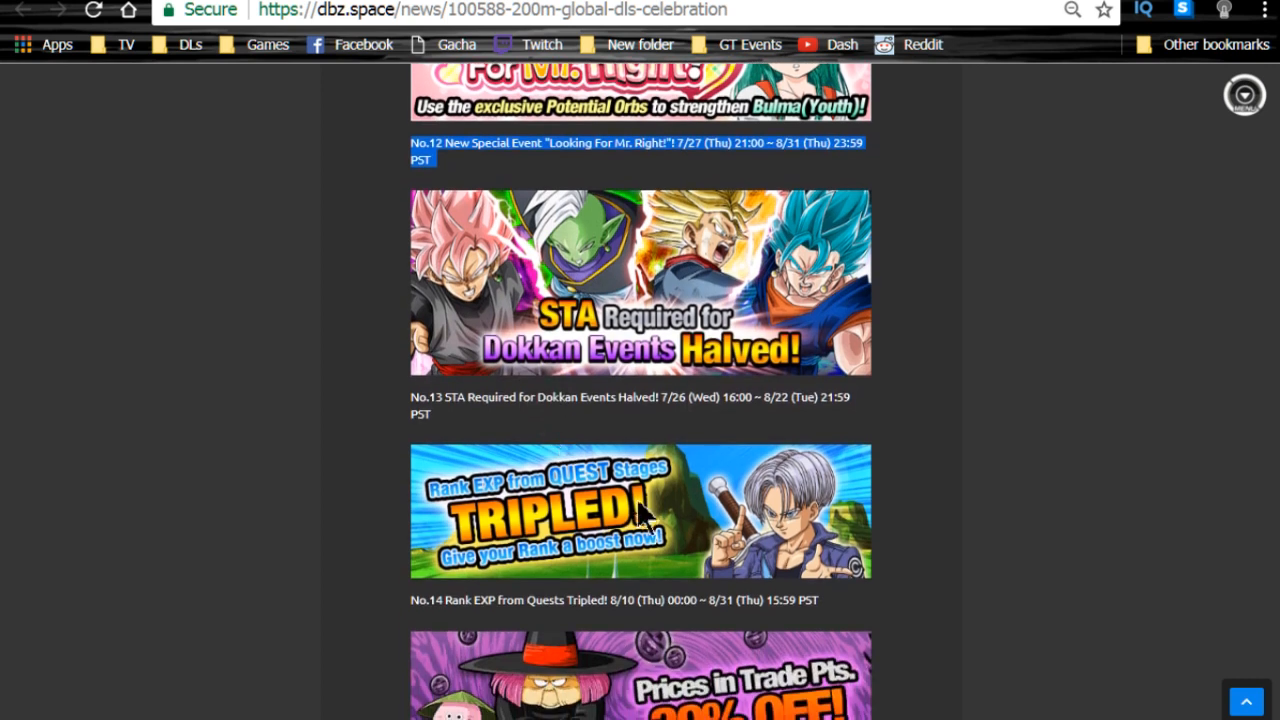
pyautogui.moveTo(760, 310)
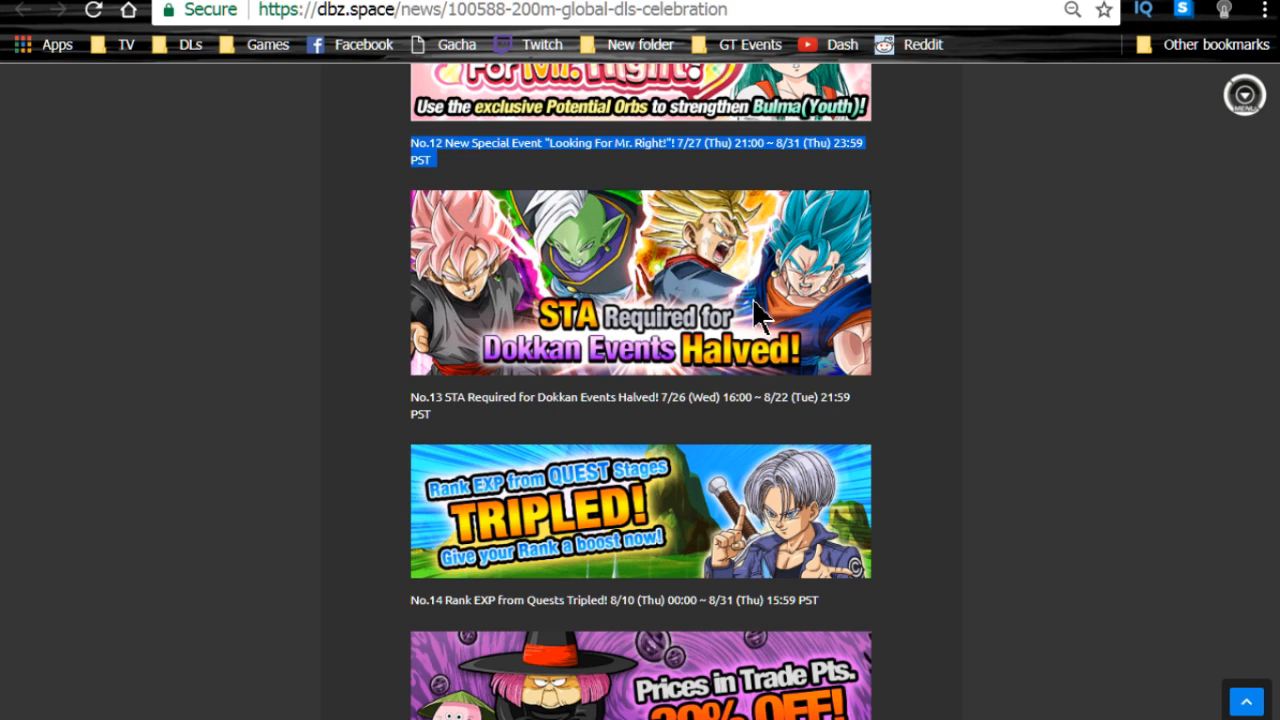
pyautogui.moveTo(650, 470)
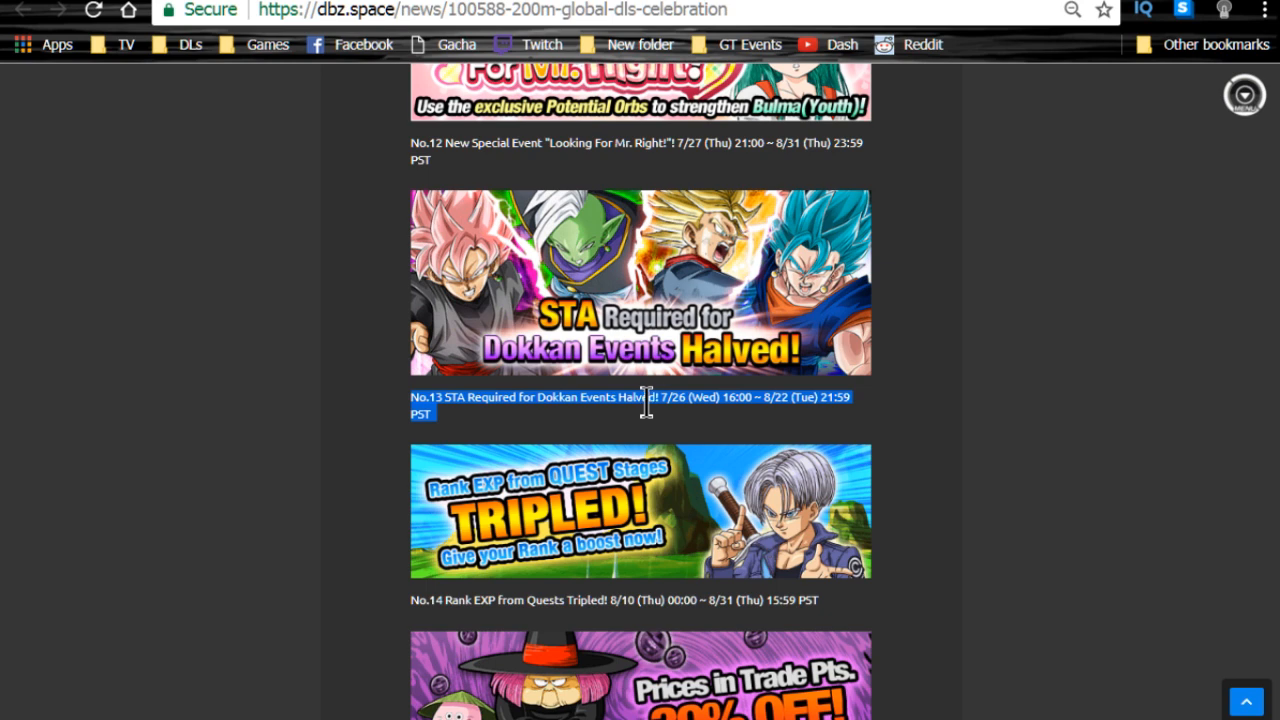
pyautogui.scroll(-3)
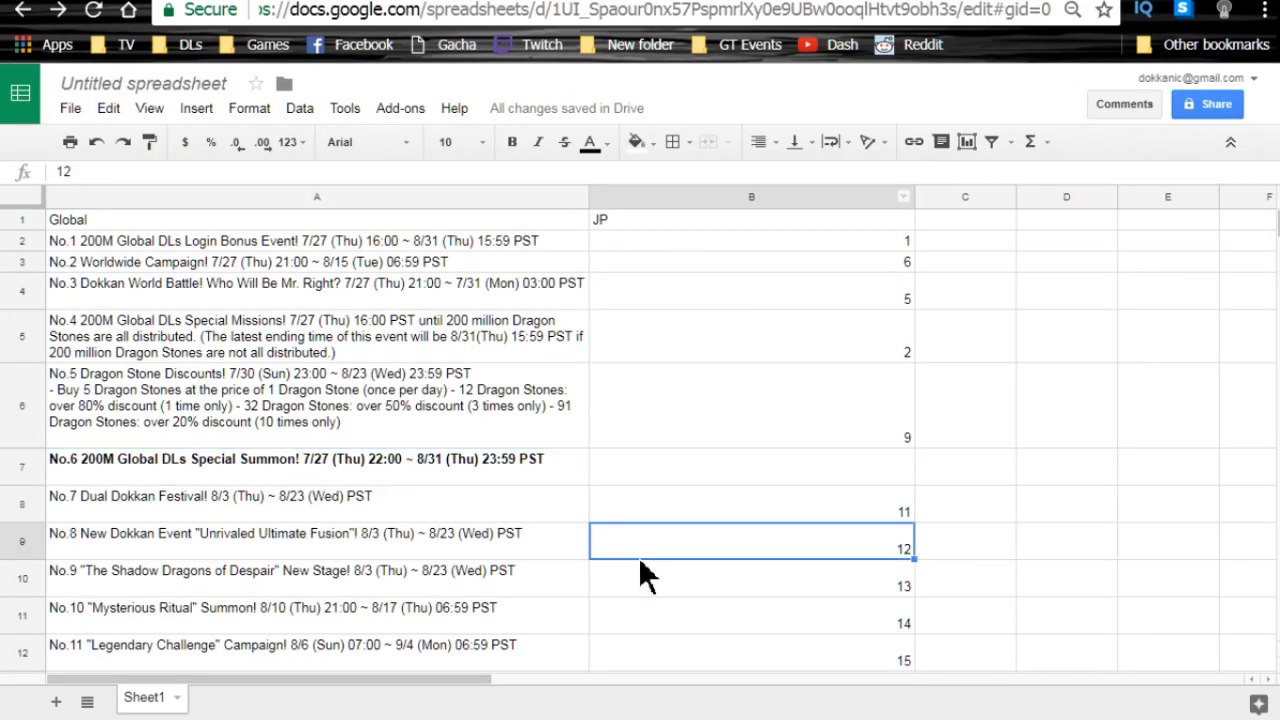
# Scroll the Global vs JP sheet to review each Global event's JP number
pyautogui.scroll(-3)
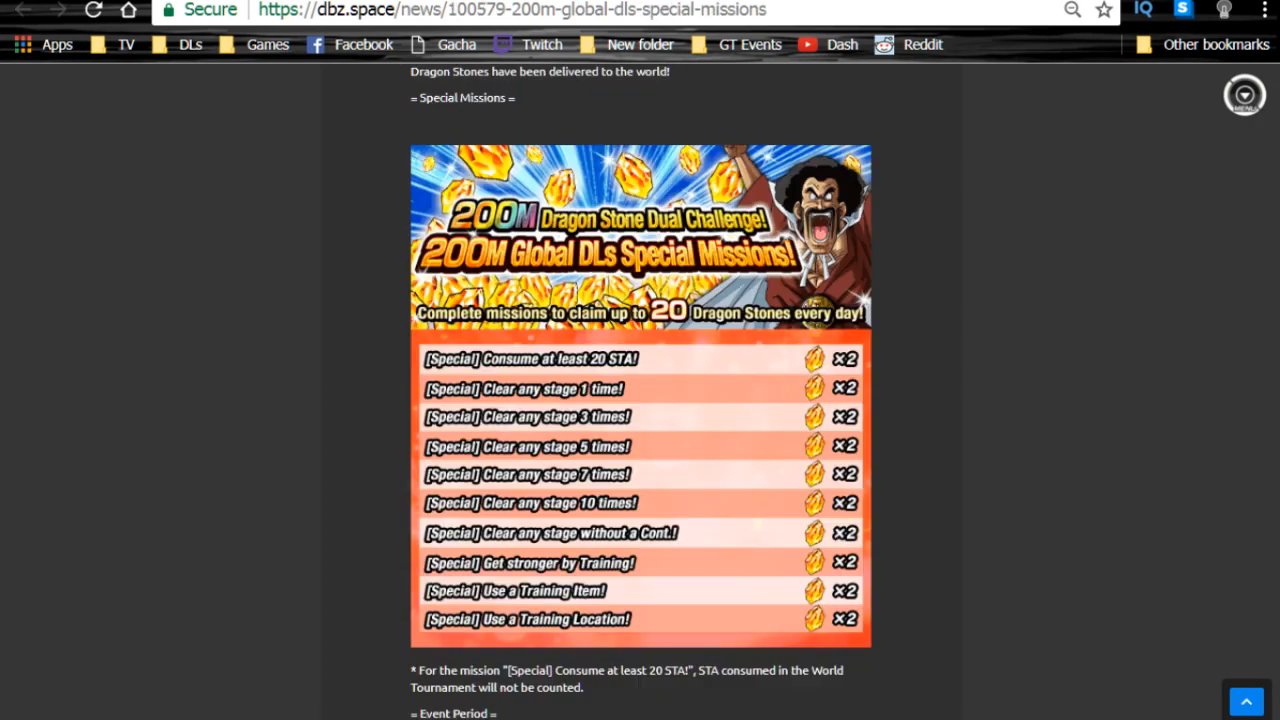
# Scroll the 200M Global DLs Special Missions post down to the daily missions banner
pyautogui.scroll(-3)
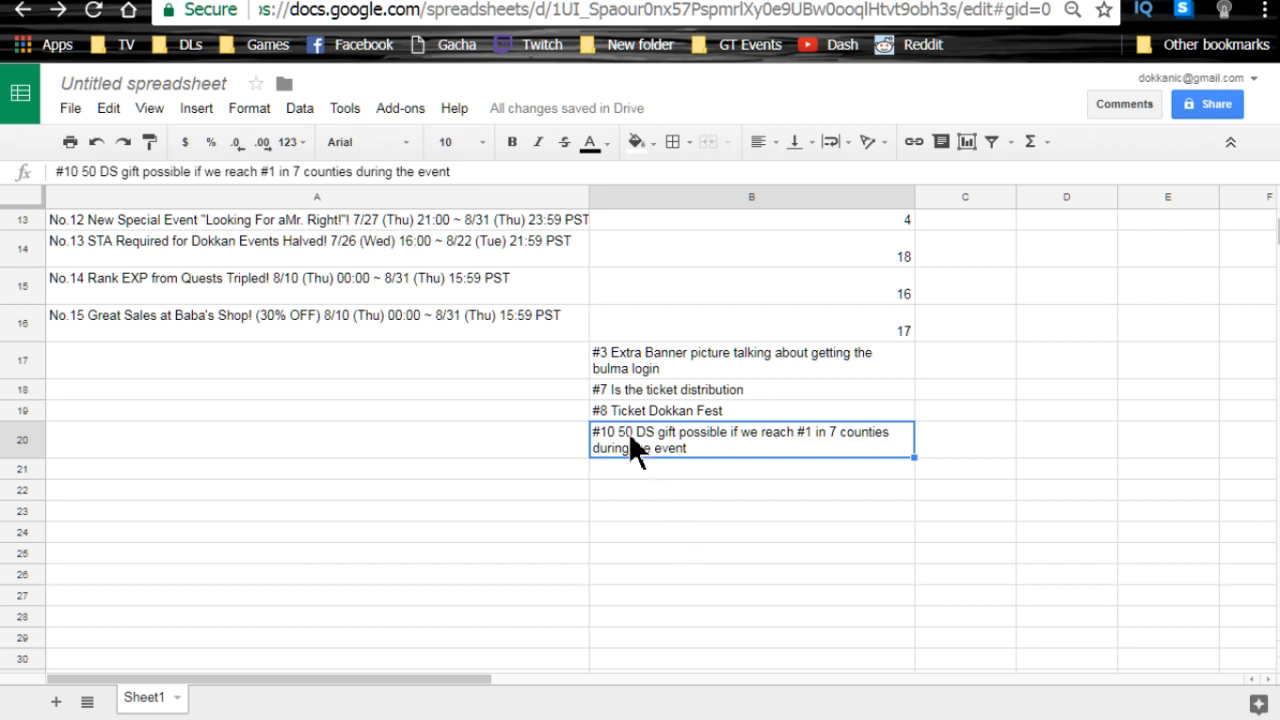
# Read the JP #10 note in the sheet, then select the No.6 Special Summon entry
pyautogui.doubleClick(712, 431)
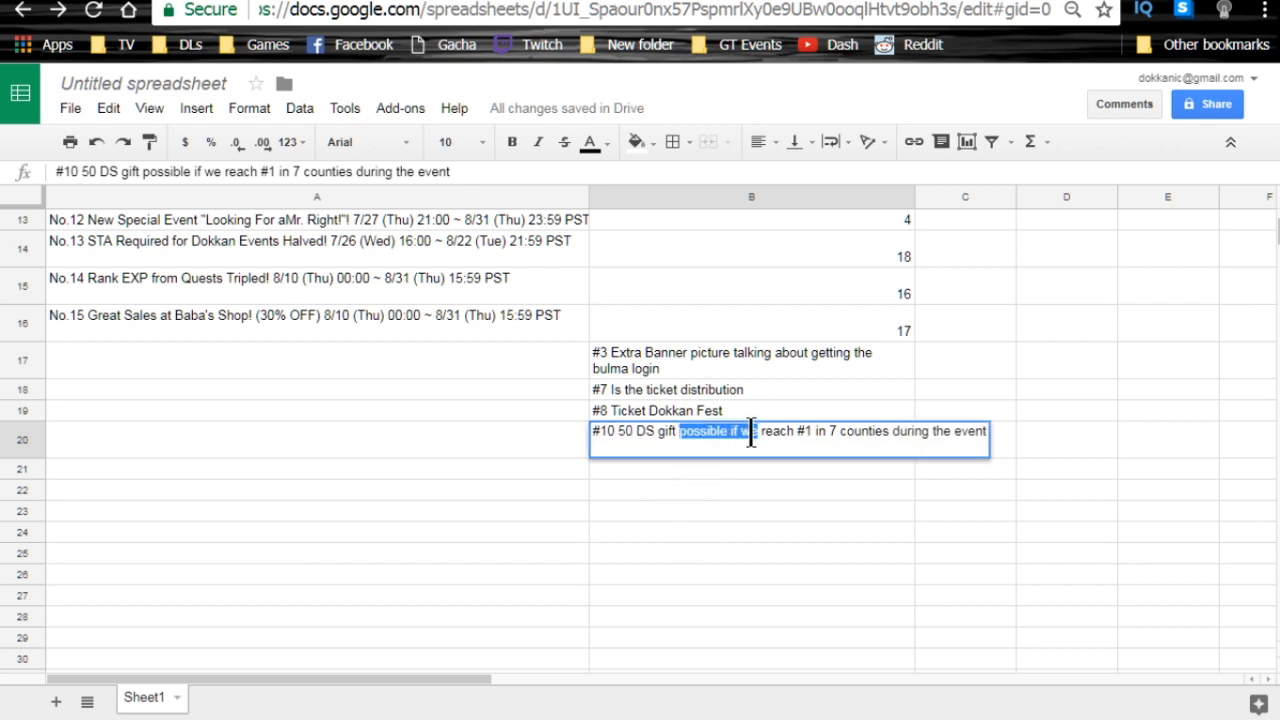
pyautogui.moveTo(750, 431); pyautogui.dragTo(847, 443)
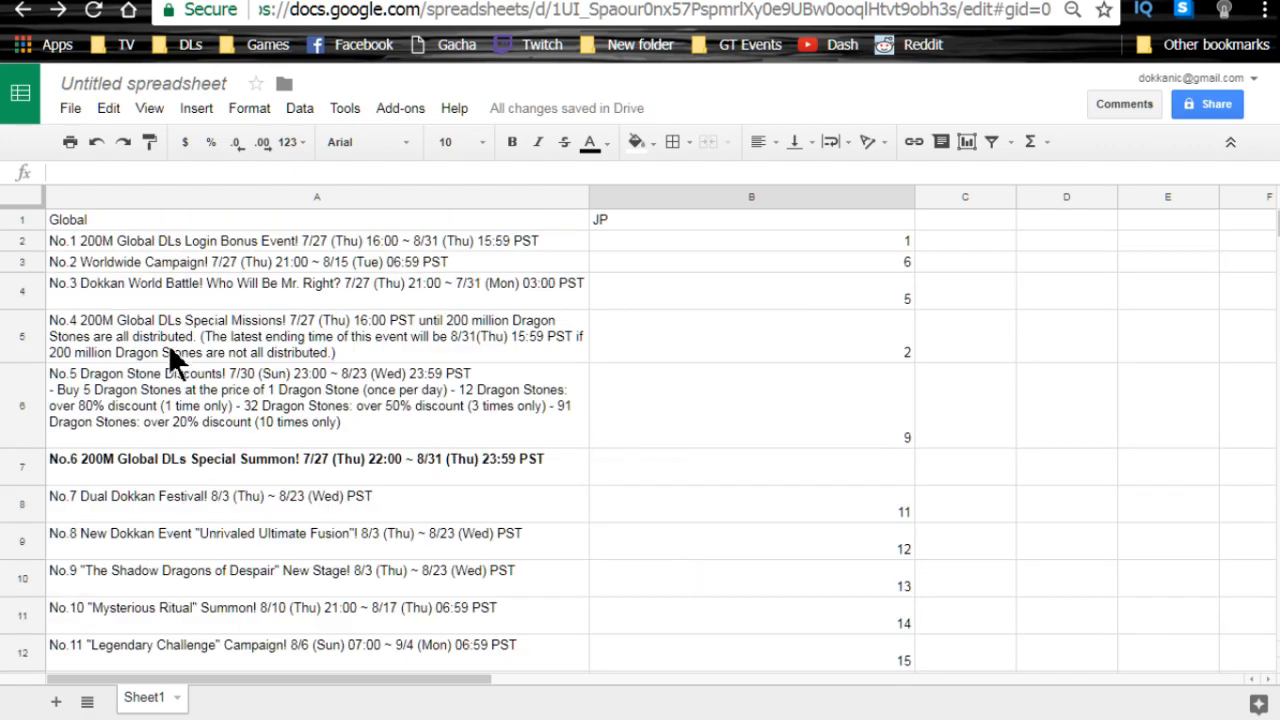
pyautogui.scroll(-3)
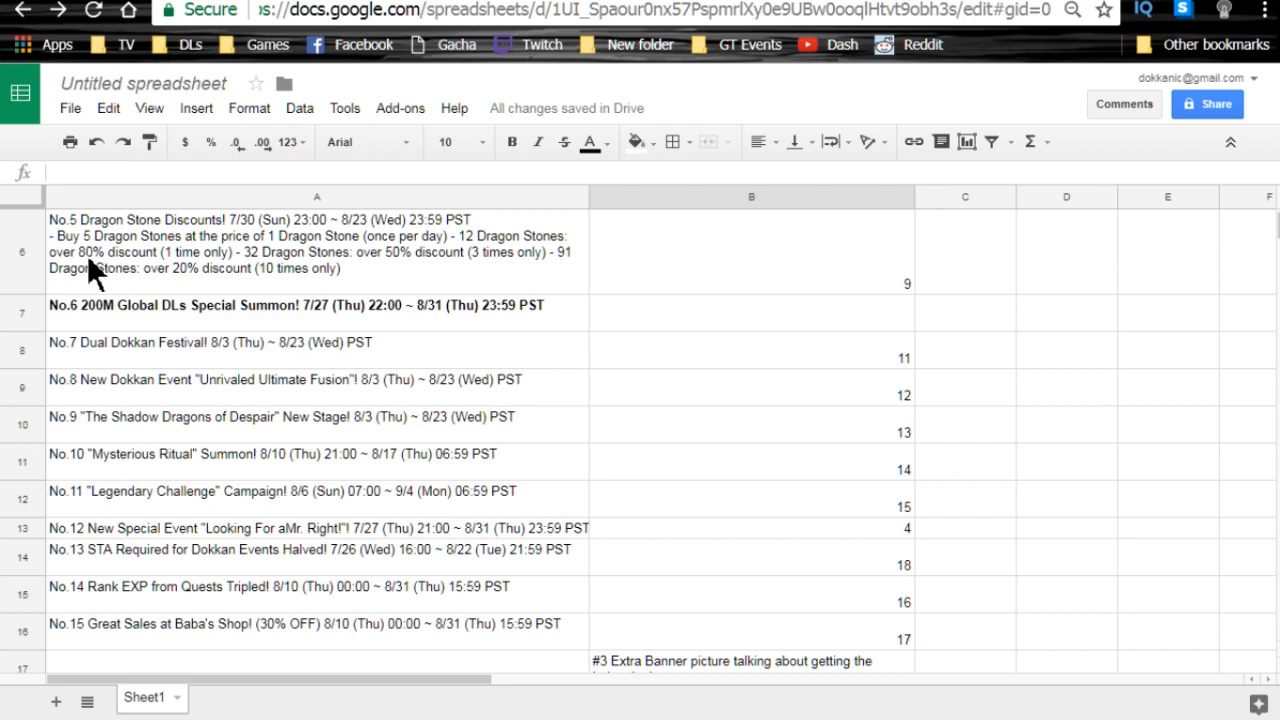
pyautogui.click(317, 305)
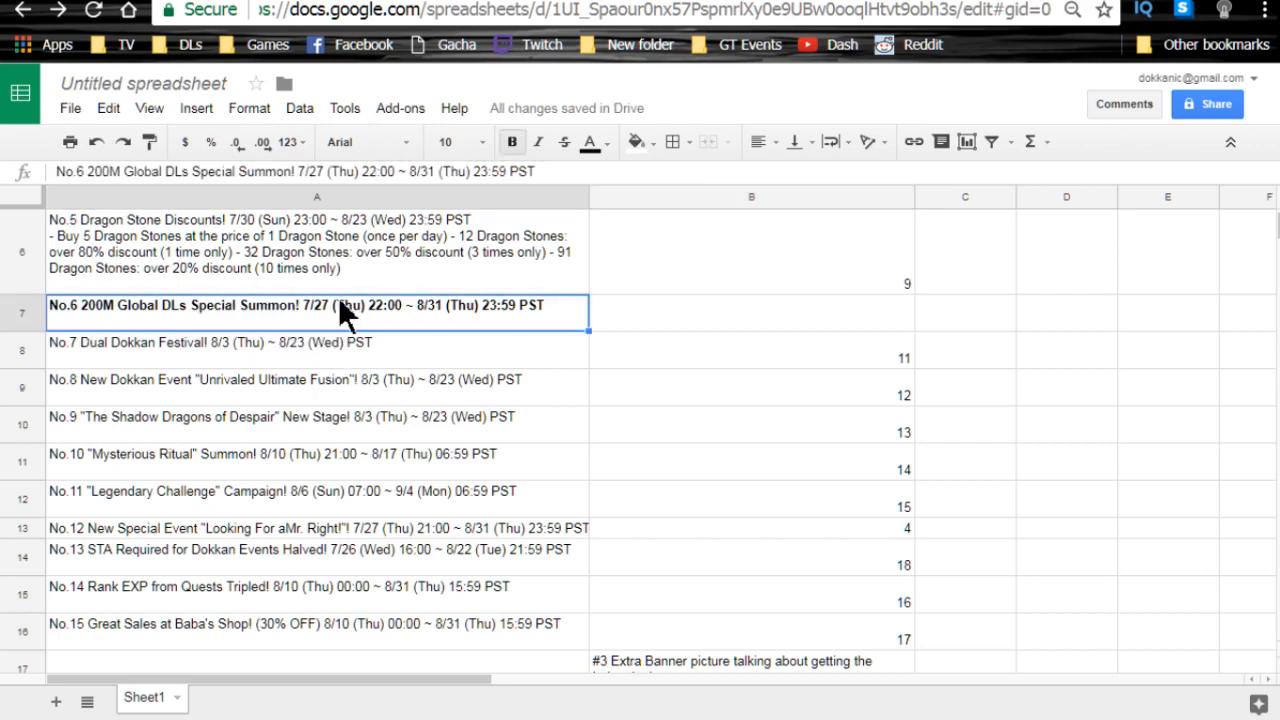
pyautogui.scroll(-3)
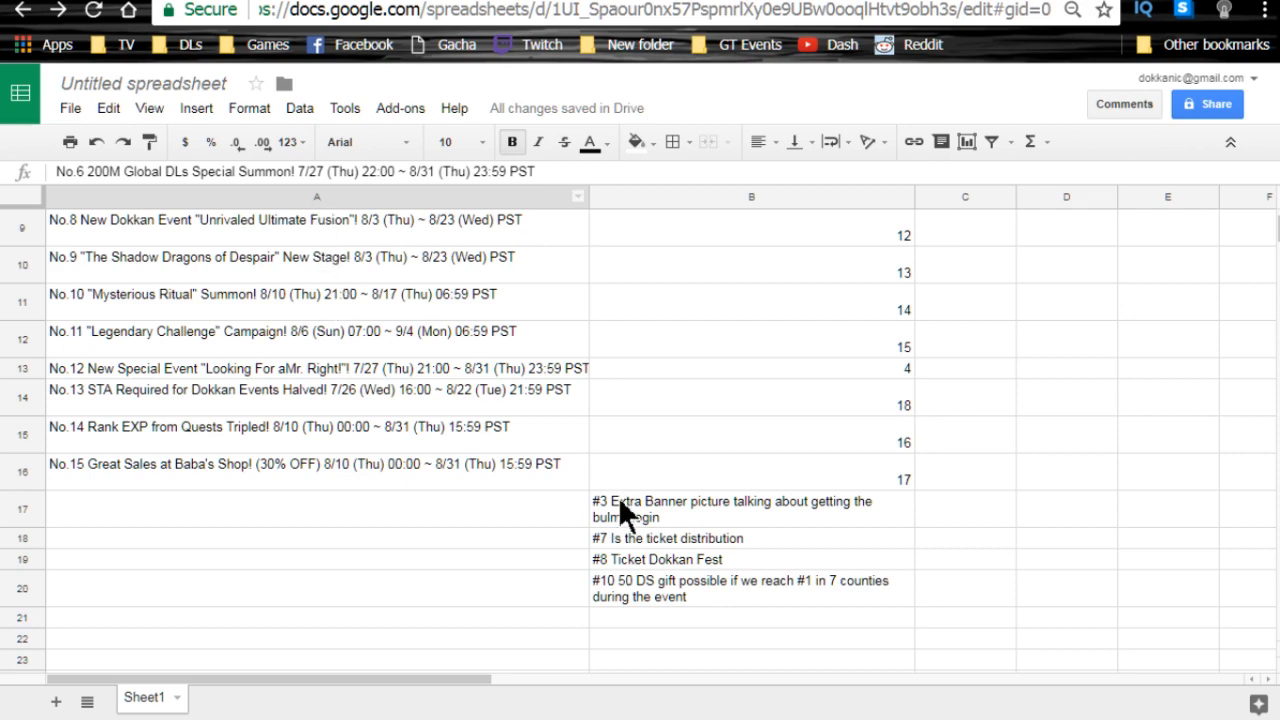